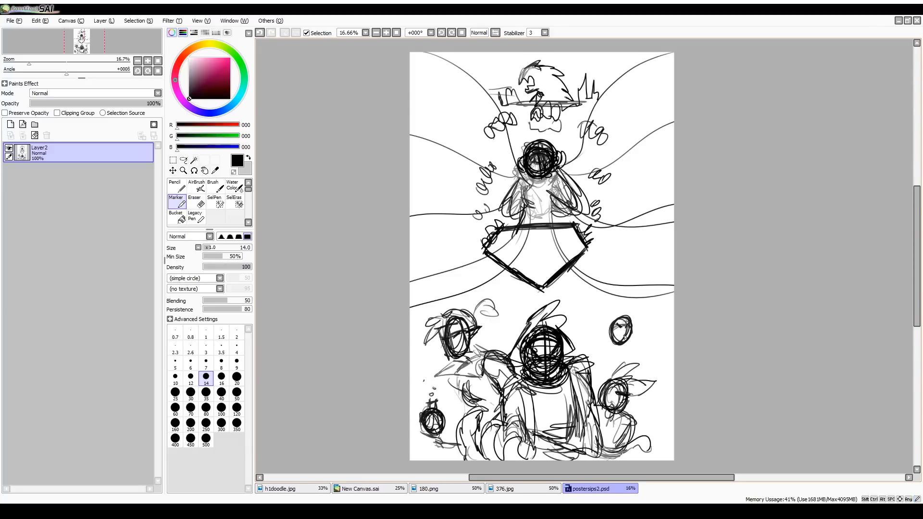
# - Scribble the side heads with the Pencil and ink the upper-half group on layers above the rough
pyautogui.click(175, 184)
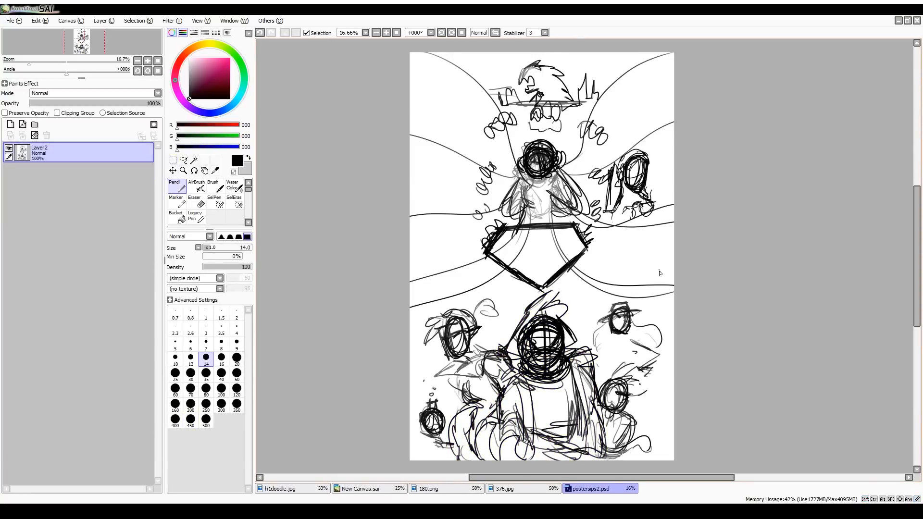
pyautogui.moveTo(430, 171); pyautogui.dragTo(482, 200)
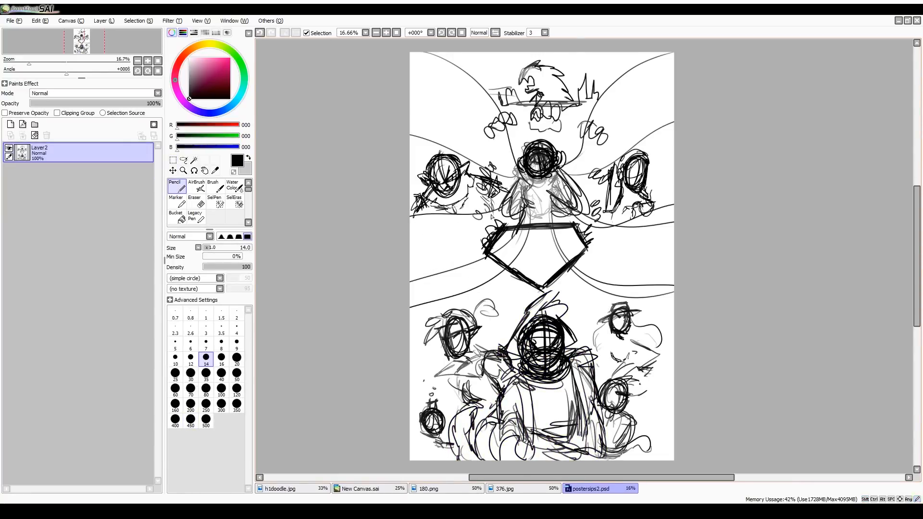
pyautogui.click(175, 199)
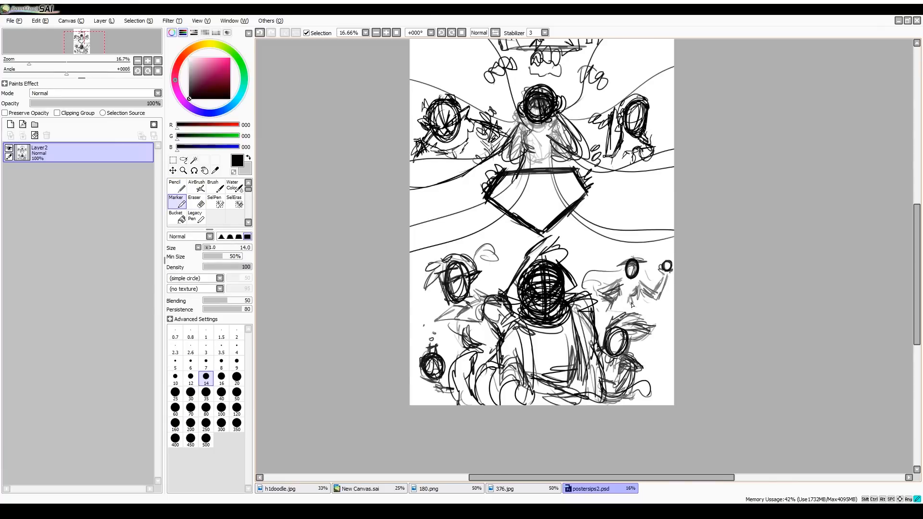
pyautogui.scroll(-3)
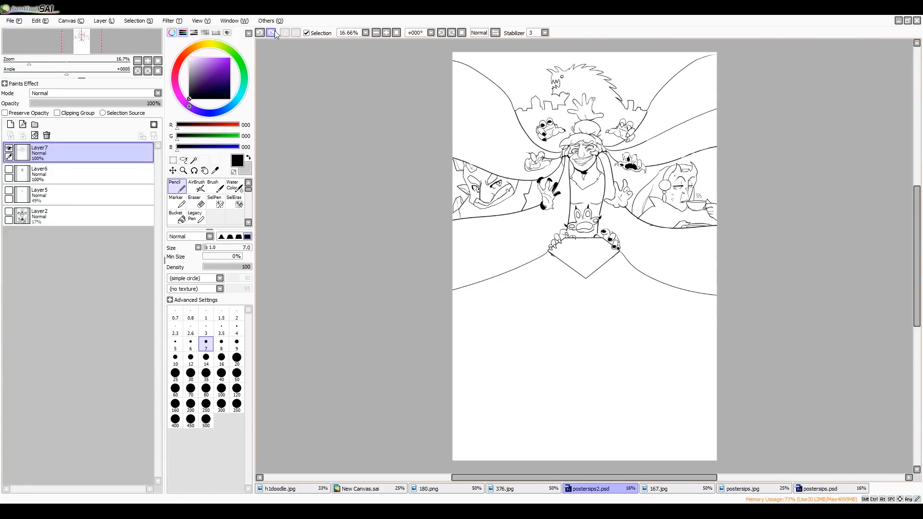
# - Fade the rough layer, add a new layer and redraw the hooded head and eyepatch with the Marker
pyautogui.click(172, 161)
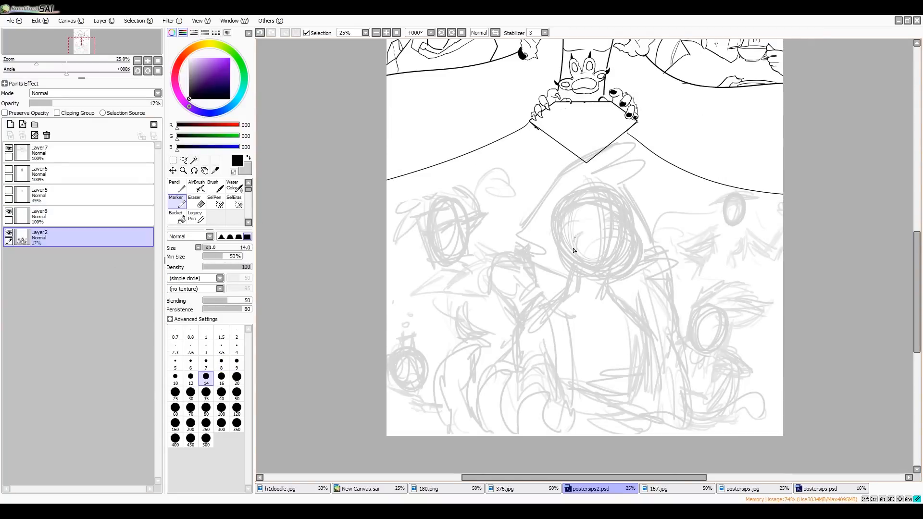
pyautogui.scroll(3)
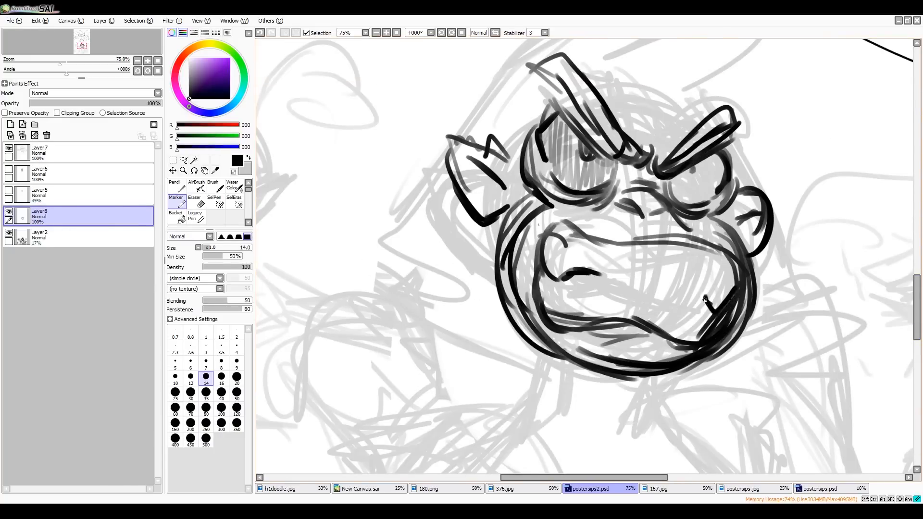
pyautogui.scroll(-3)
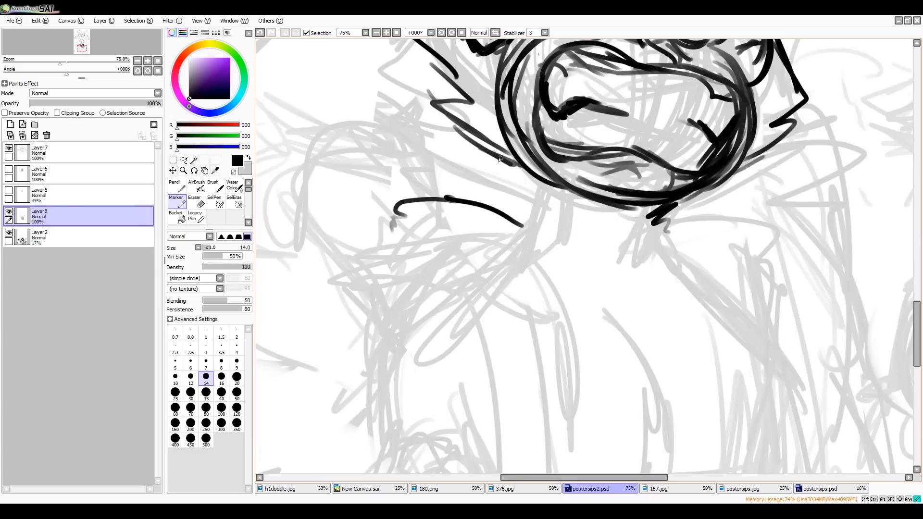
pyautogui.scroll(-3)
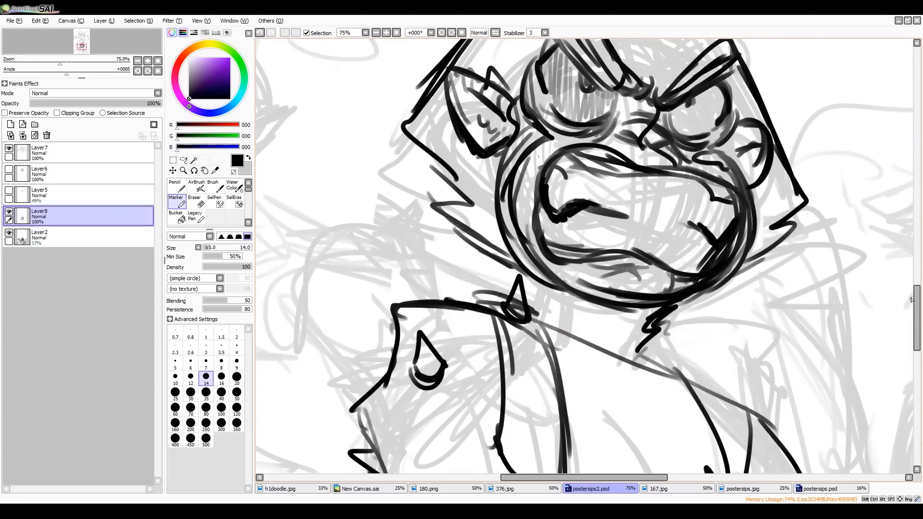
pyautogui.scroll(-3)
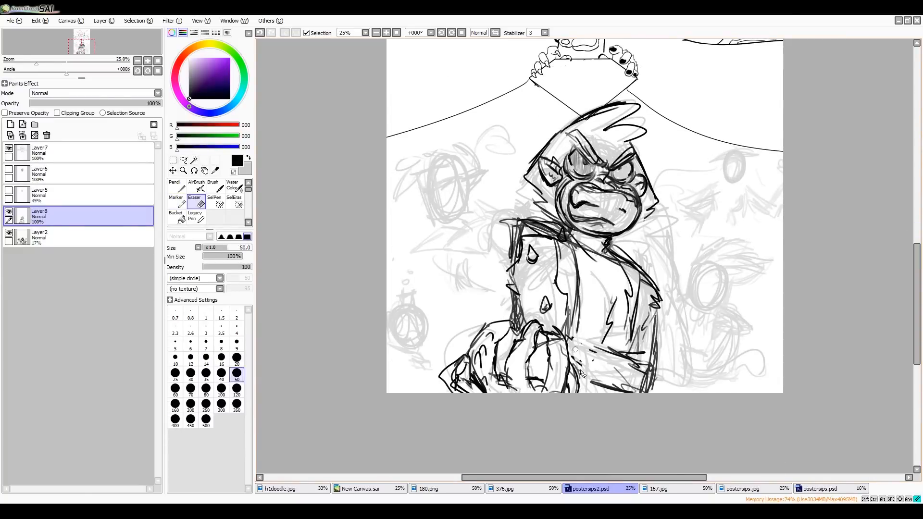
pyautogui.click(175, 197)
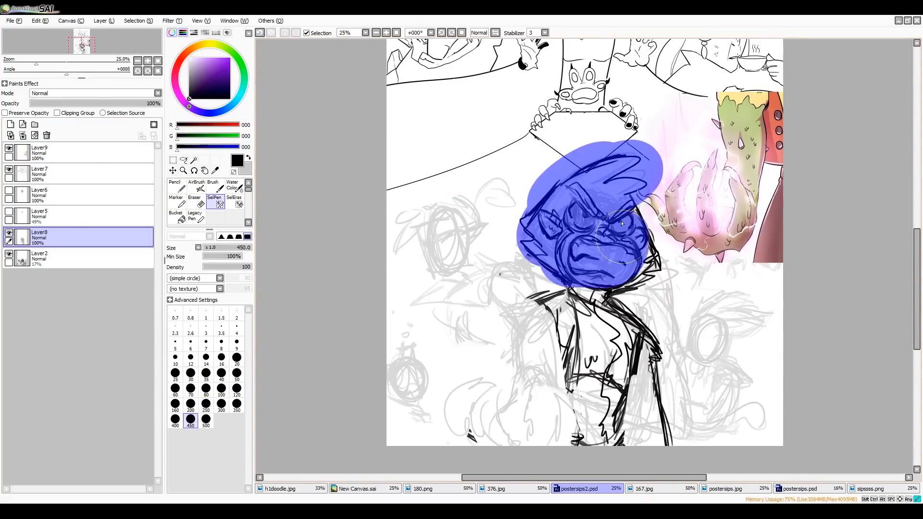
# - Erase and reshape the jacket and the creature sitting on his shoulder
pyautogui.click(175, 184)
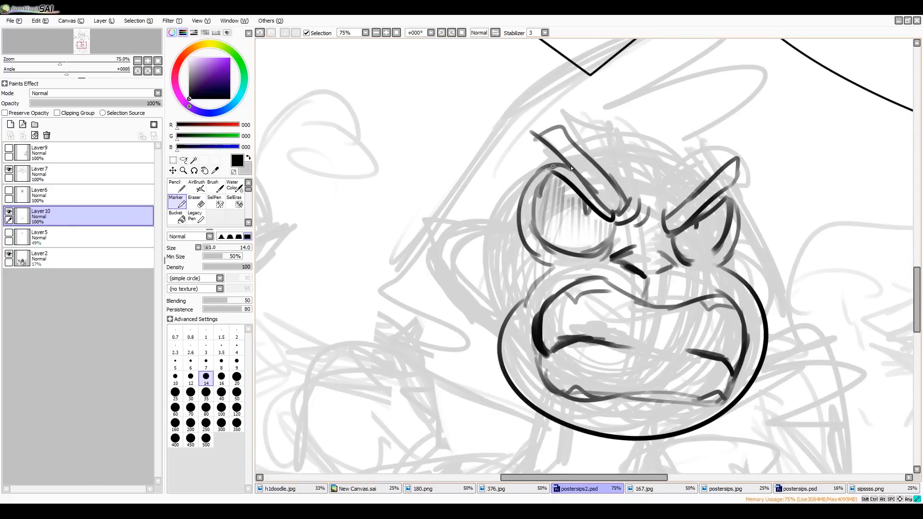
pyautogui.click(237, 364)
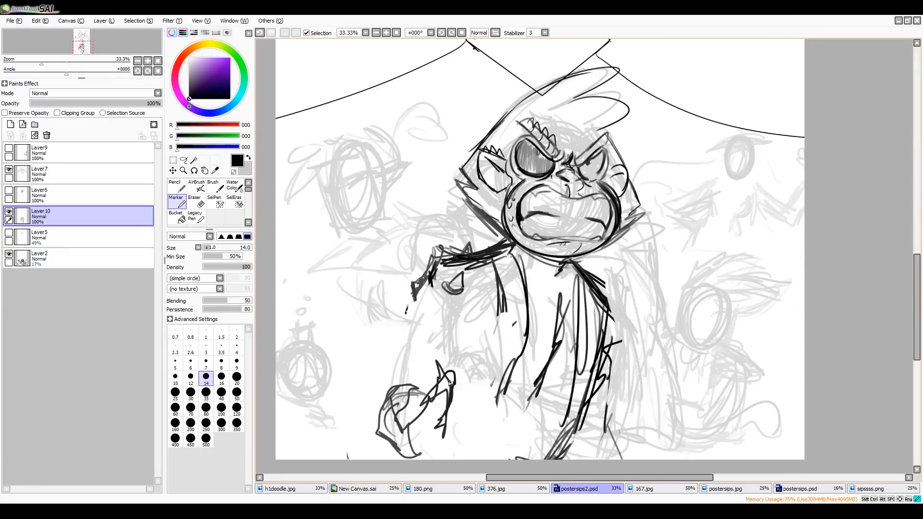
pyautogui.scroll(-3)
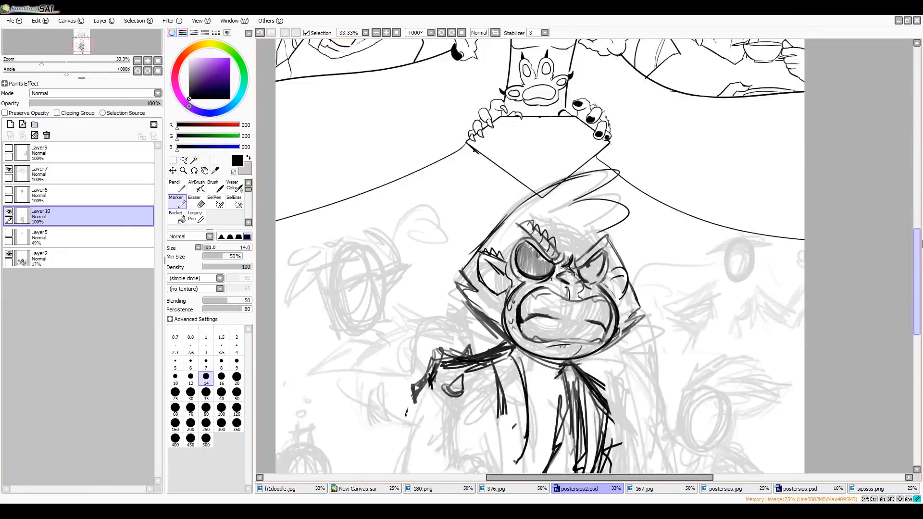
pyautogui.scroll(-3)
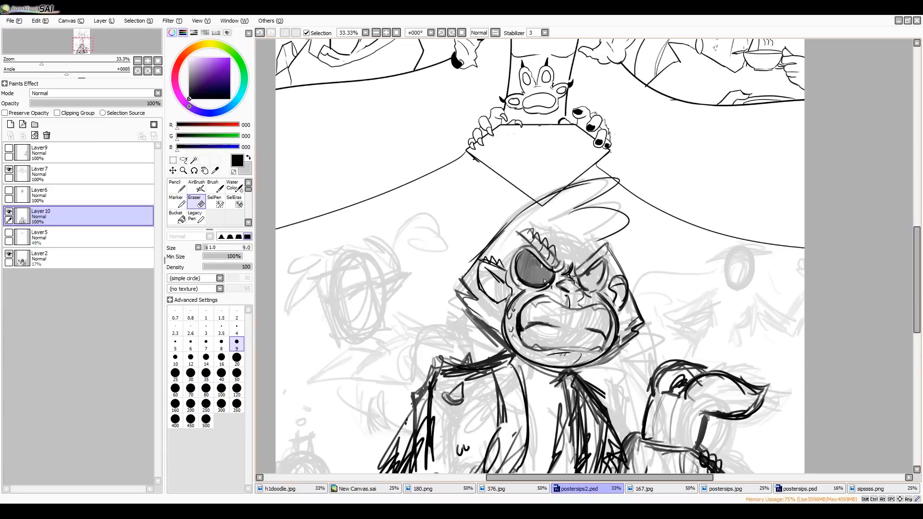
pyautogui.scroll(-3)
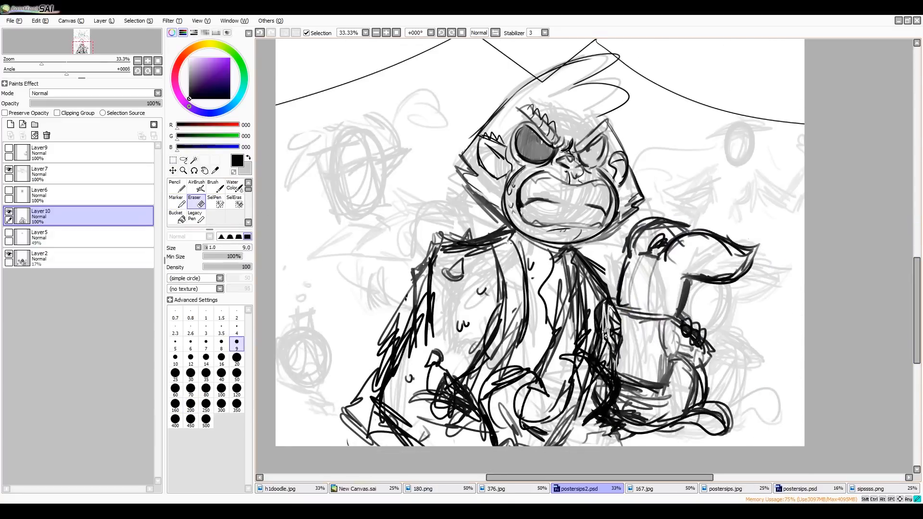
# - Ink the face, tufted ears and hood with the Pencil at size 7–8 on a new layer
pyautogui.click(175, 197)
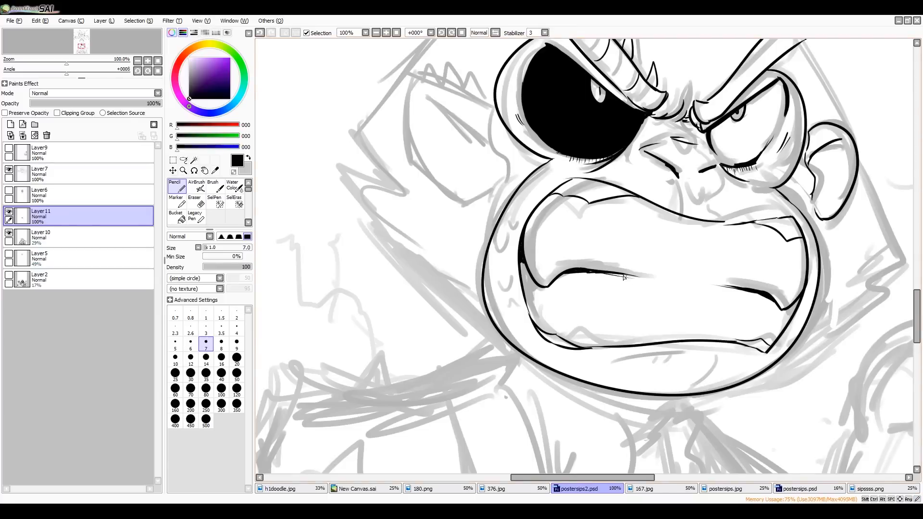
pyautogui.click(194, 188)
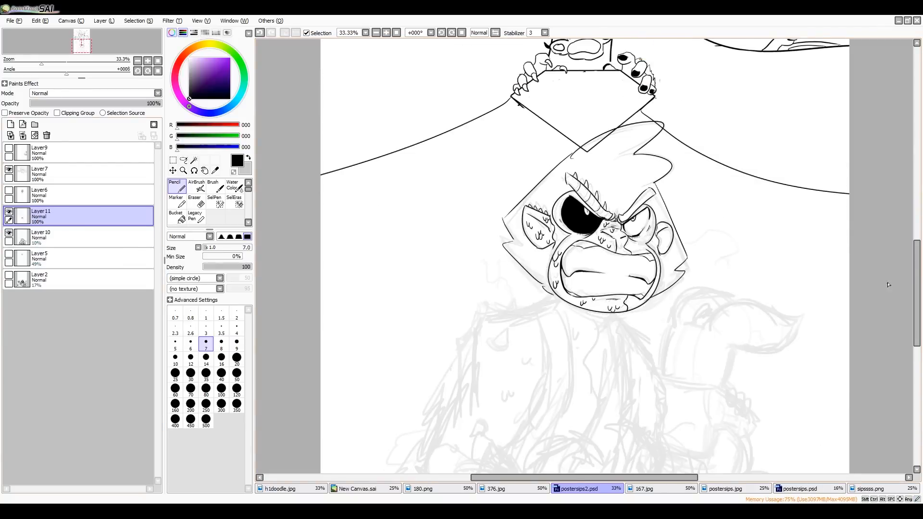
pyautogui.click(172, 160)
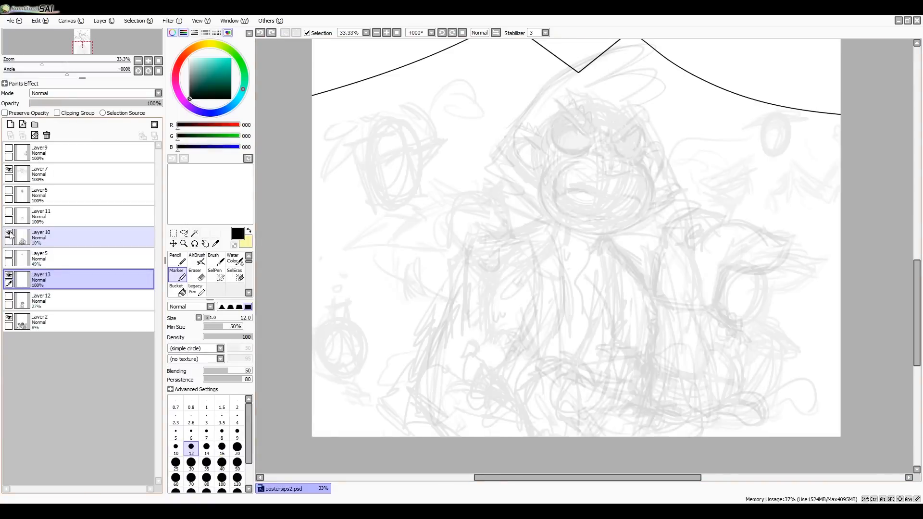
pyautogui.click(58, 298)
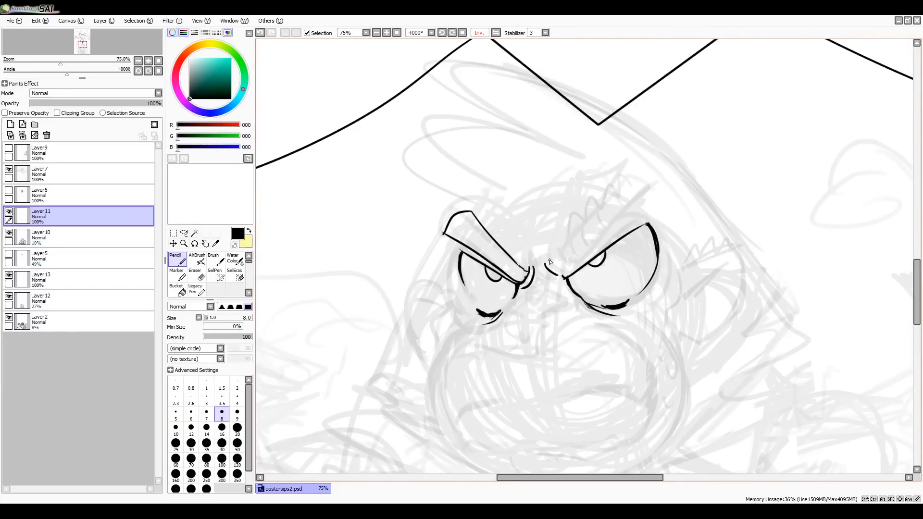
# - Fill the eyepatch solid black, ink the spiked jacket and erase stray lines
pyautogui.click(214, 273)
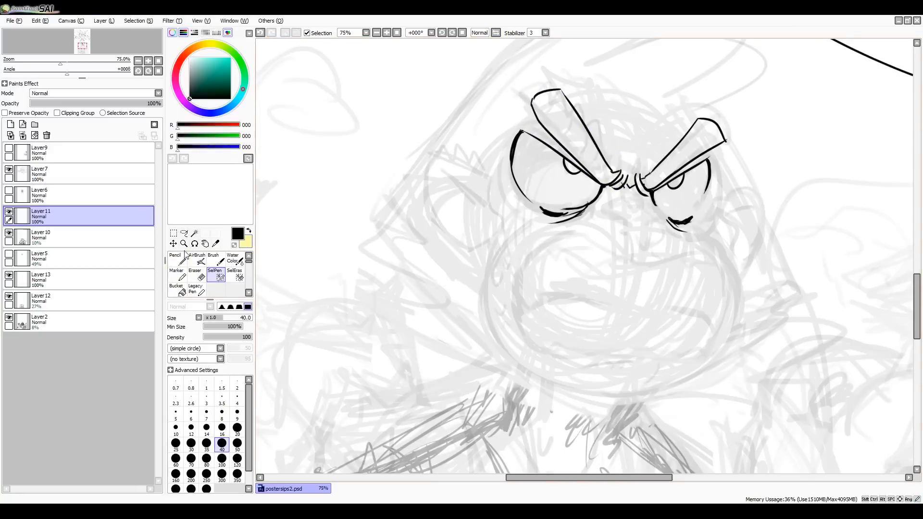
pyautogui.click(175, 257)
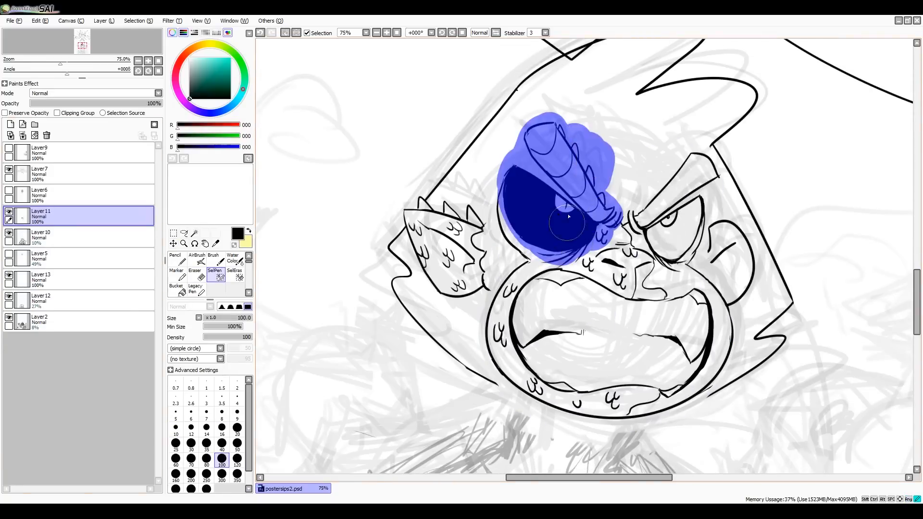
pyautogui.click(175, 261)
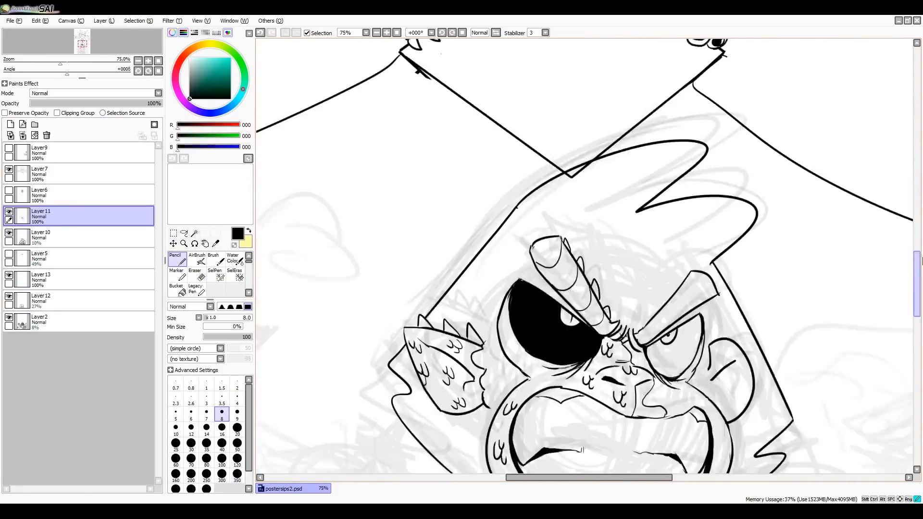
pyautogui.click(397, 33)
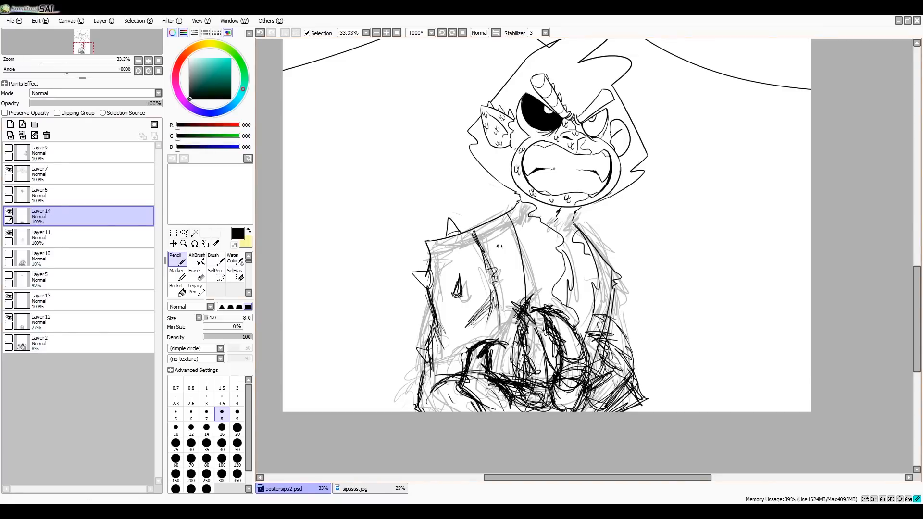
pyautogui.click(261, 32)
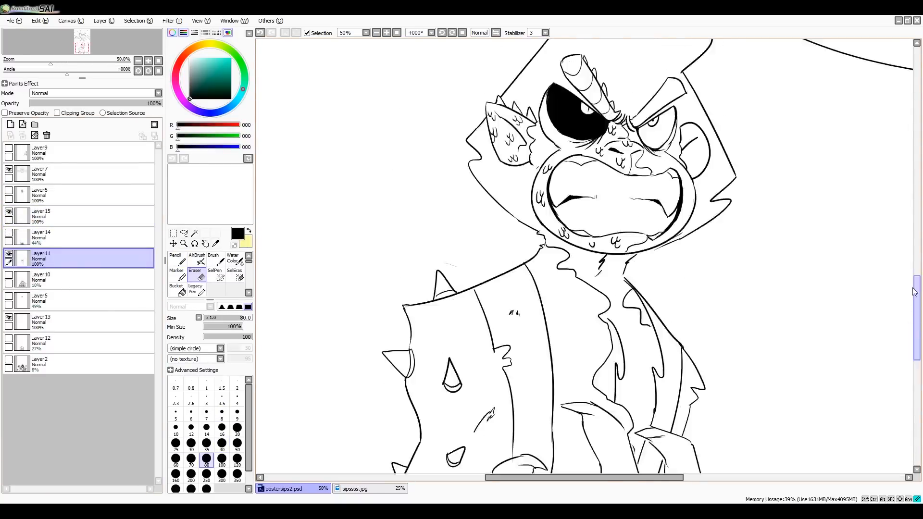
# - Clean up the rough scribbles around the right panel's hat-and-feet shape
pyautogui.click(175, 257)
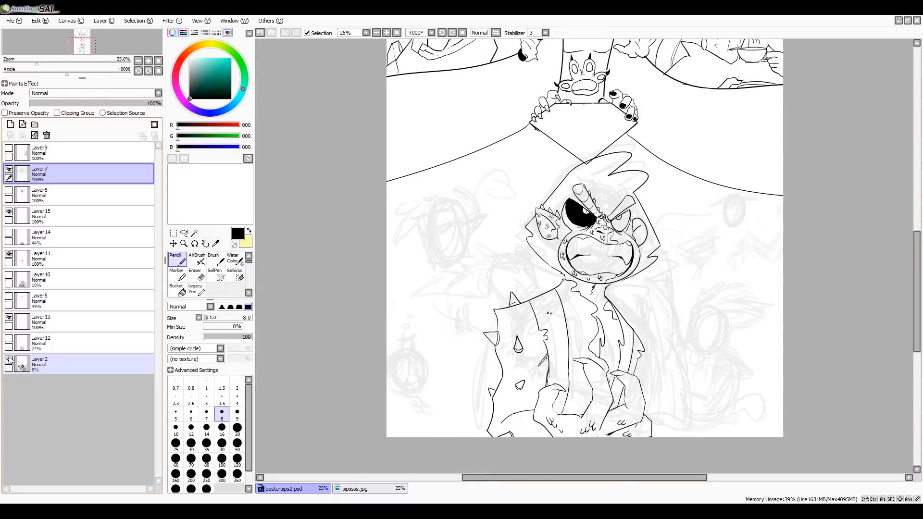
pyautogui.click(176, 262)
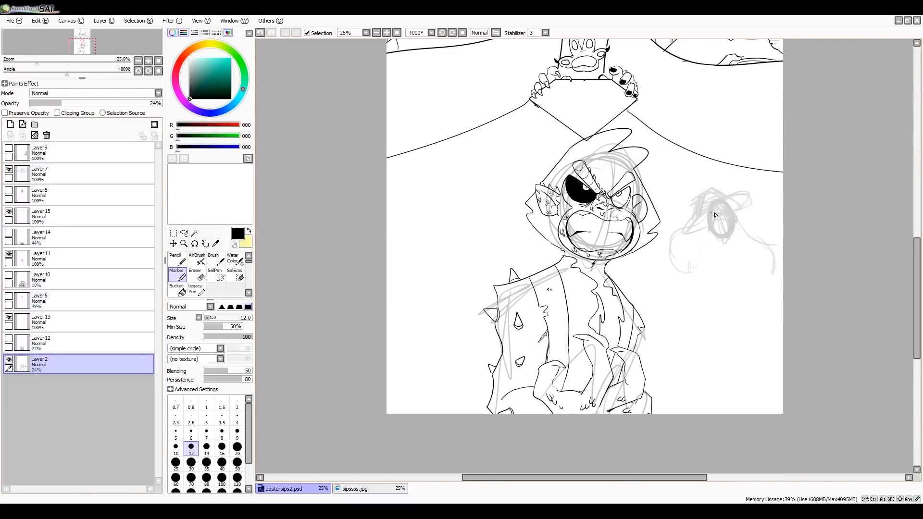
pyautogui.scroll(-3)
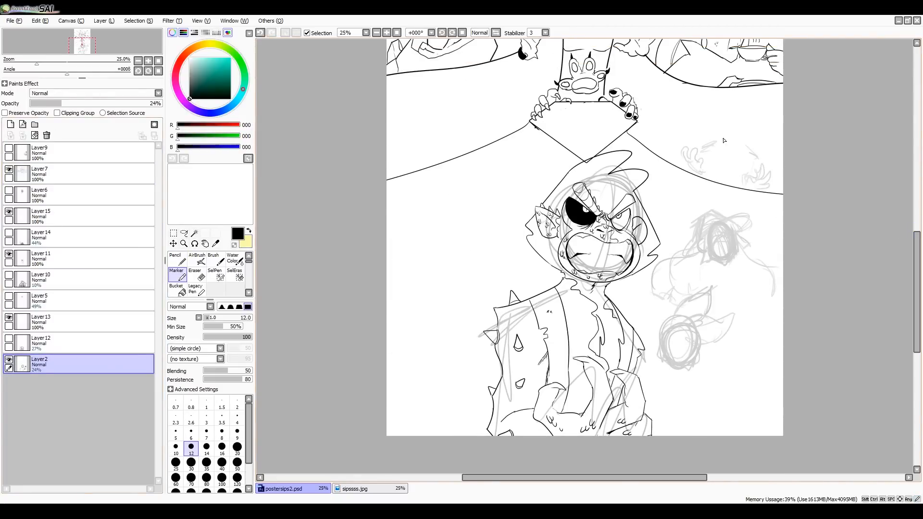
pyautogui.scroll(-3)
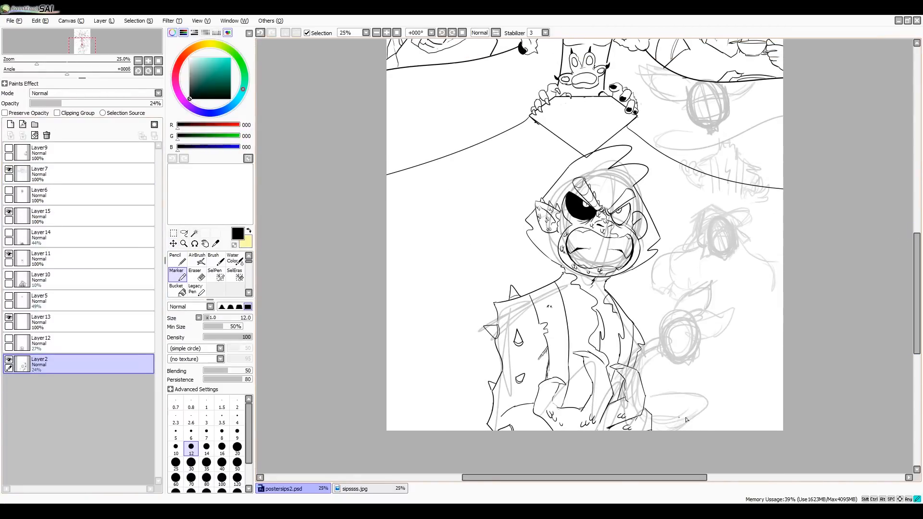
pyautogui.scroll(3)
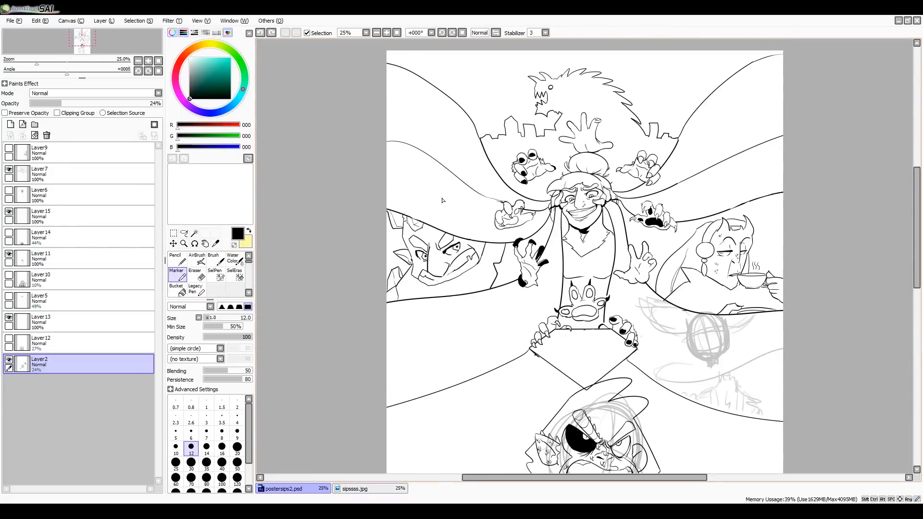
pyautogui.scroll(-3)
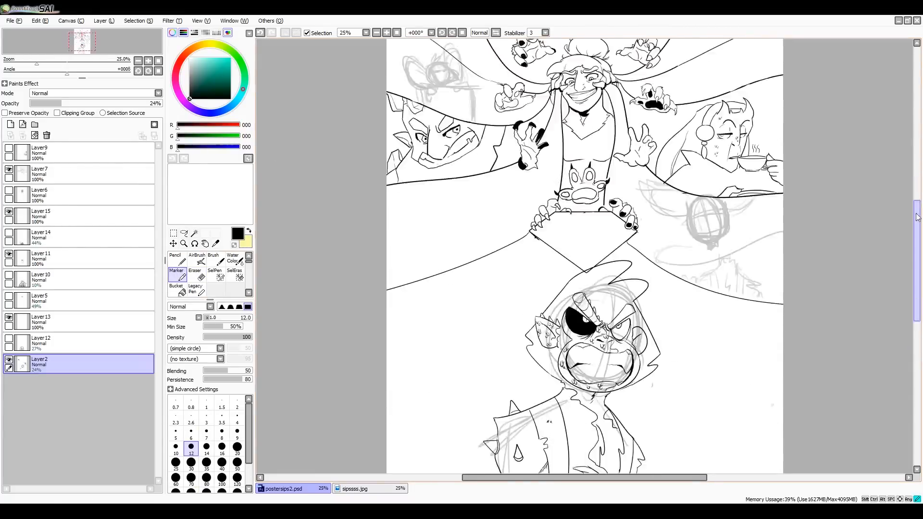
pyautogui.scroll(3)
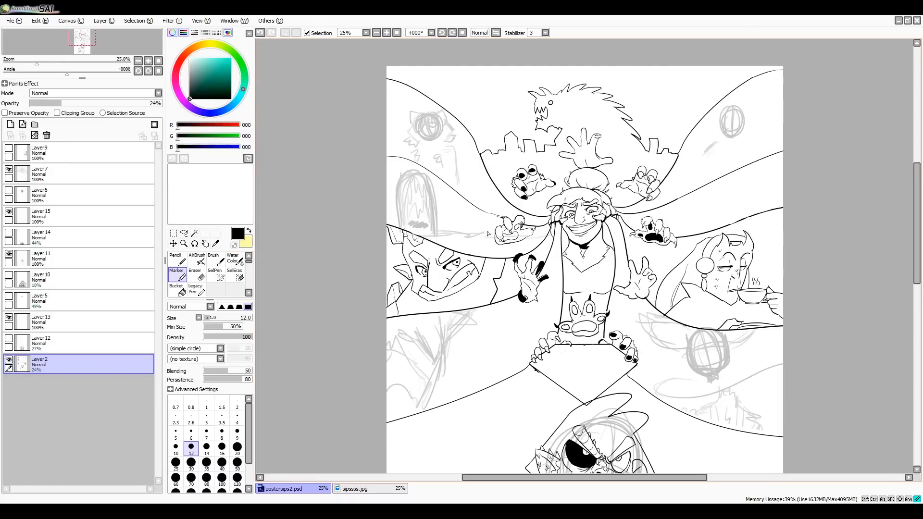
pyautogui.scroll(-3)
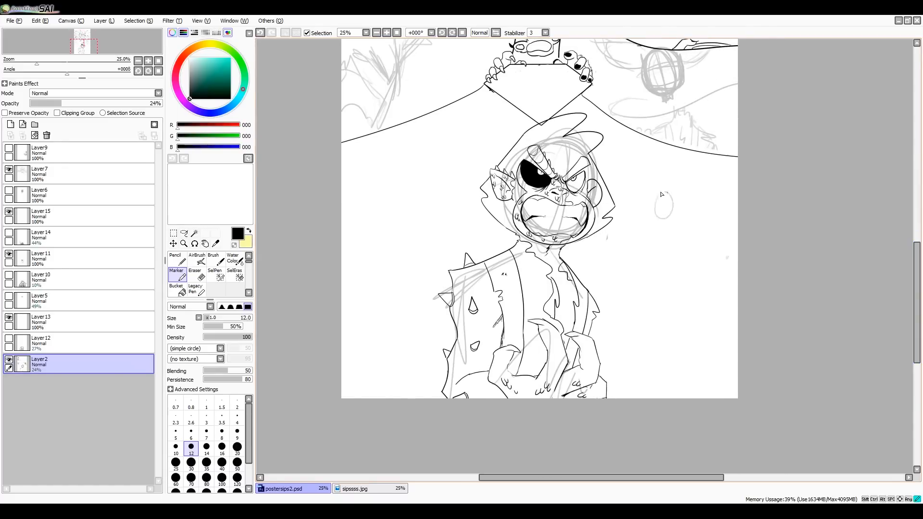
pyautogui.scroll(3)
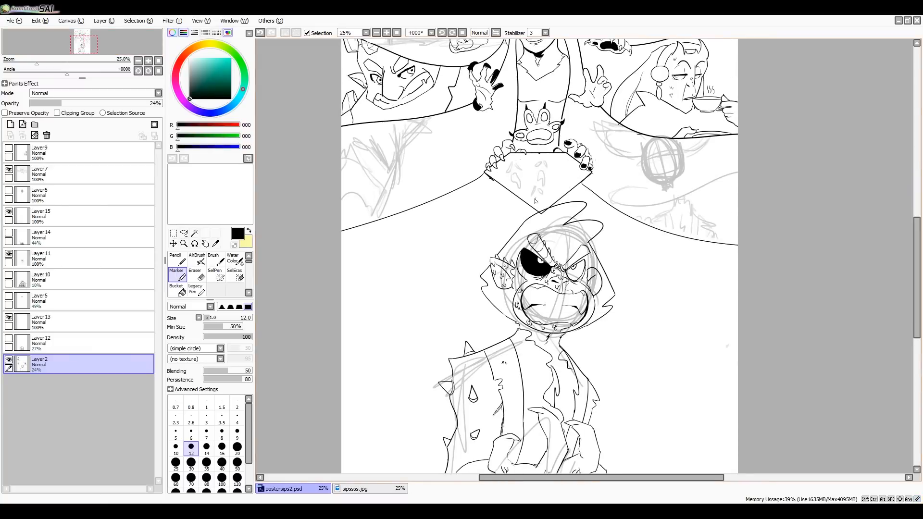
pyautogui.scroll(-3)
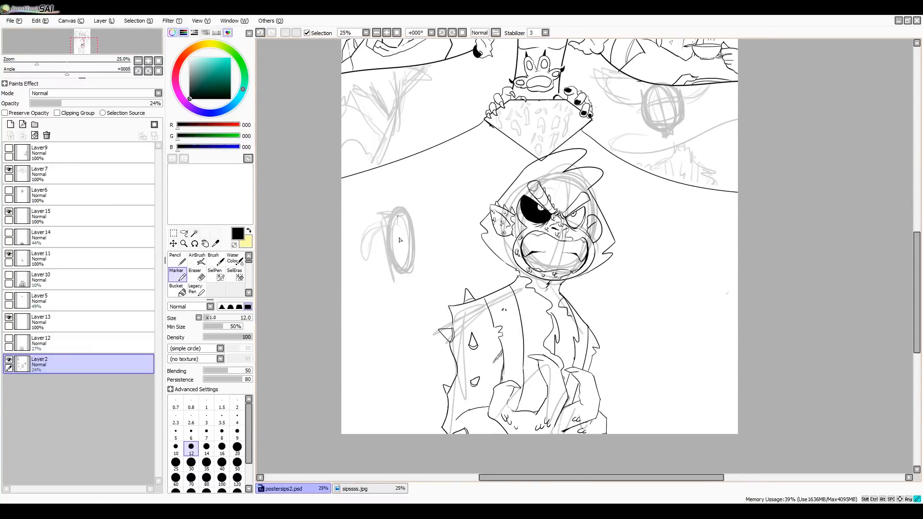
pyautogui.scroll(3)
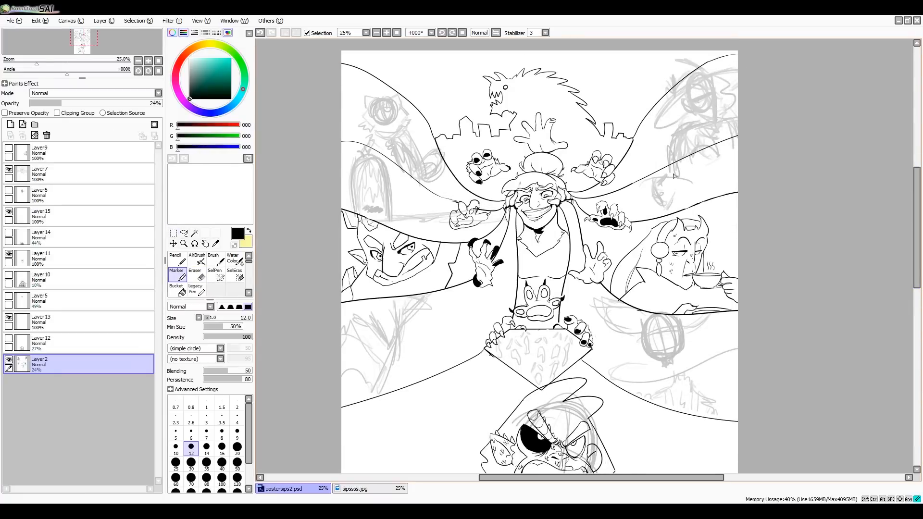
pyautogui.scroll(-3)
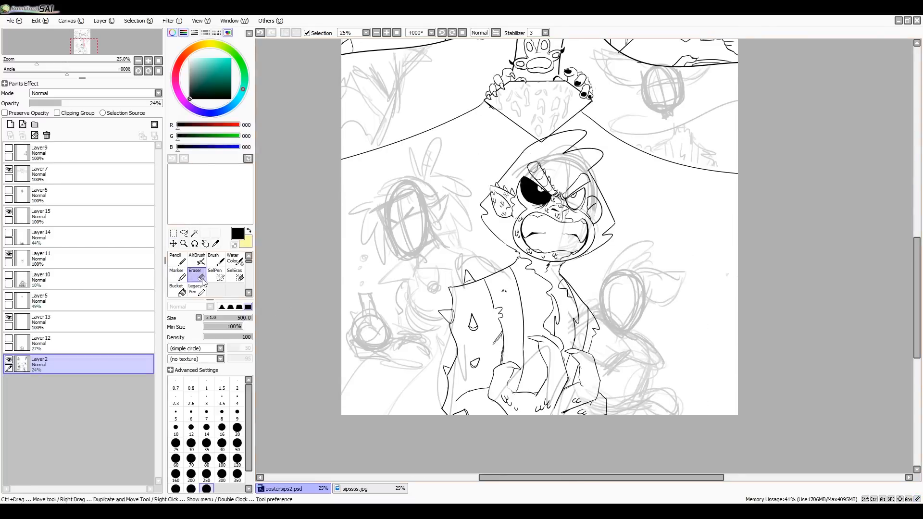
# - Magic-wand the hat-and-feet silhouette, including under the brim, and bucket-fill it black
pyautogui.click(175, 261)
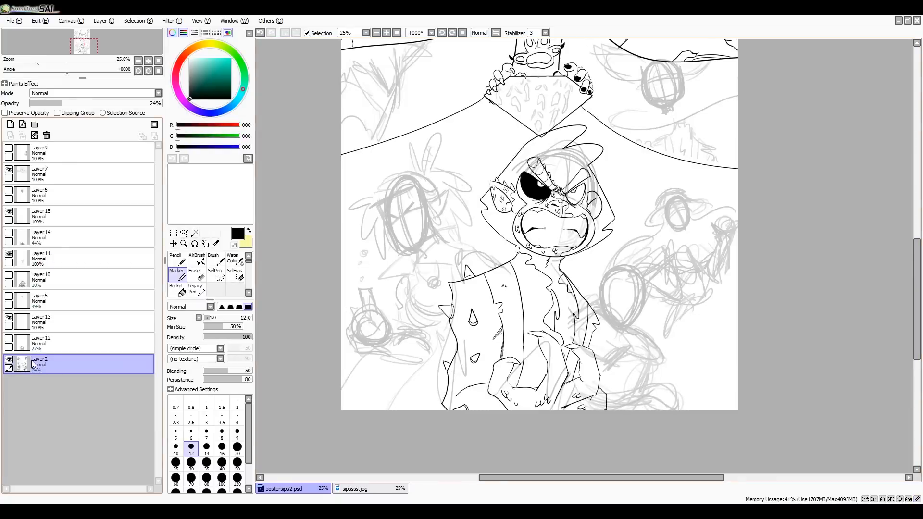
pyautogui.scroll(3)
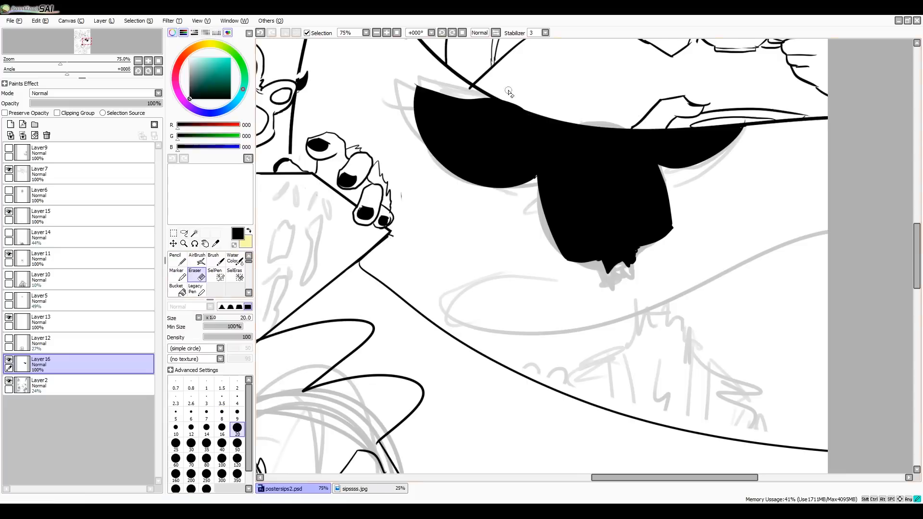
pyautogui.click(194, 232)
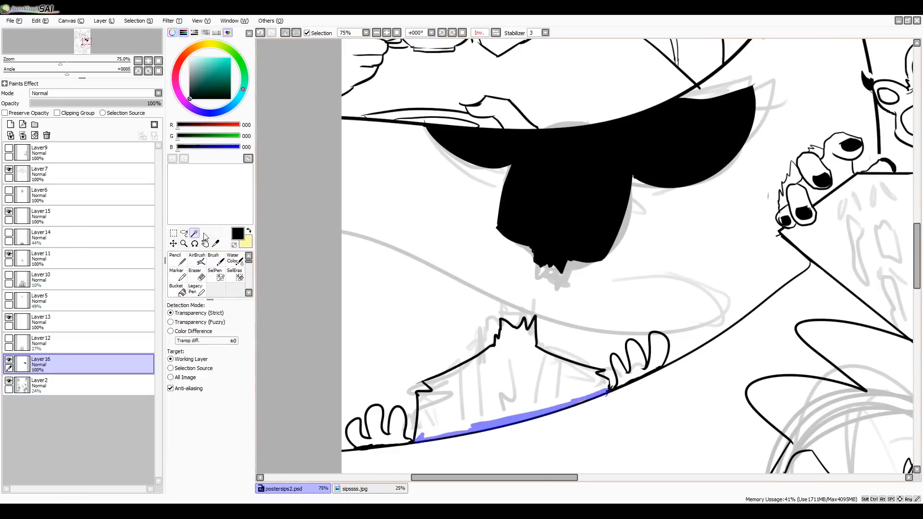
pyautogui.click(175, 258)
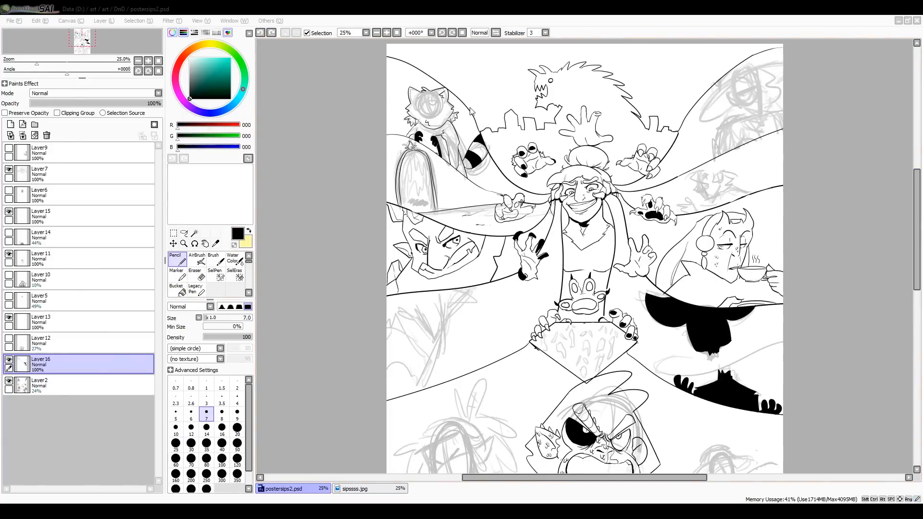
# - Lasso the screaming ape head from 117.jpg and paste it into the left middle panel
pyautogui.click(429, 488)
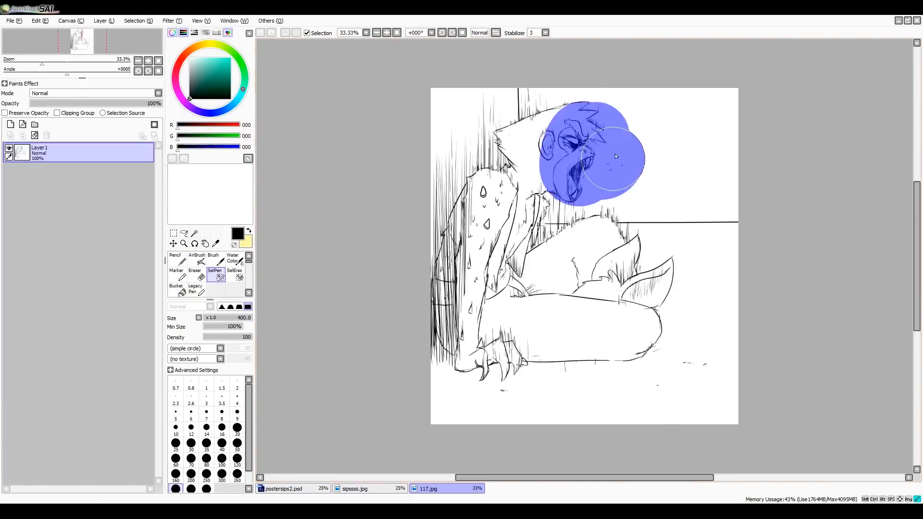
pyautogui.click(283, 489)
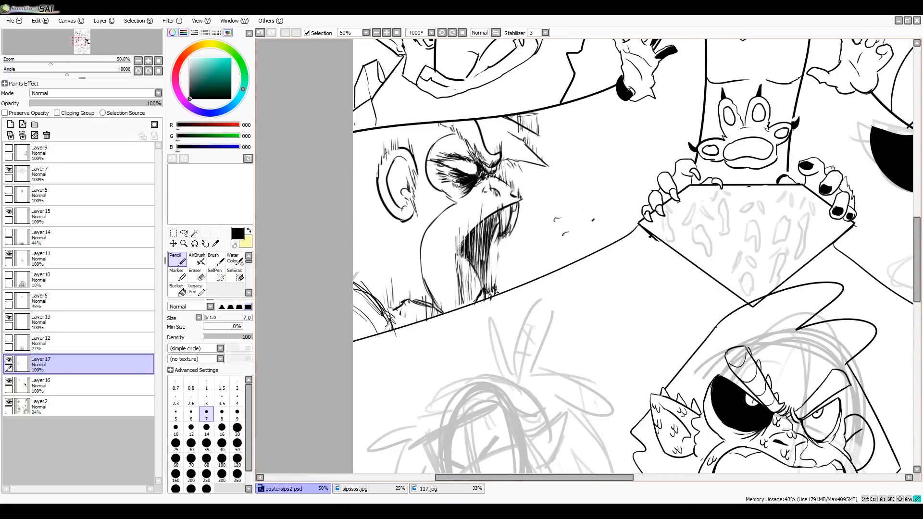
pyautogui.click(194, 263)
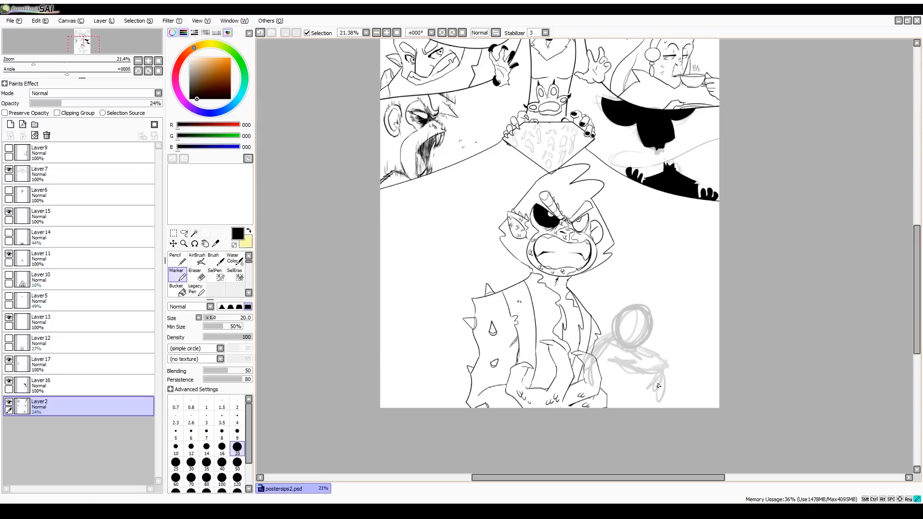
# - Reposition the rough layer and Marker-sketch a new figure left of the hooded monkey
pyautogui.click(173, 233)
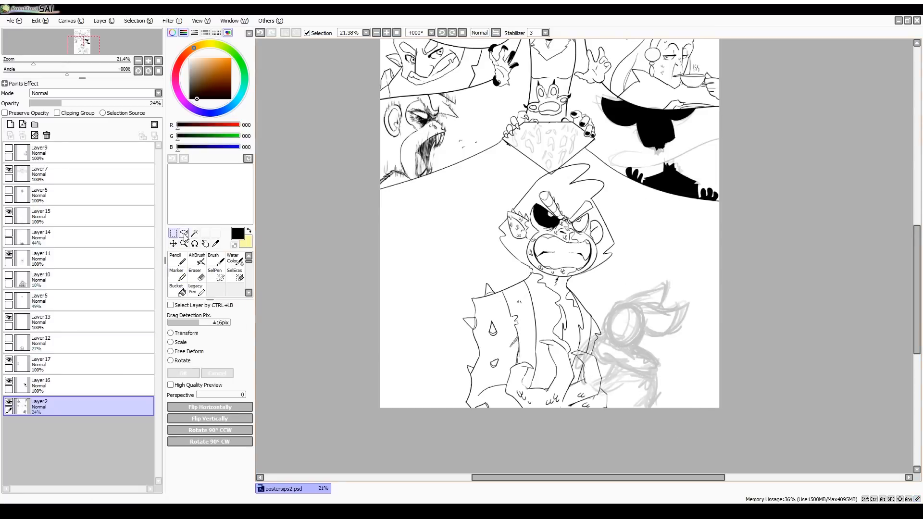
pyautogui.click(176, 272)
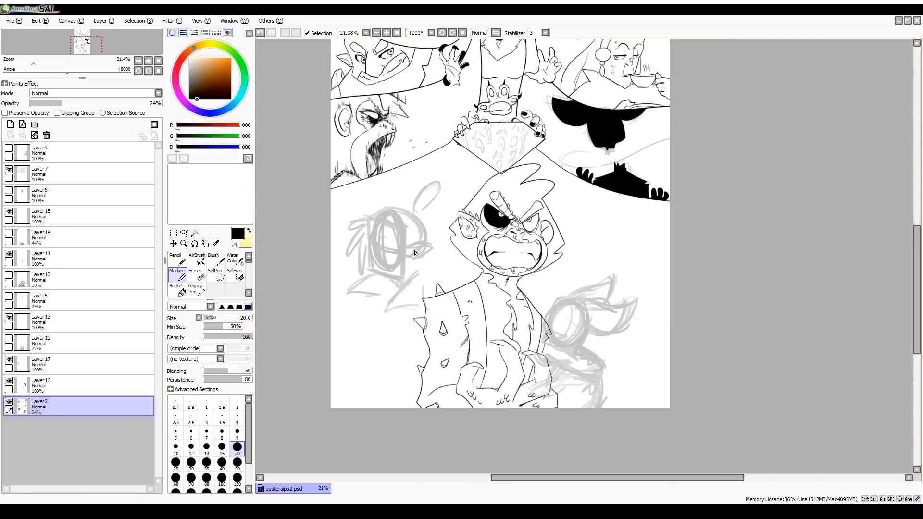
pyautogui.moveTo(365, 235); pyautogui.dragTo(388, 329)
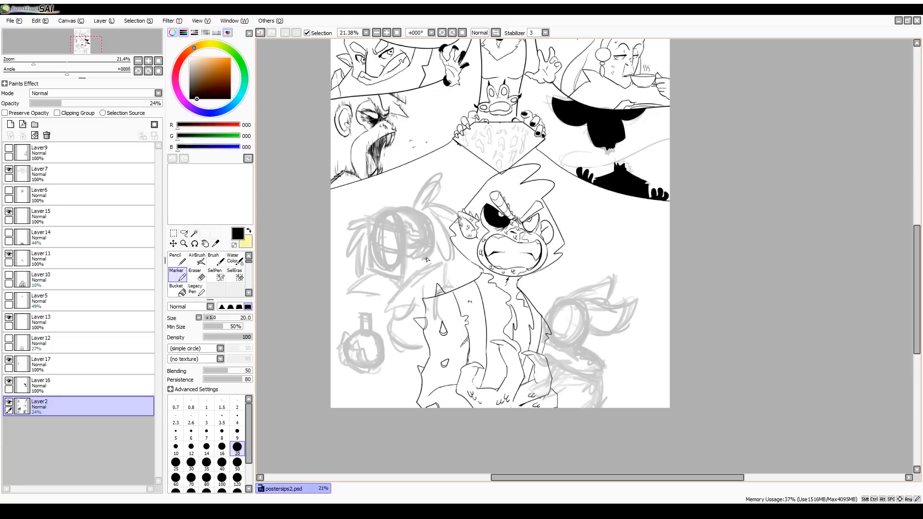
pyautogui.click(196, 272)
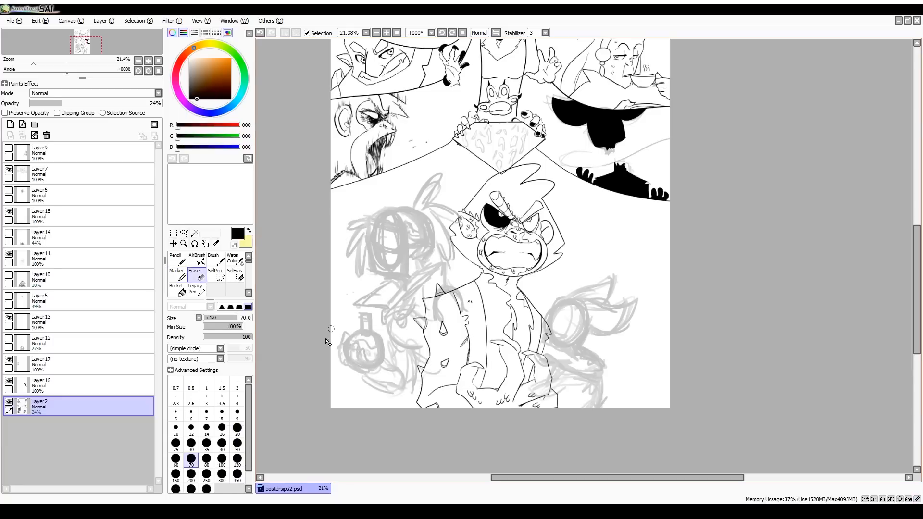
# - Erase and redo the rough, then start the long blade outline with the Pencil on a new layer
pyautogui.click(176, 272)
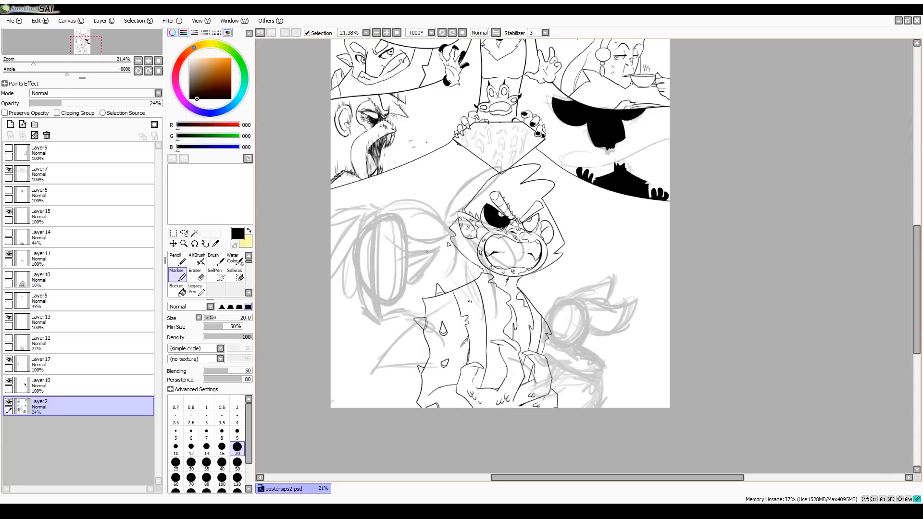
pyautogui.click(195, 273)
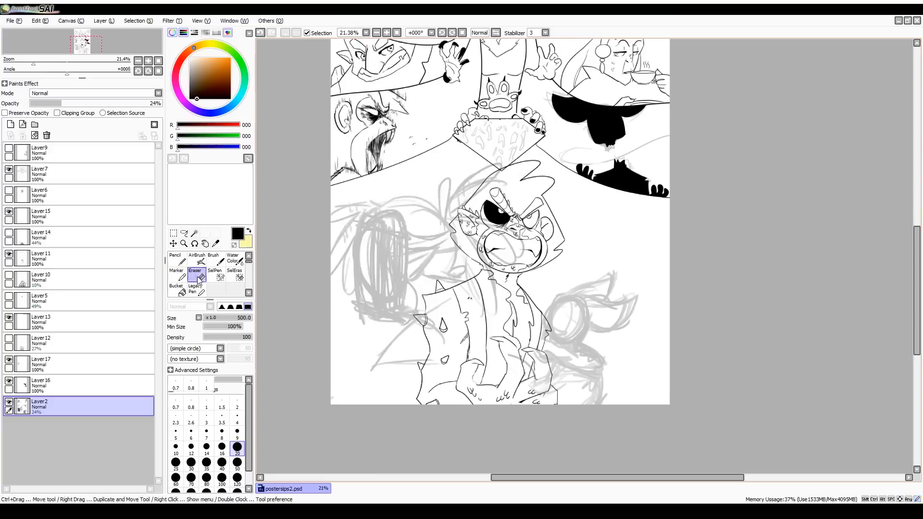
pyautogui.click(176, 273)
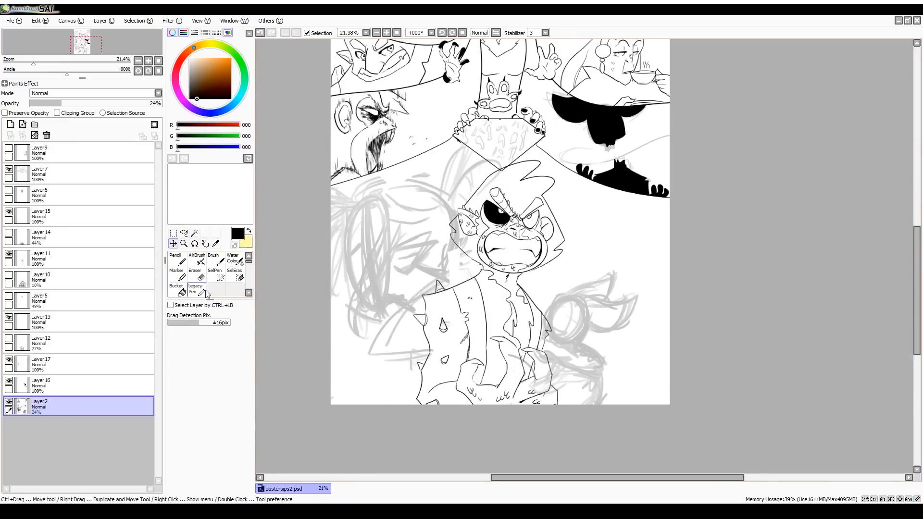
pyautogui.click(176, 263)
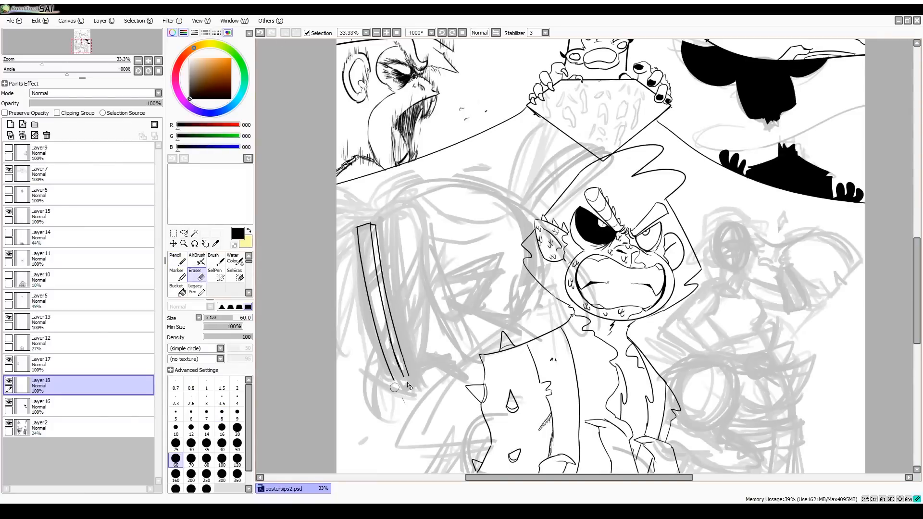
# - Ink the first hatted girl with thin Pencil lines and gather her layers into a layer set
pyautogui.click(175, 258)
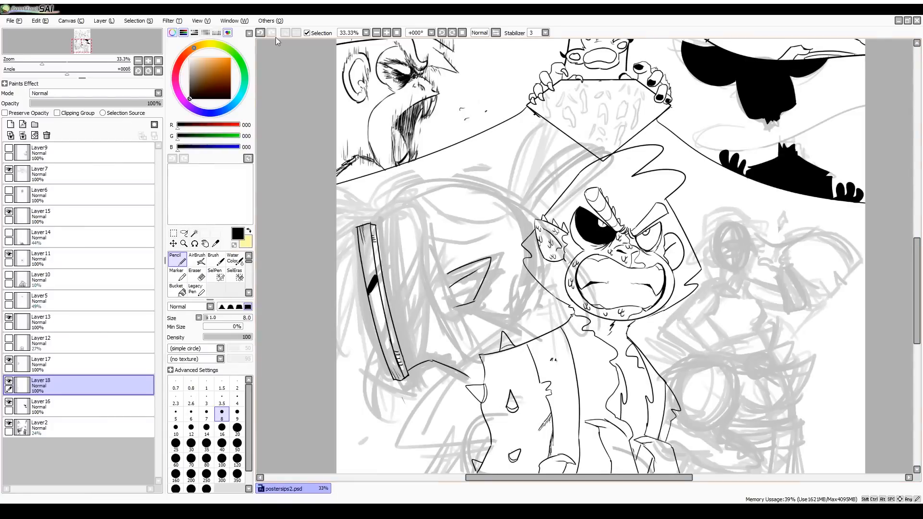
pyautogui.scroll(-3)
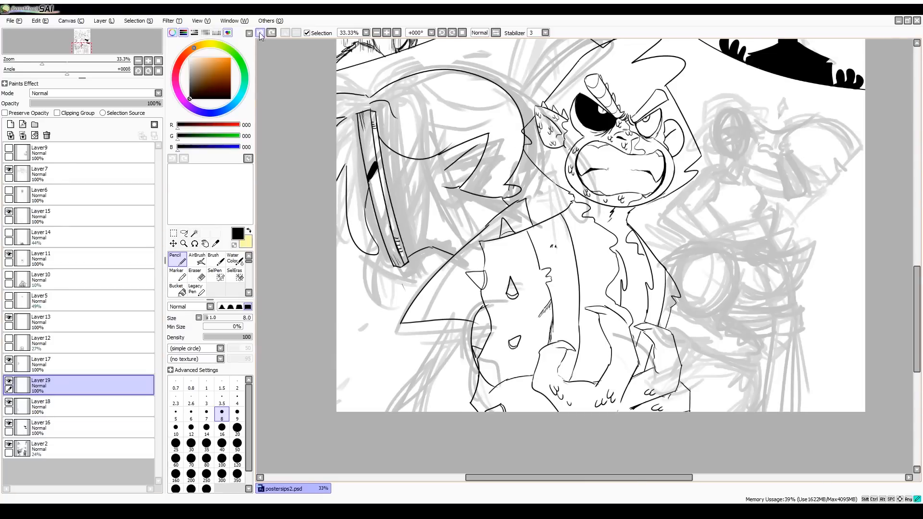
pyautogui.click(10, 124)
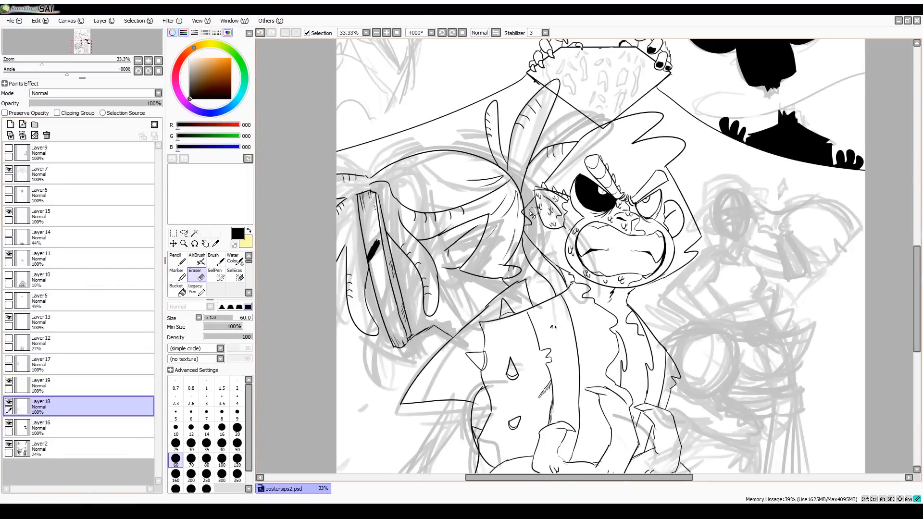
pyautogui.click(59, 384)
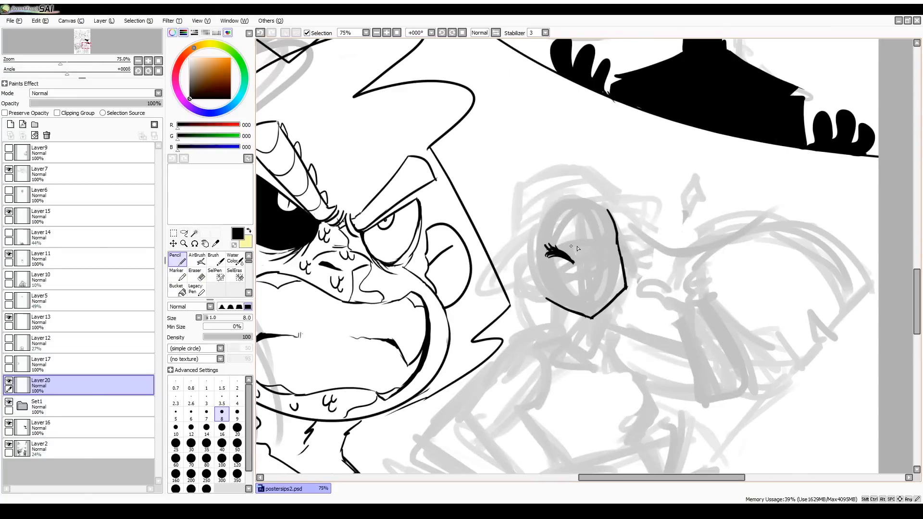
pyautogui.scroll(-3)
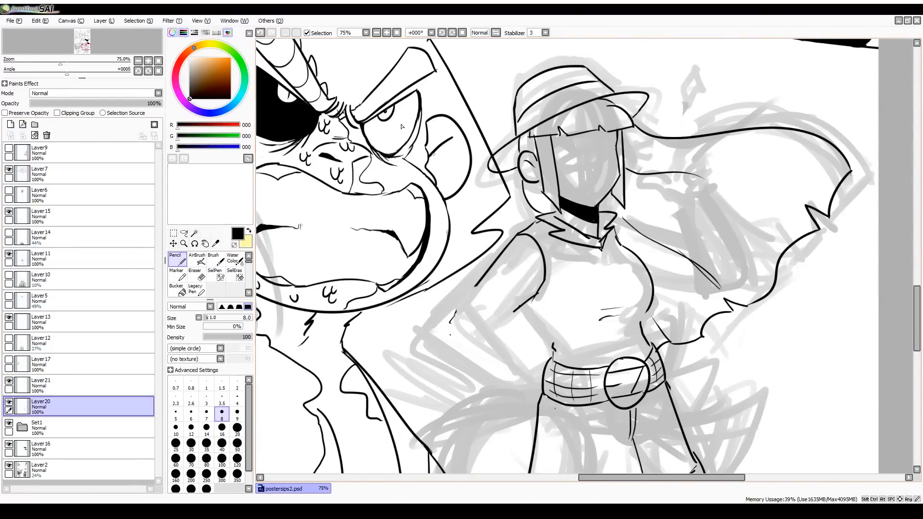
# - Ink the winking girl in the brimmed hat, erase overlaps and move her line art into place
pyautogui.click(76, 385)
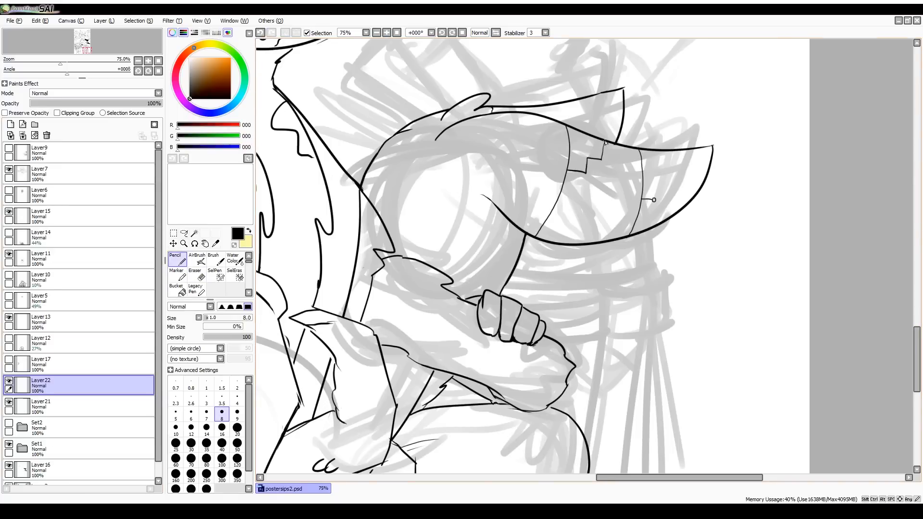
pyautogui.click(195, 261)
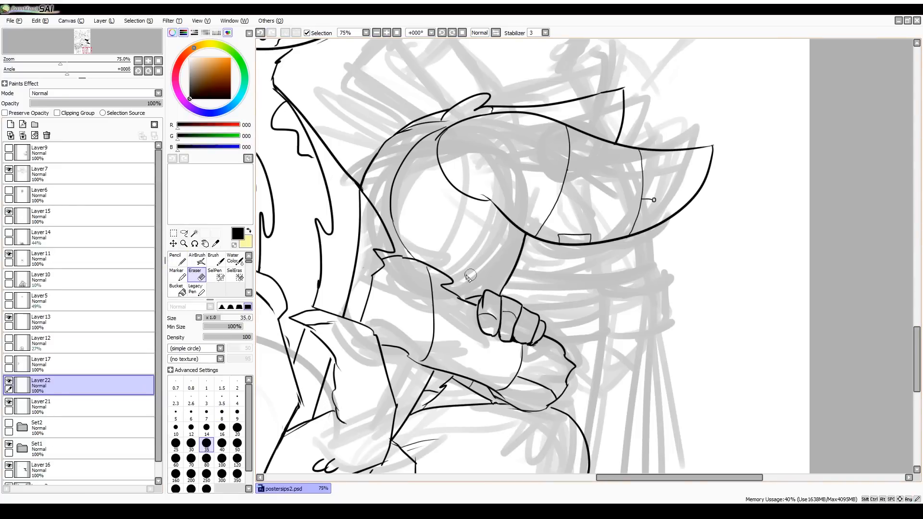
pyautogui.click(173, 243)
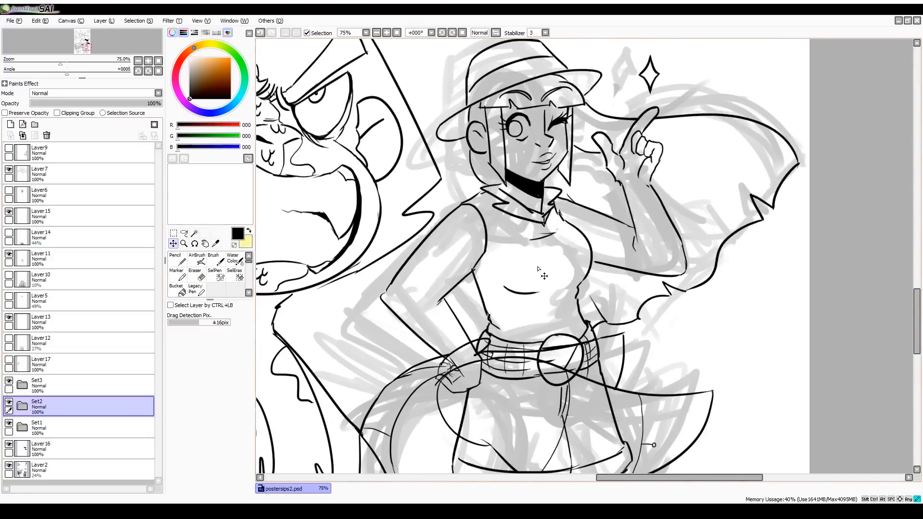
# - Ink the remaining figures and paste the caped top character's lines in as a new layer set
pyautogui.click(194, 261)
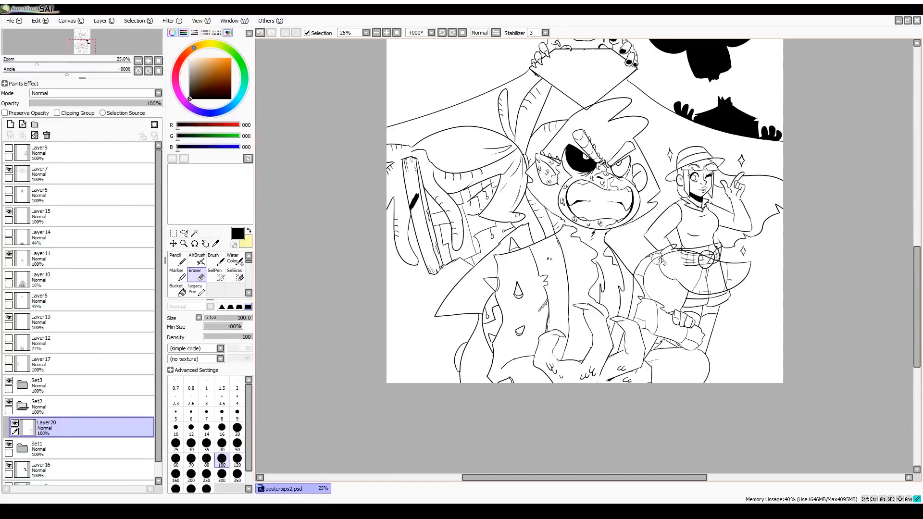
pyautogui.click(190, 435)
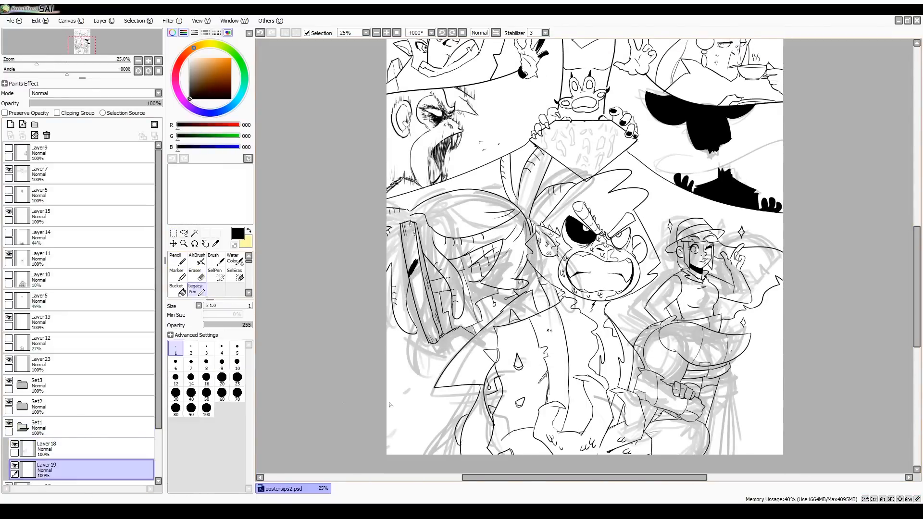
pyautogui.click(175, 258)
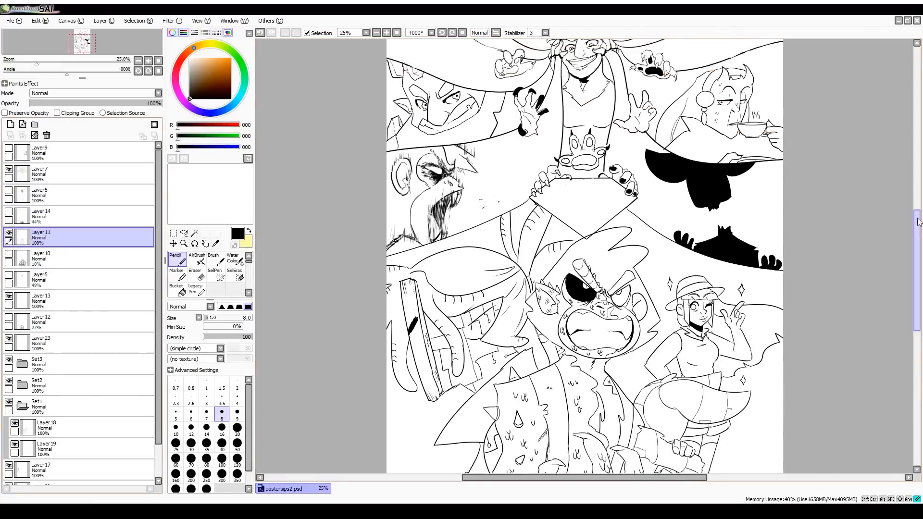
# - Lower the rough sketch layer's opacity to about 30% beneath the finished line art
pyautogui.scroll(3)
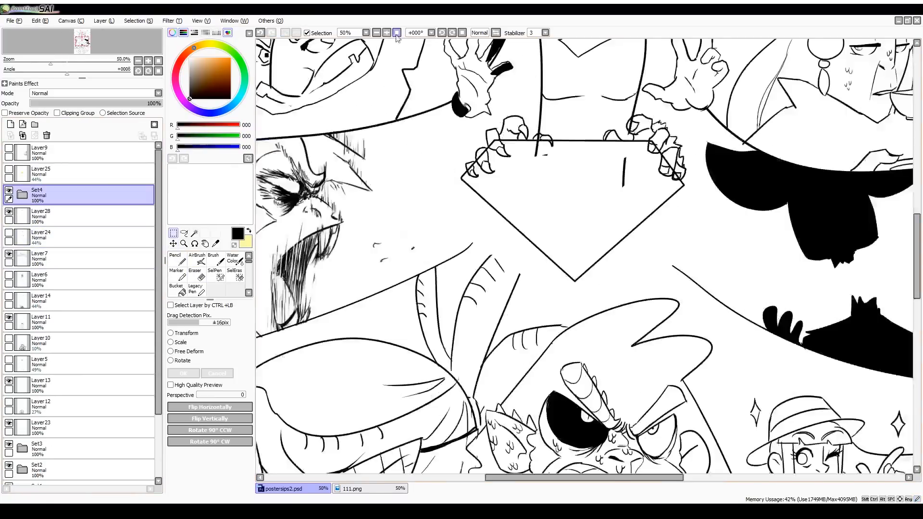
pyautogui.click(175, 259)
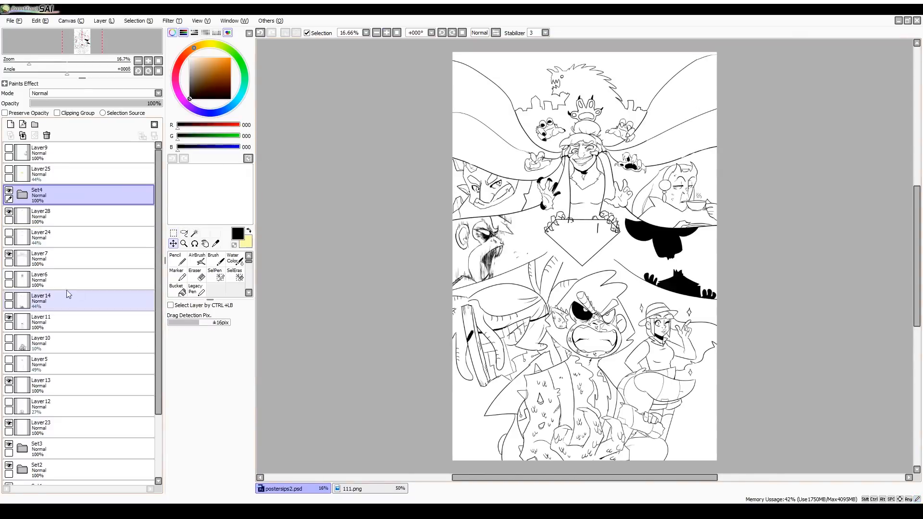
pyautogui.click(195, 261)
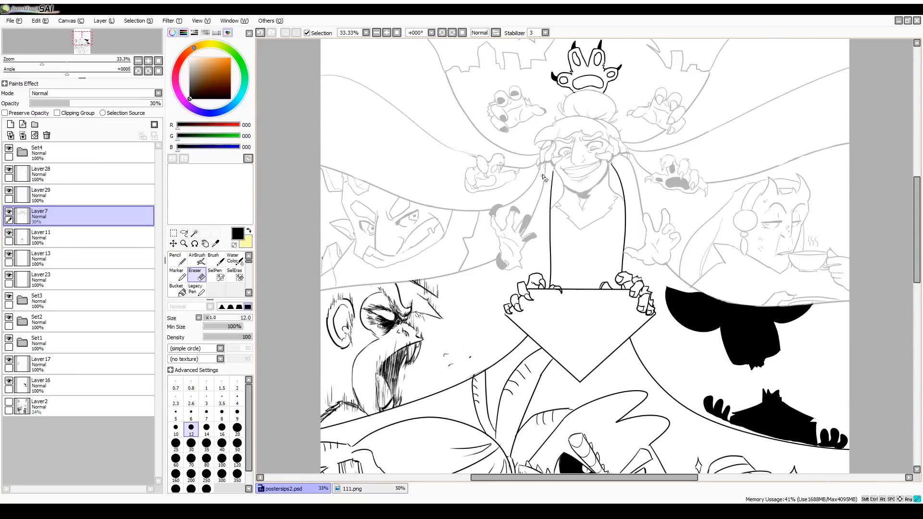
# - Flat-fill the scaly hooded monster green under the line art with Magic Wand and Bucket
pyautogui.click(59, 385)
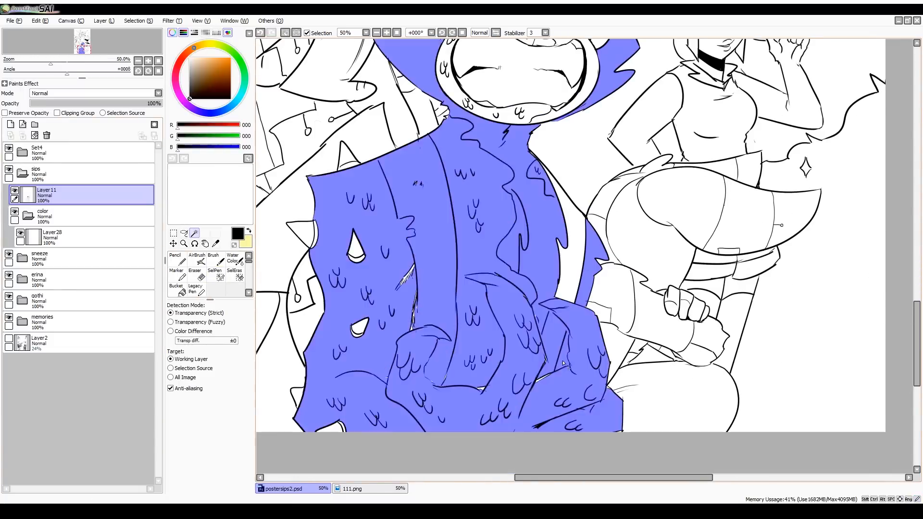
pyautogui.click(214, 270)
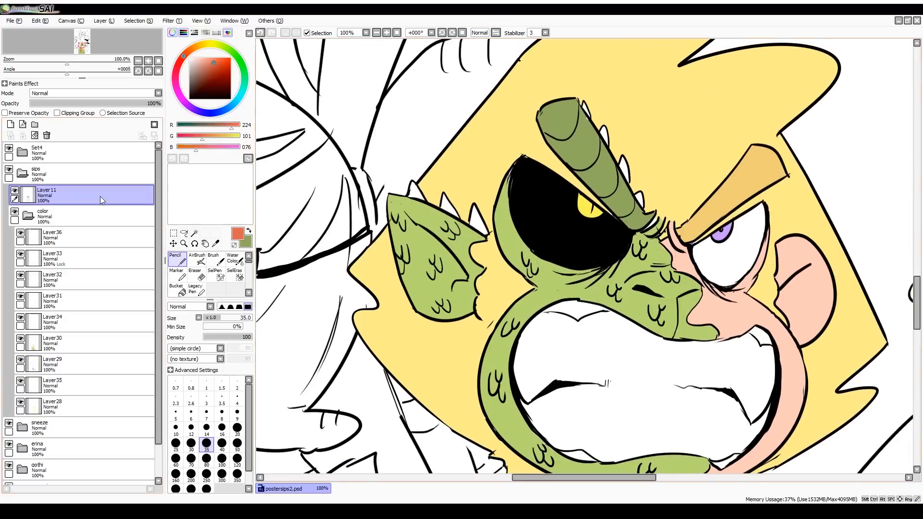
pyautogui.click(195, 261)
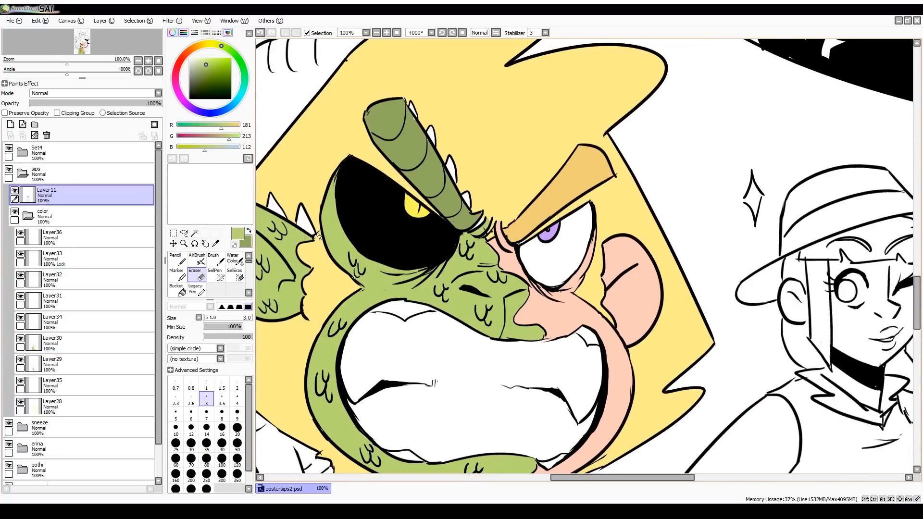
pyautogui.scroll(-3)
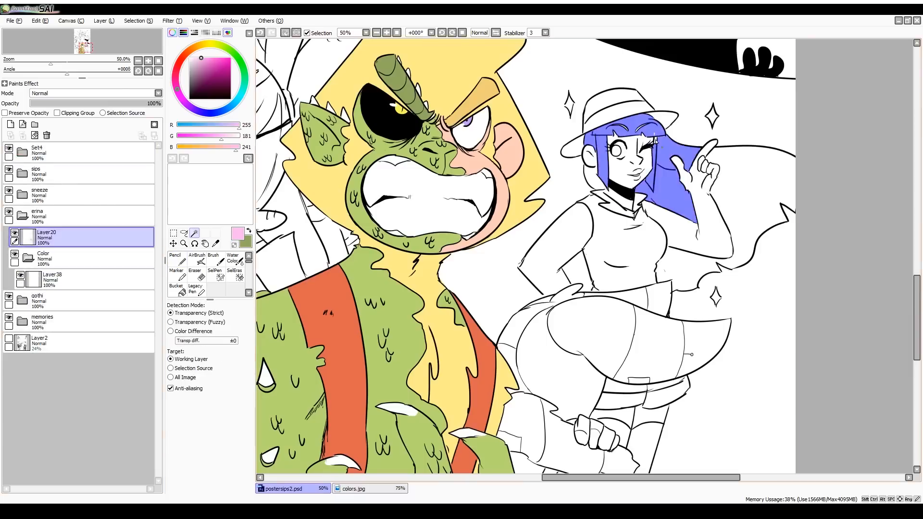
# - Lay flat colours on the pink-haired winking girl with SelPen and Bucket
pyautogui.click(214, 261)
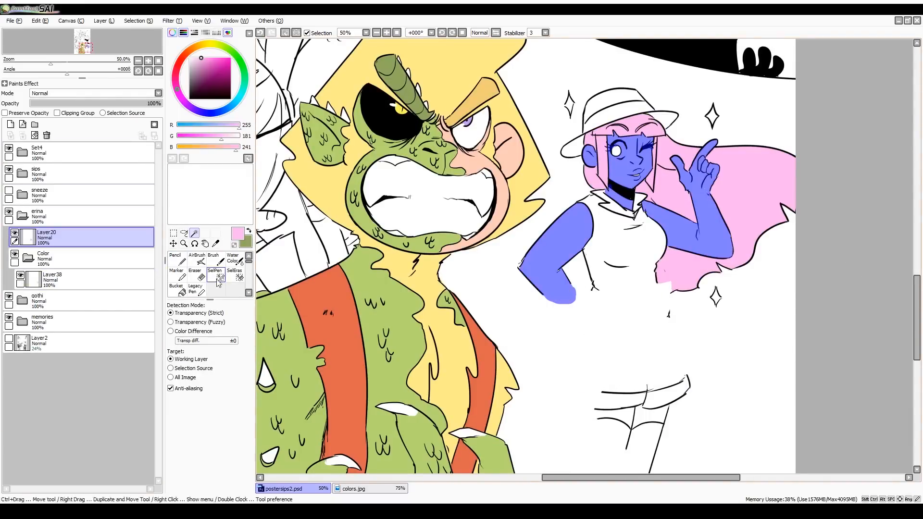
pyautogui.click(196, 259)
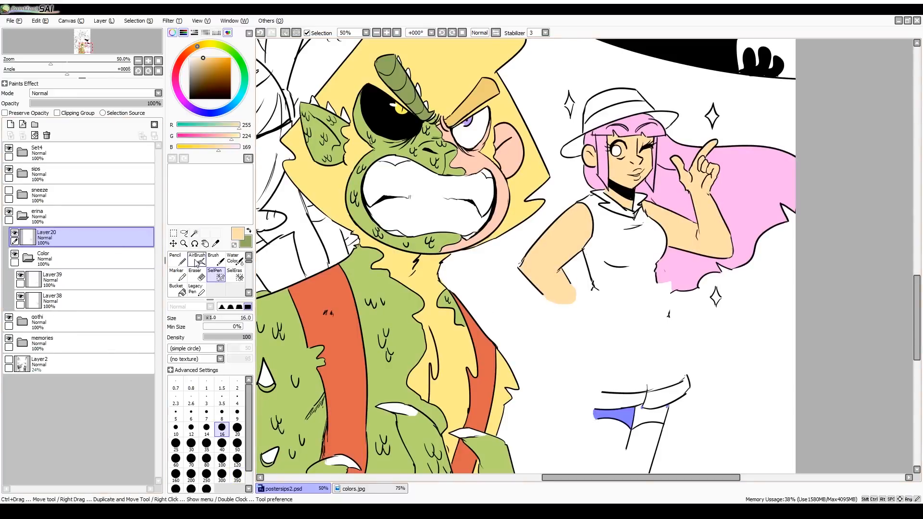
pyautogui.scroll(-3)
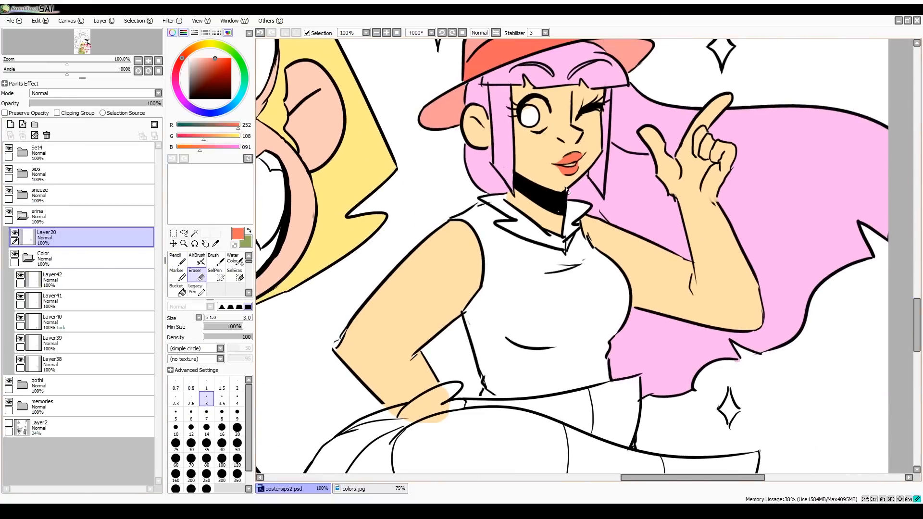
pyautogui.click(175, 257)
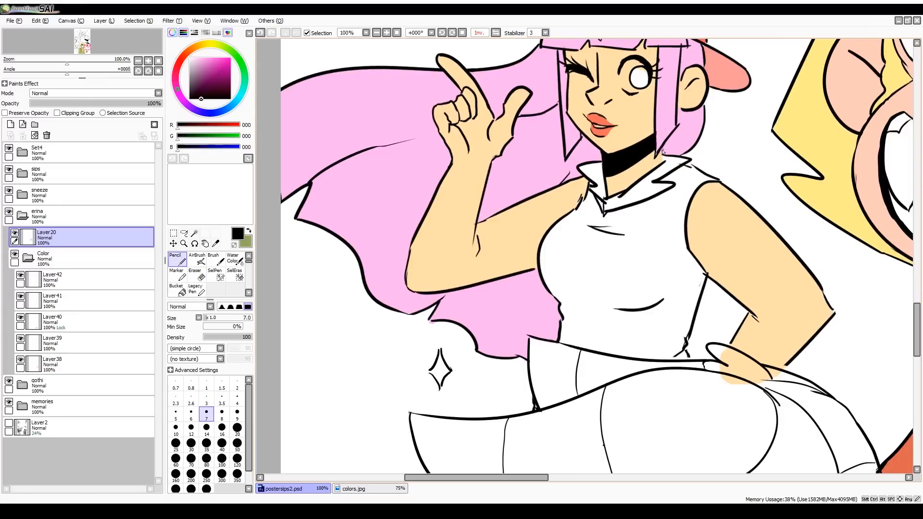
pyautogui.scroll(-3)
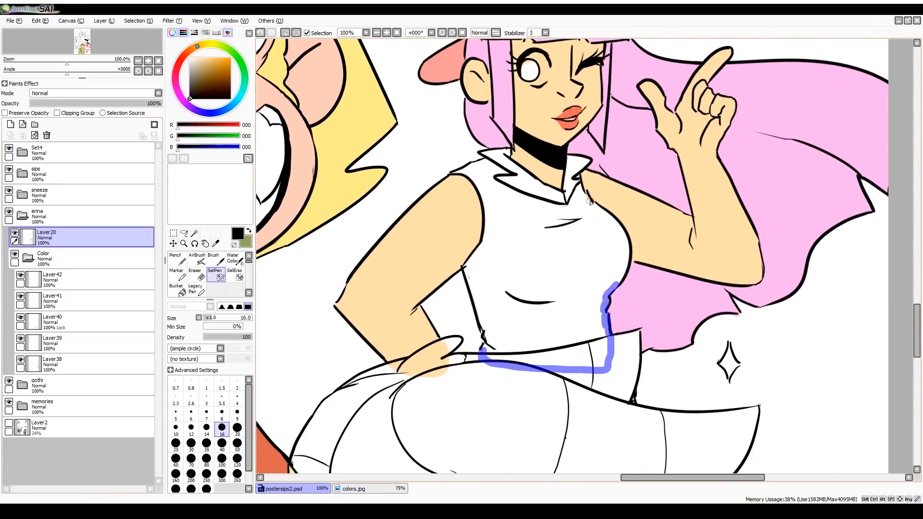
# - Pick browns from the reference image and flat-colour the bandana-wearing tentacle-haired ape
pyautogui.click(353, 489)
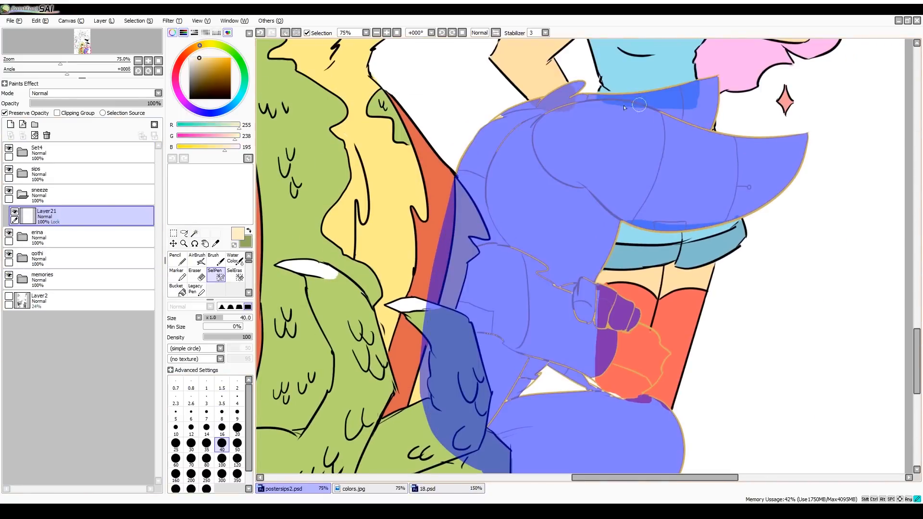
pyautogui.click(206, 434)
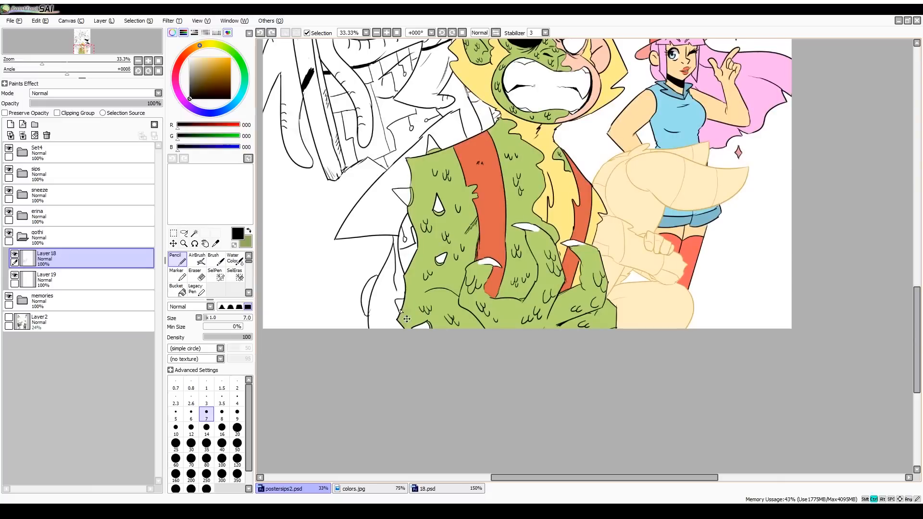
pyautogui.click(77, 277)
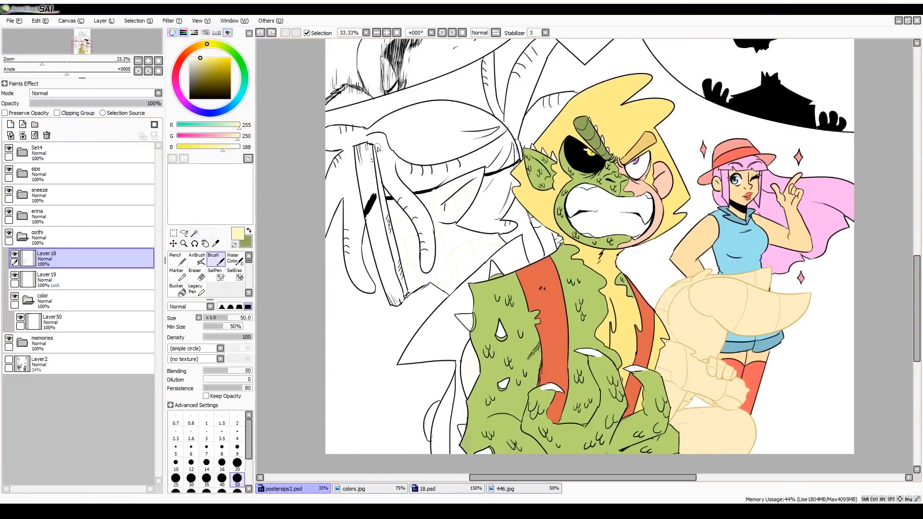
pyautogui.click(176, 283)
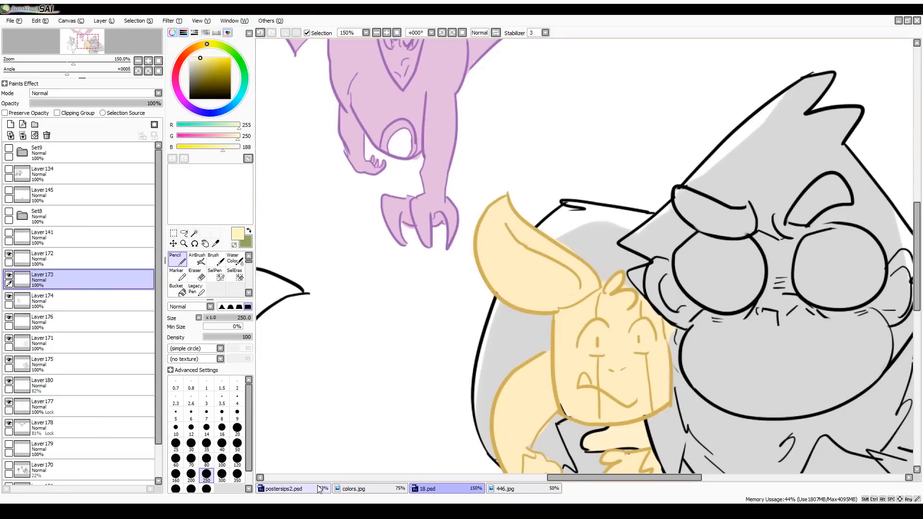
pyautogui.click(283, 489)
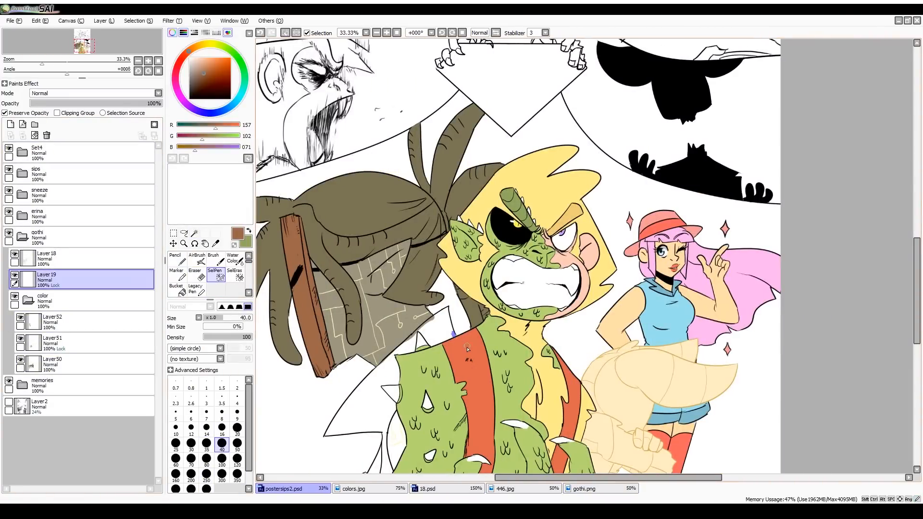
# - Sample colours from the thumbnail references and fill the top character's red hair and brown skin
pyautogui.click(505, 488)
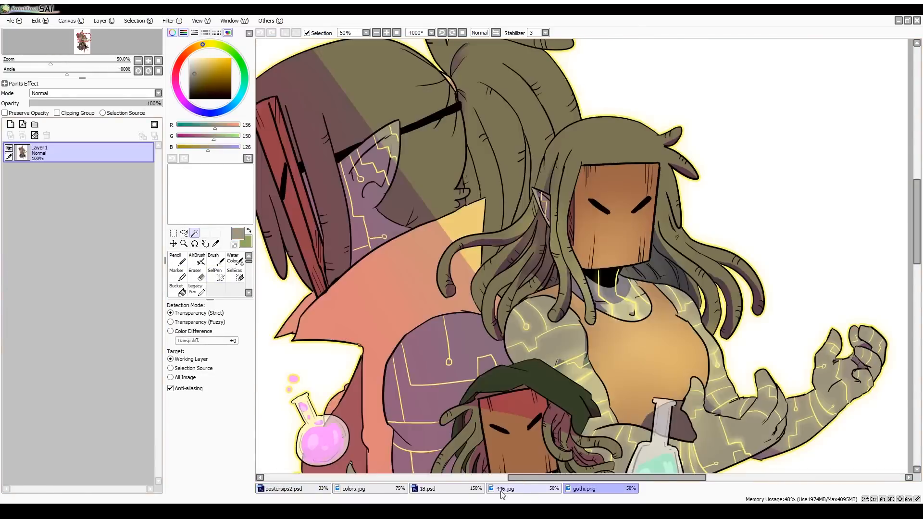
pyautogui.click(283, 489)
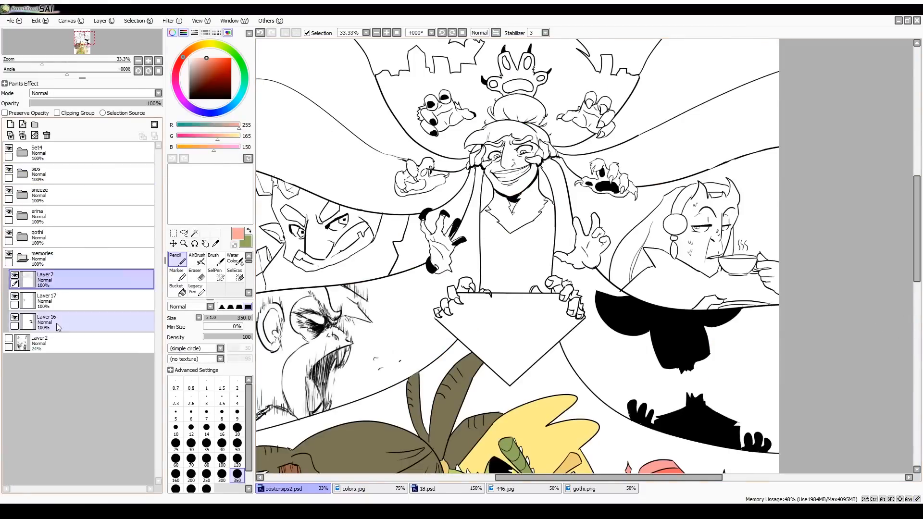
pyautogui.click(666, 488)
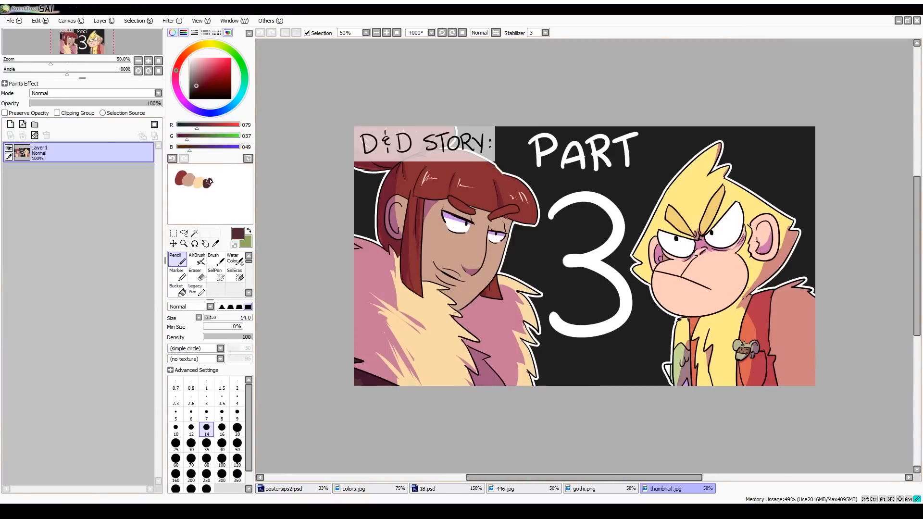
pyautogui.click(282, 489)
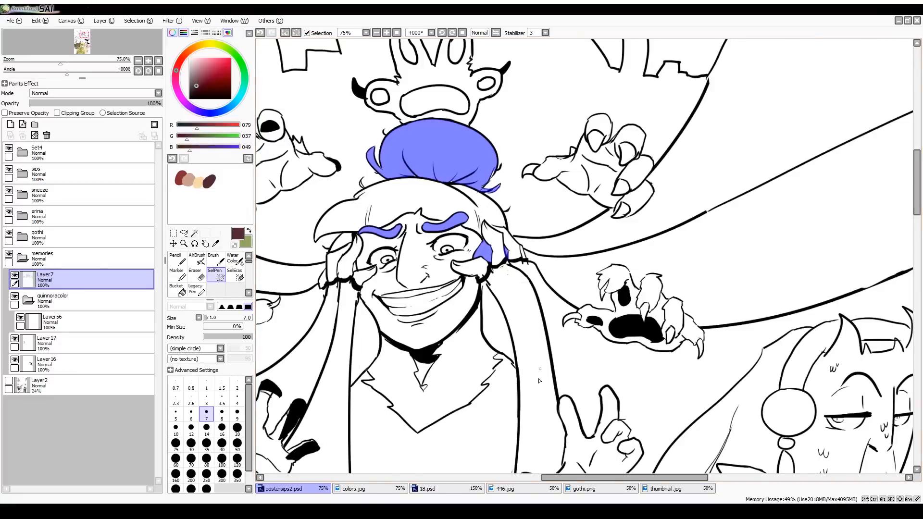
pyautogui.click(52, 321)
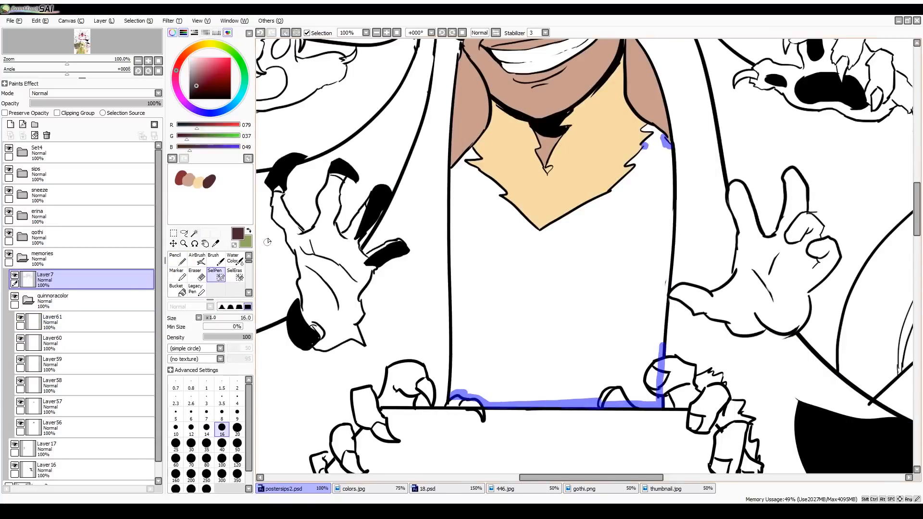
# - Fill his clothes maroon, then turn the monster-and-skyline shape behind him solid black
pyautogui.click(195, 260)
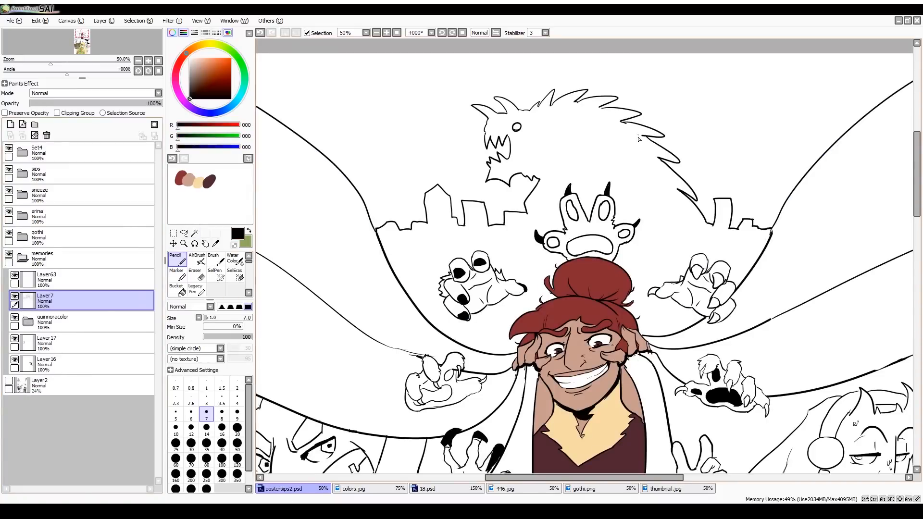
pyautogui.click(175, 277)
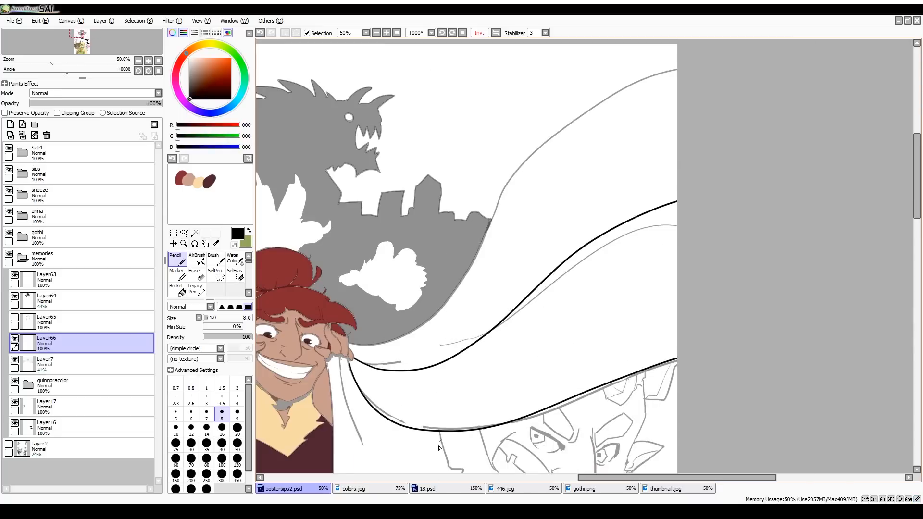
pyautogui.click(46, 362)
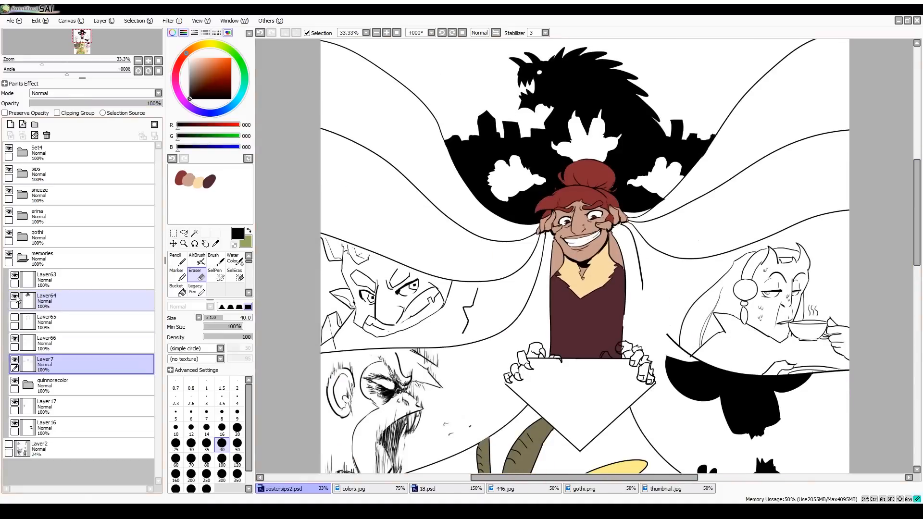
pyautogui.click(175, 288)
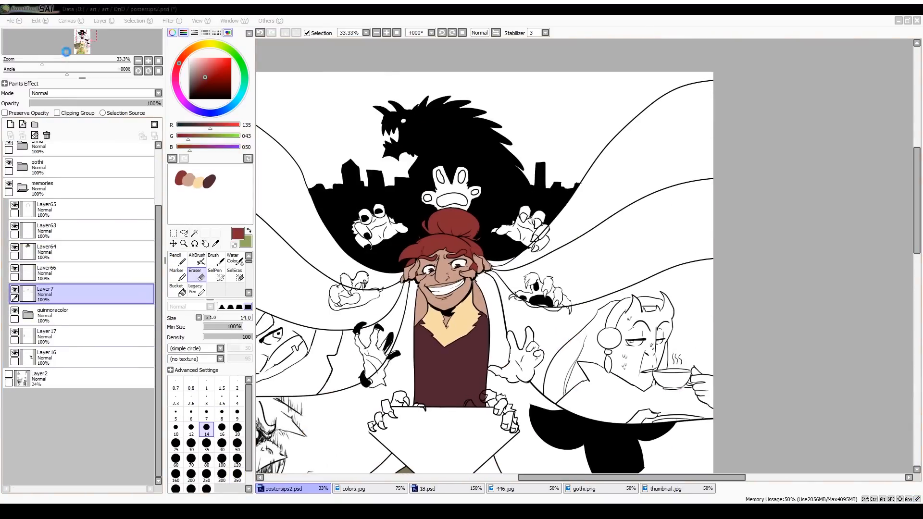
# - Bucket-fill the green hand's claws purple and the diamond below the centre character violet on a new layer
pyautogui.click(175, 257)
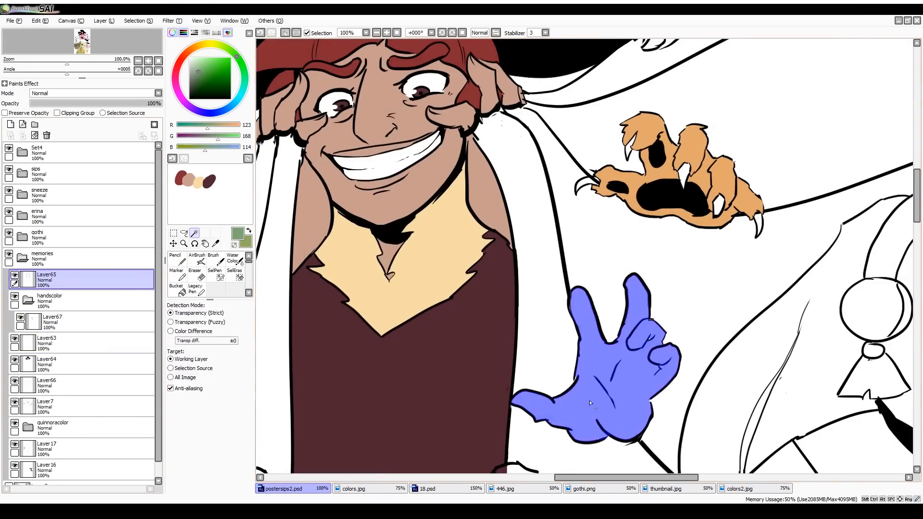
pyautogui.click(195, 261)
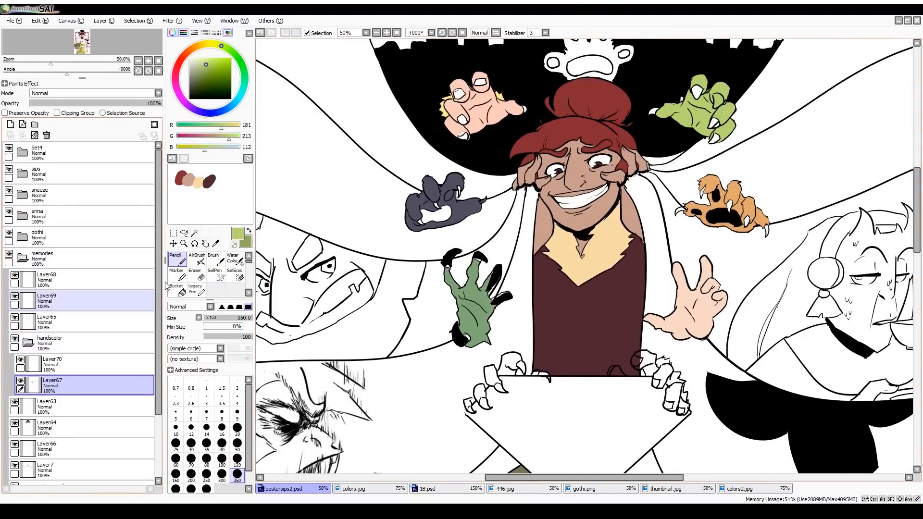
pyautogui.click(176, 277)
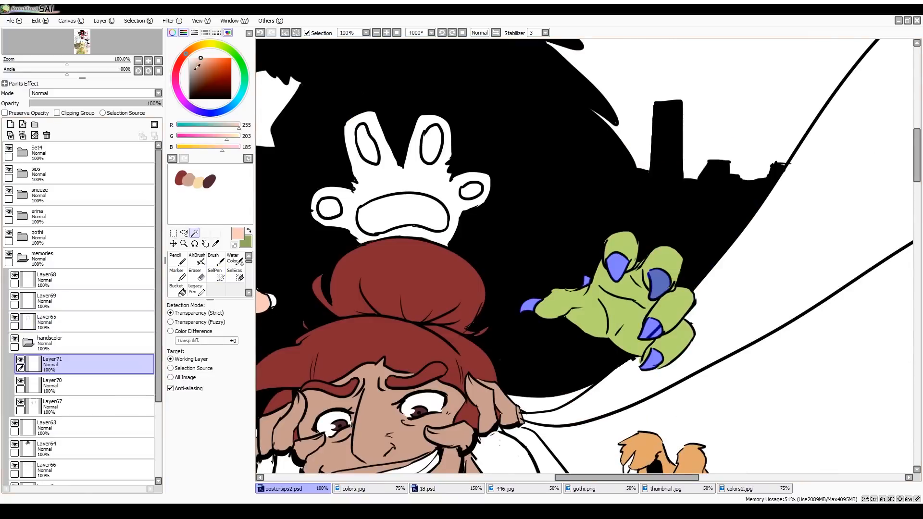
pyautogui.click(195, 262)
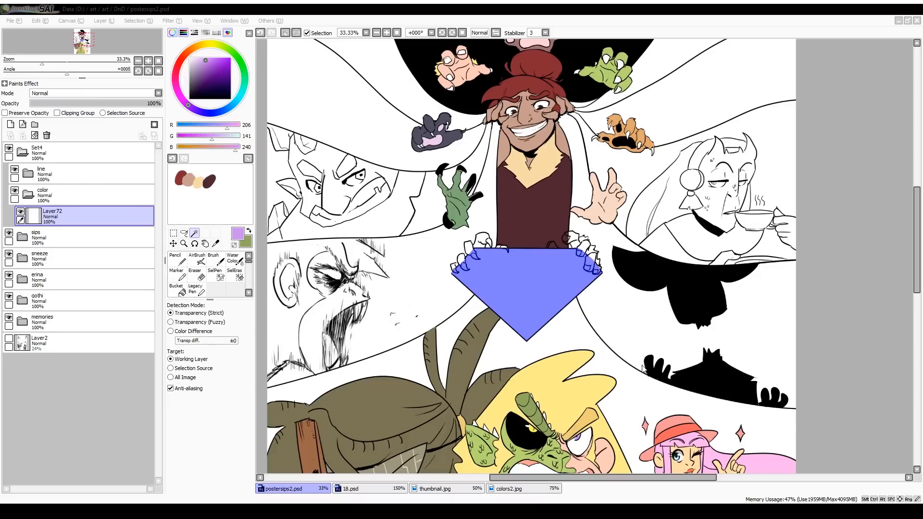
# - Paint white petal marks across the violet diamond with the Pen and refine them with the Eraser
pyautogui.click(172, 233)
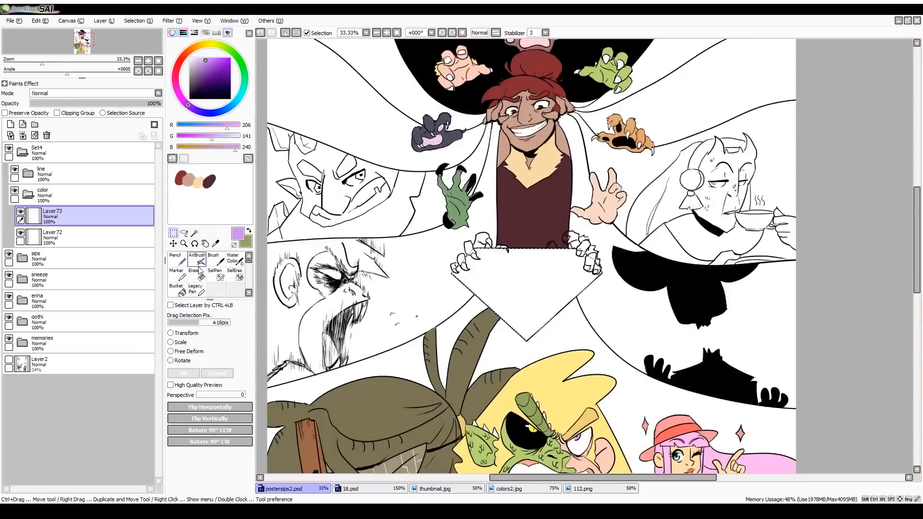
pyautogui.click(176, 260)
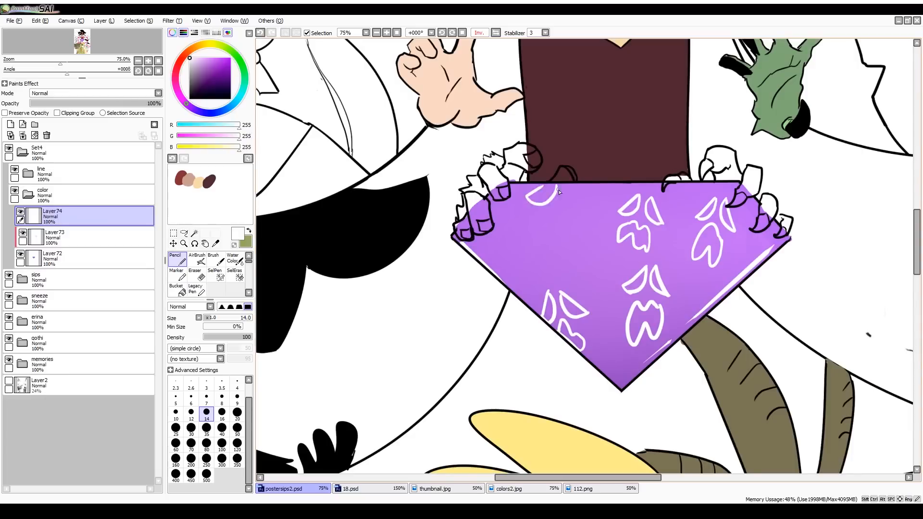
pyautogui.click(195, 260)
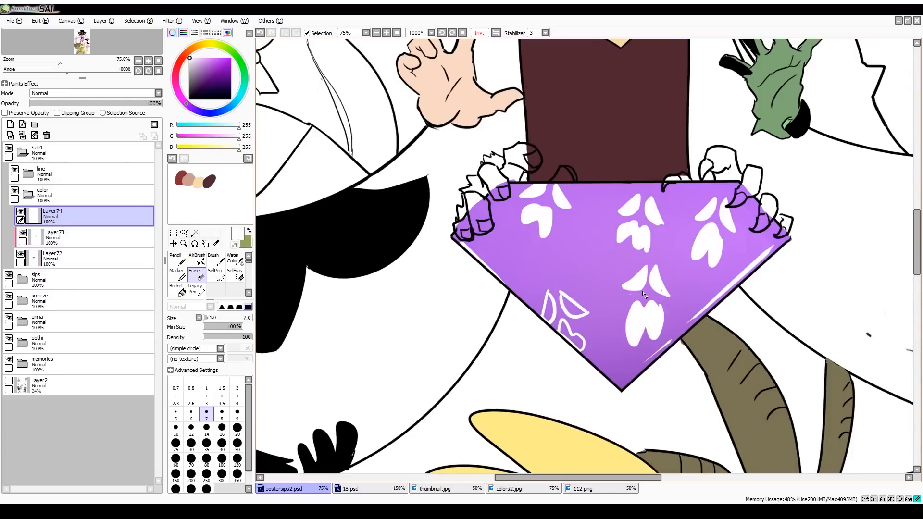
pyautogui.click(175, 288)
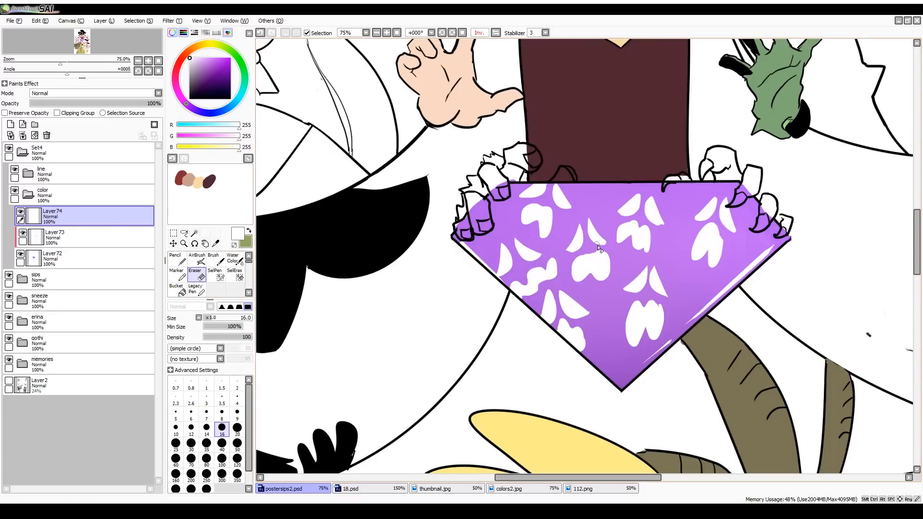
pyautogui.click(176, 257)
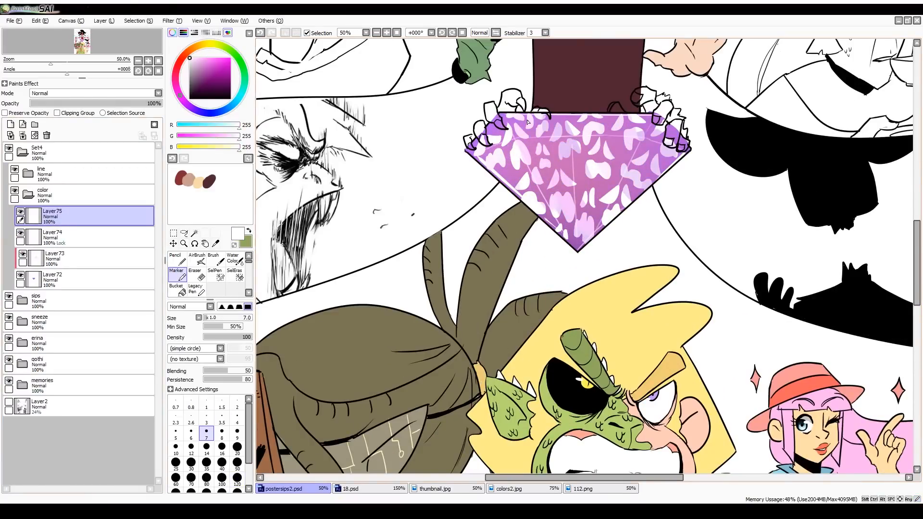
# - Blend the petals with the Marker at 50% on a new layer, then bucket-fill the tea-sipping figure blue and yellow
pyautogui.click(214, 263)
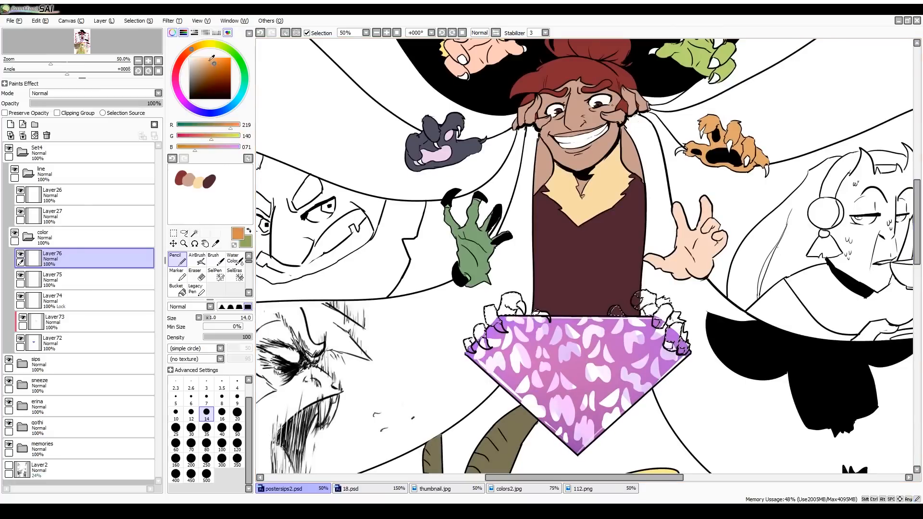
pyautogui.click(52, 213)
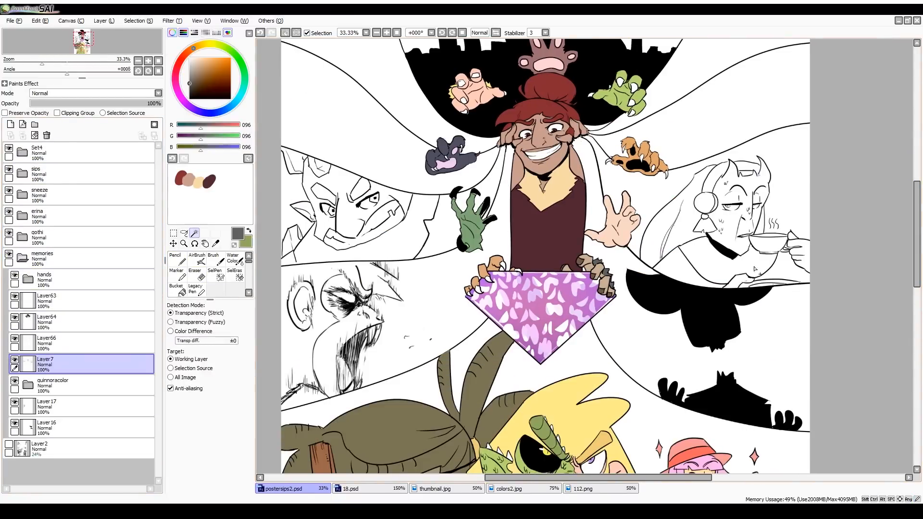
pyautogui.click(176, 258)
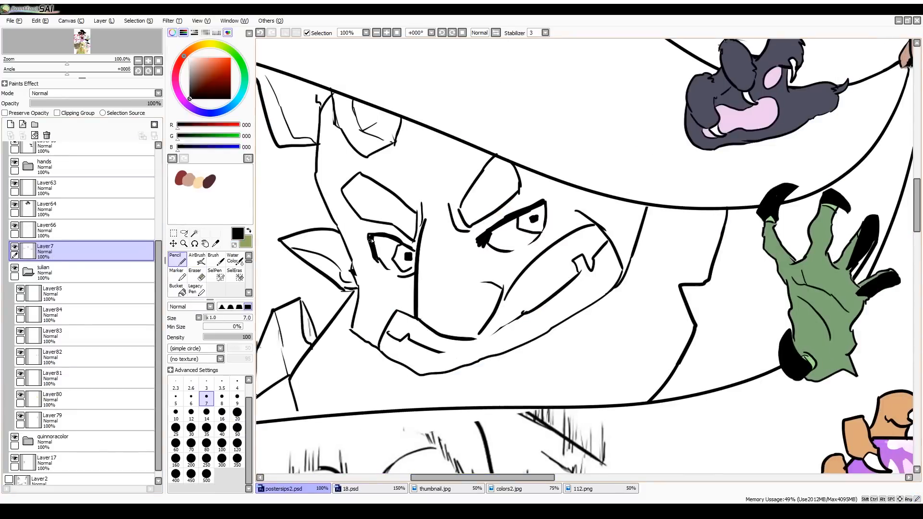
pyautogui.click(387, 33)
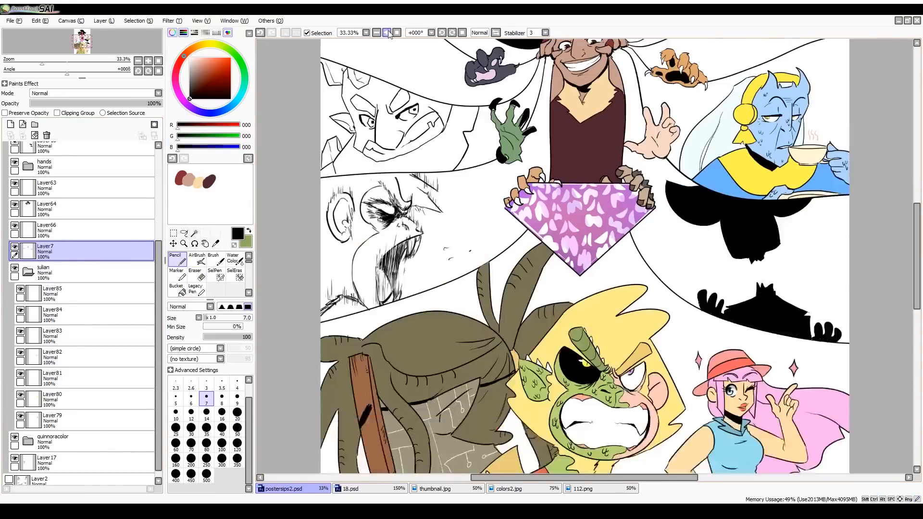
# - Bucket-fill the left hat-wearing figure purple on a new layer, checking the lineup reference
pyautogui.click(508, 489)
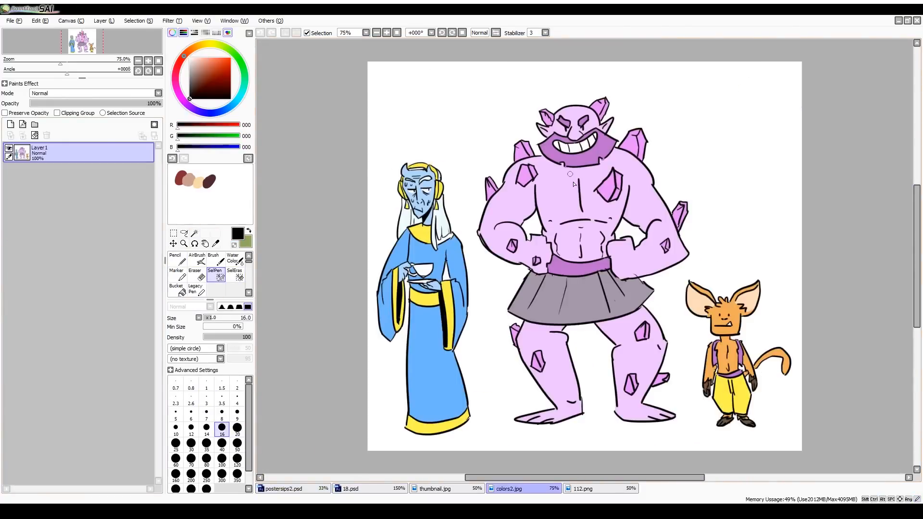
pyautogui.click(283, 489)
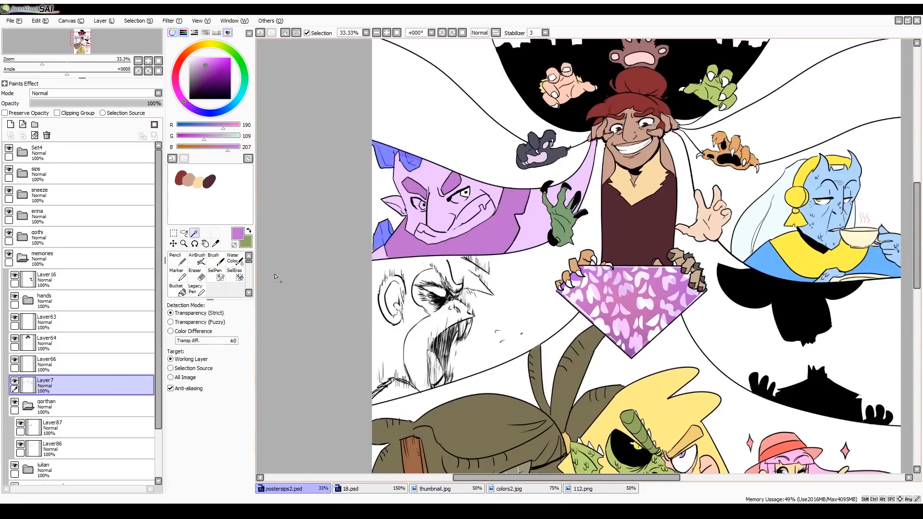
pyautogui.click(175, 259)
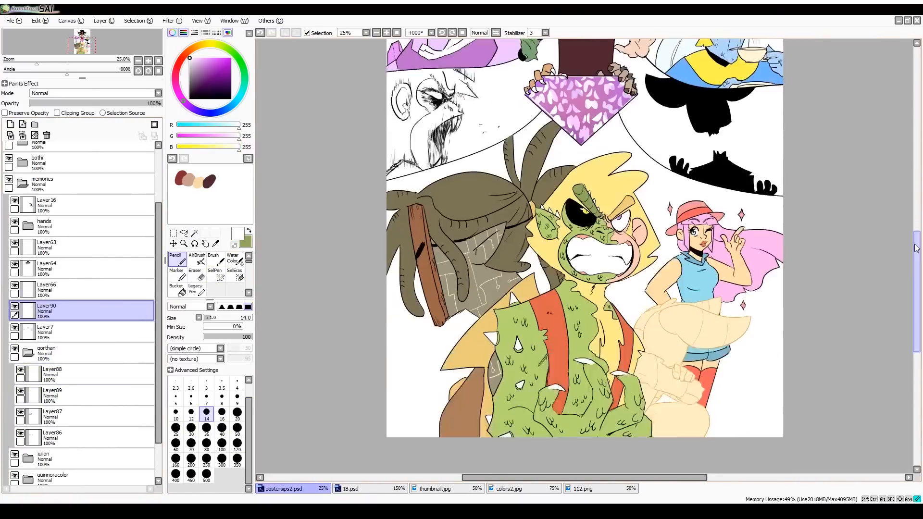
pyautogui.click(47, 203)
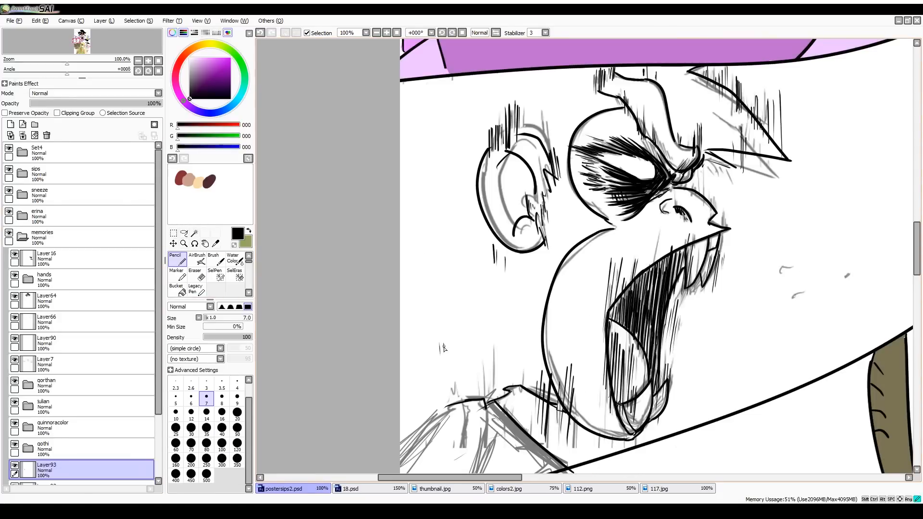
pyautogui.click(194, 257)
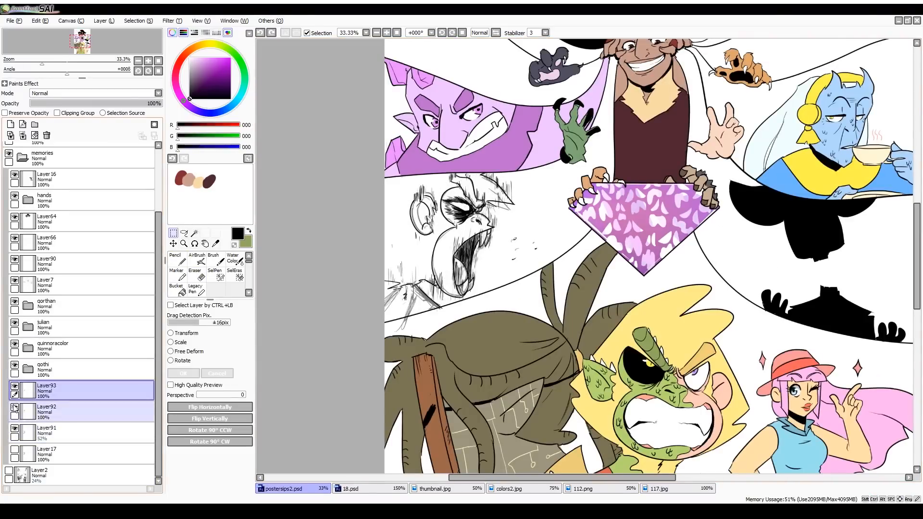
pyautogui.click(175, 260)
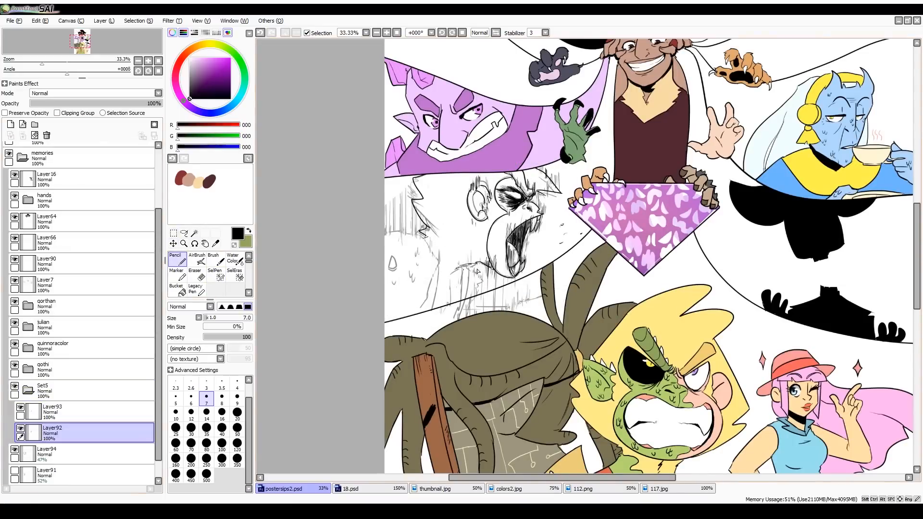
# - Fill the screaming figure's hair yellow, then start inking the bearded pointed-hat character over the grey sketch
pyautogui.scroll(3)
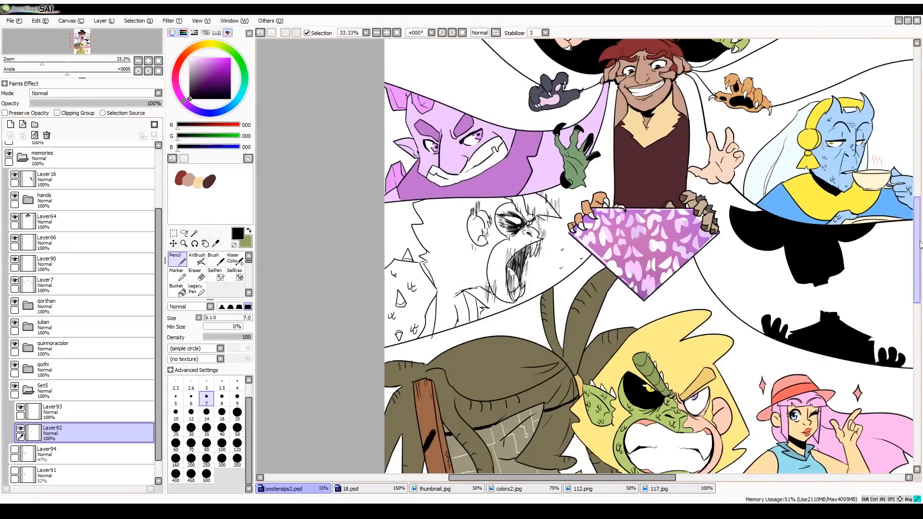
pyautogui.click(195, 262)
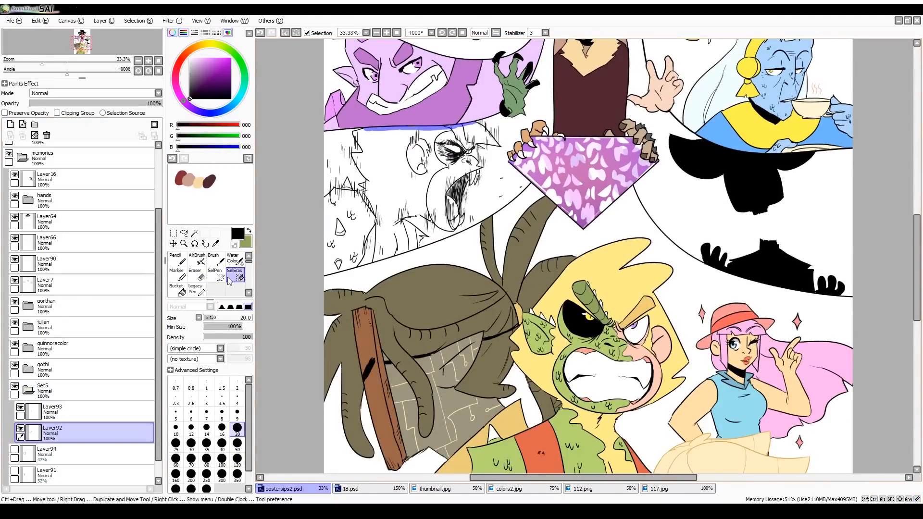
pyautogui.click(216, 271)
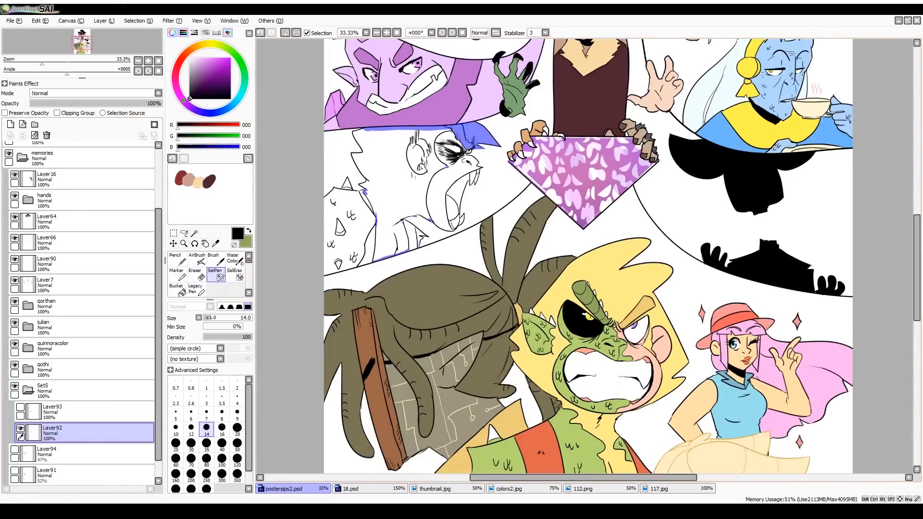
pyautogui.click(175, 258)
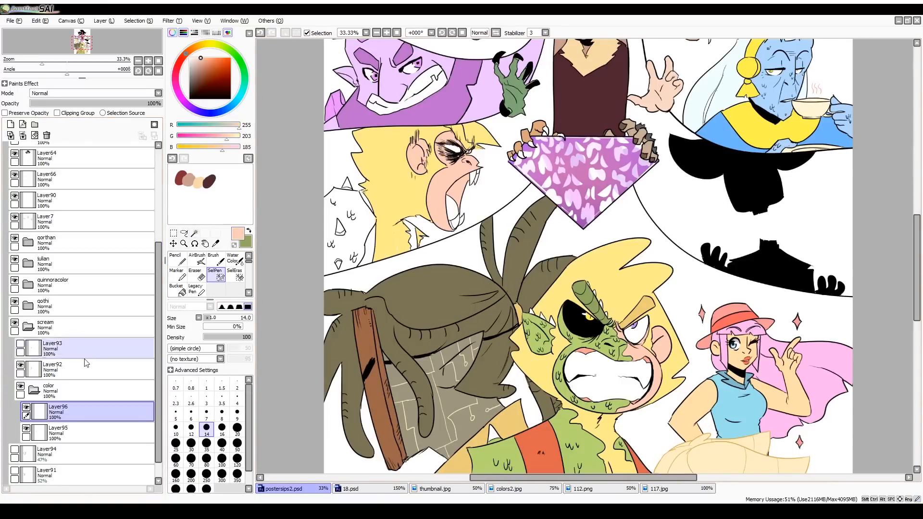
pyautogui.click(184, 233)
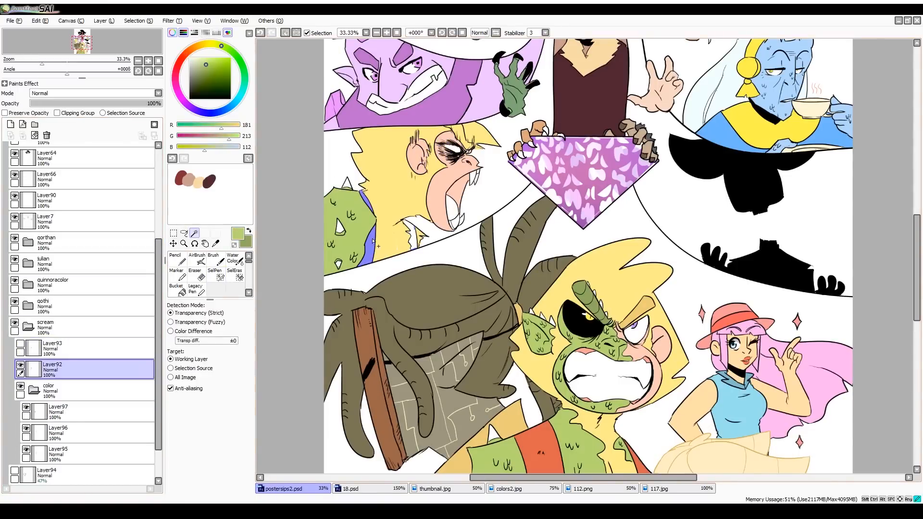
pyautogui.click(207, 56)
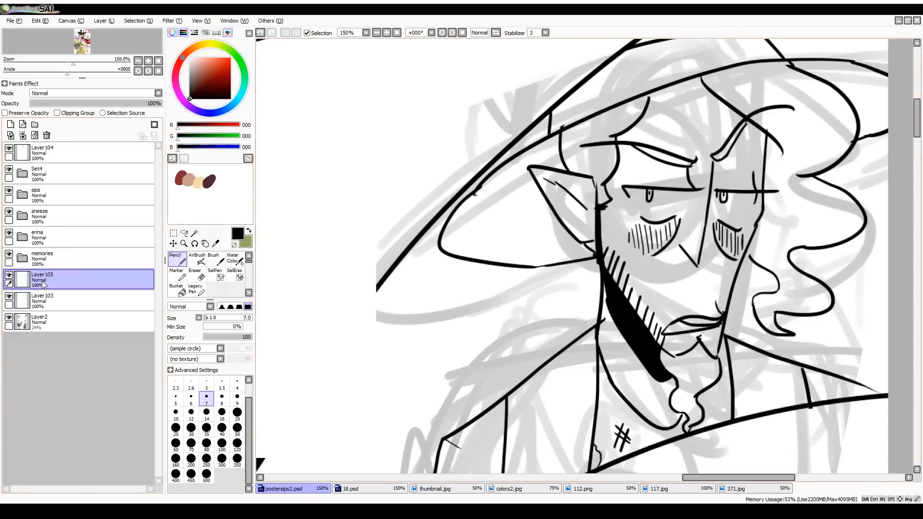
# - Bucket-fill the bearded character's face blue and hair teal, then add a layer to ink the top-left sketch
pyautogui.click(42, 297)
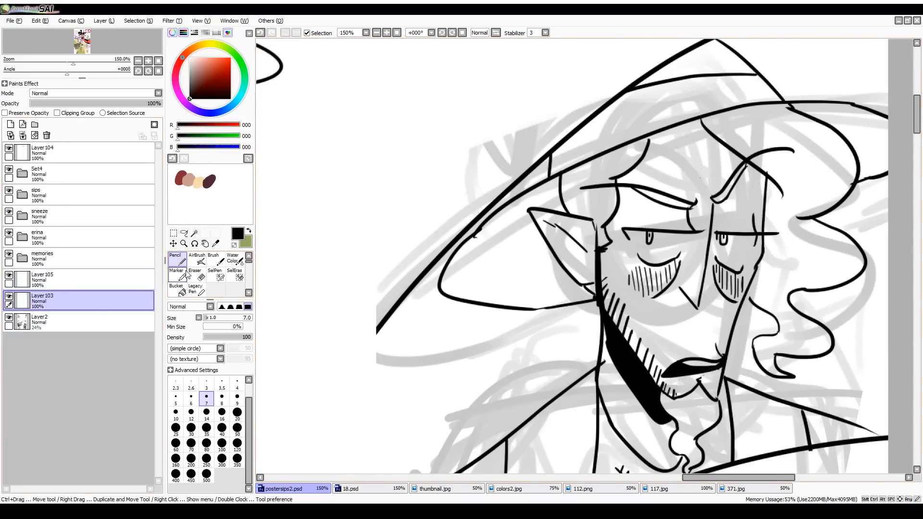
pyautogui.scroll(-3)
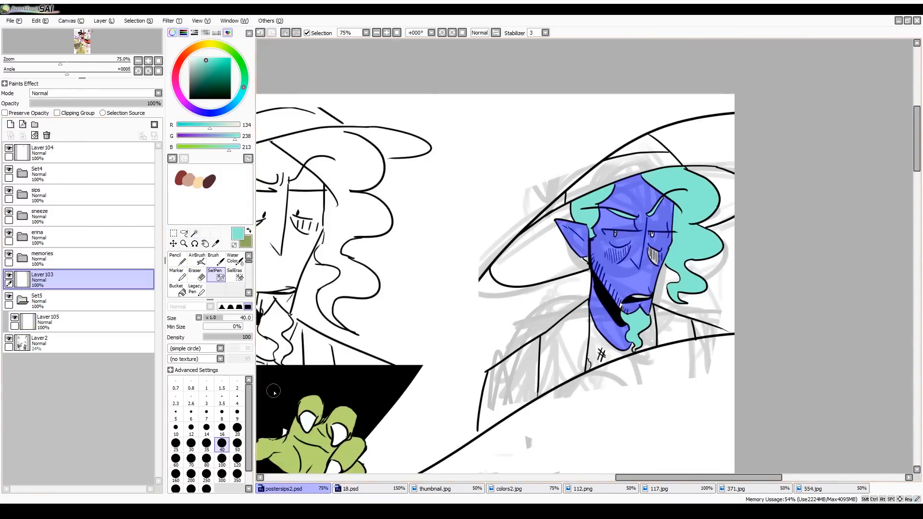
pyautogui.click(184, 243)
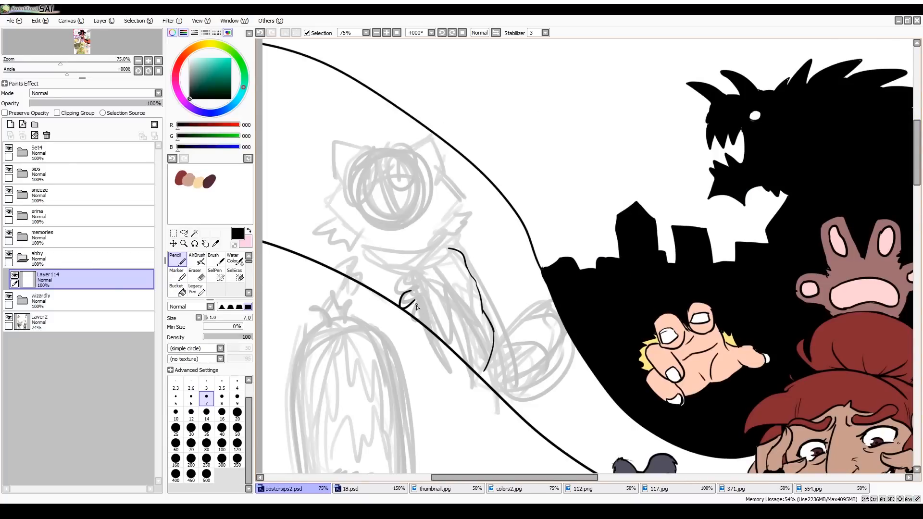
# - Trace the crying red-panda sketch with the Pencil on a new layer
pyautogui.click(194, 261)
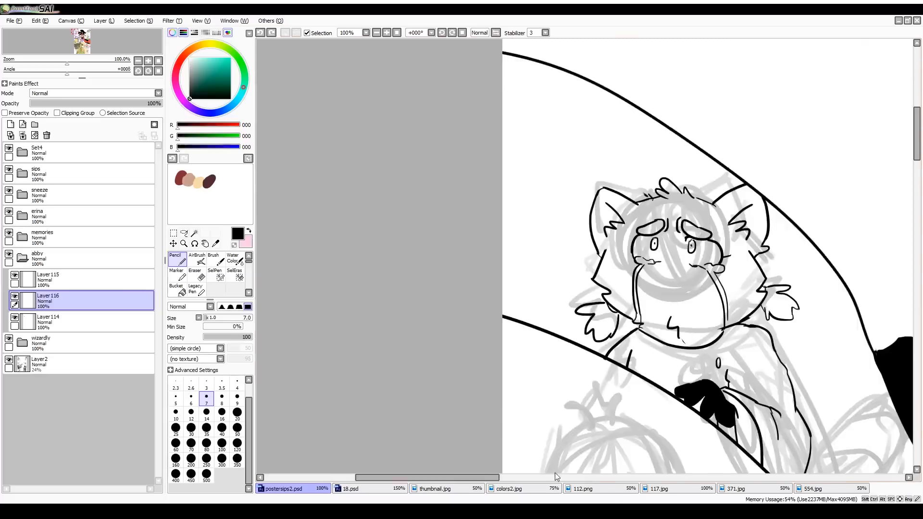
pyautogui.click(173, 244)
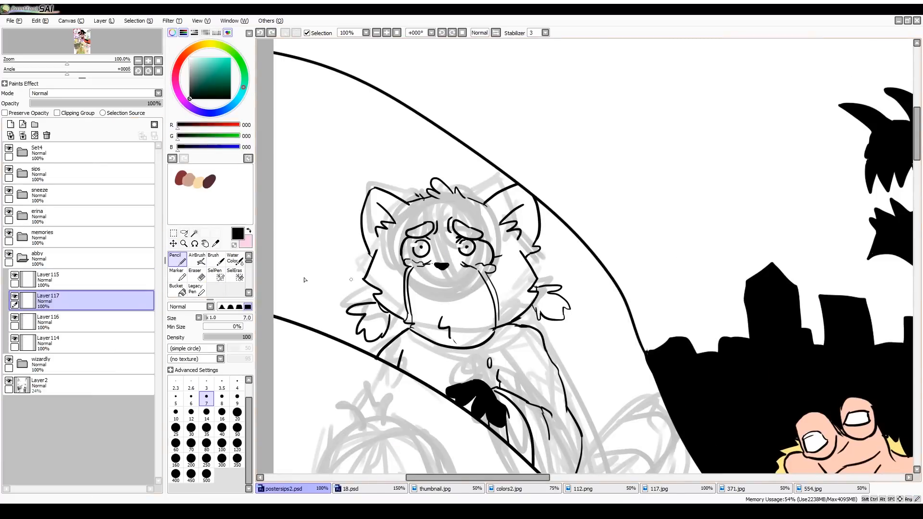
pyautogui.click(47, 322)
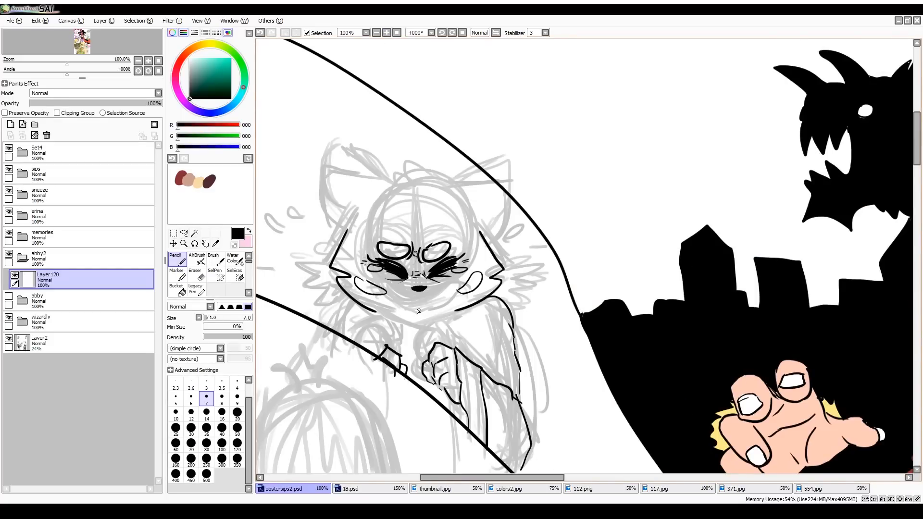
# - Flat-colour the red panda's fur orange and fill its glasses and tie with Bucket and Pen
pyautogui.click(195, 261)
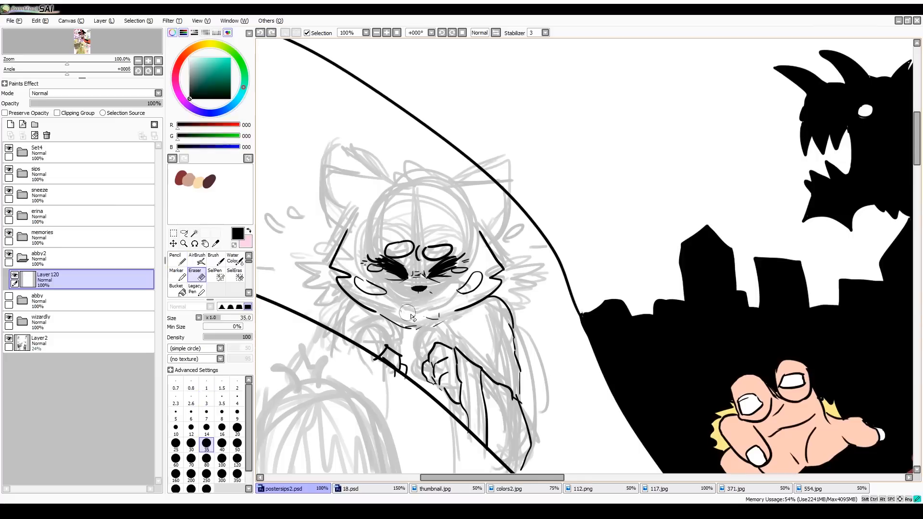
pyautogui.click(175, 259)
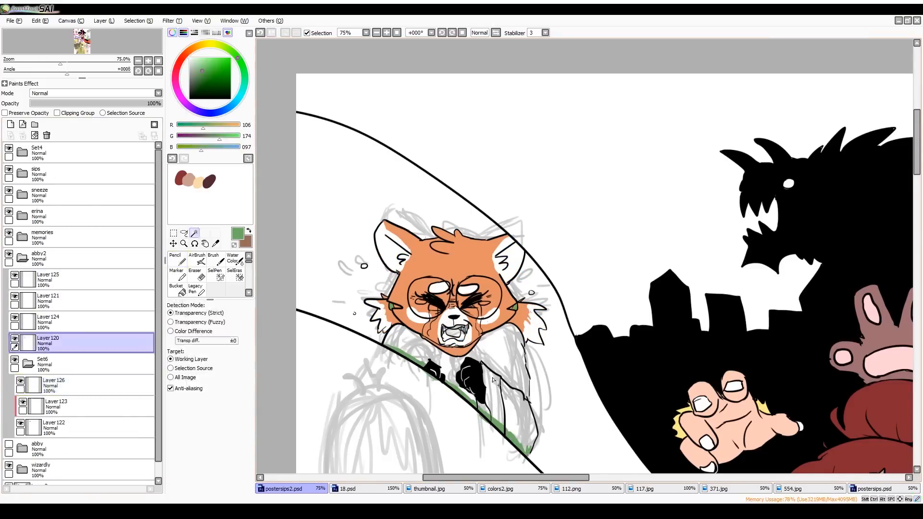
pyautogui.click(175, 257)
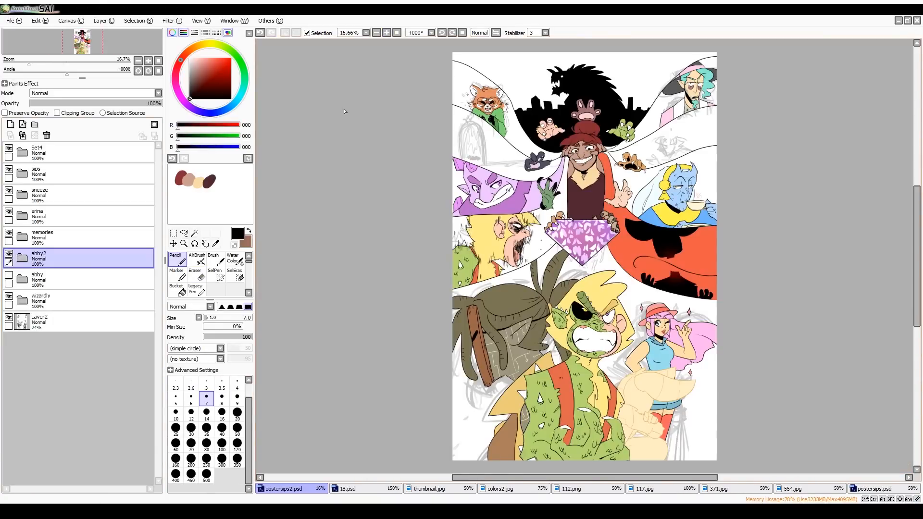
# - Ink the small flaming archway, then start tracing the profile face in the upper-right panel on a new layer
pyautogui.click(194, 262)
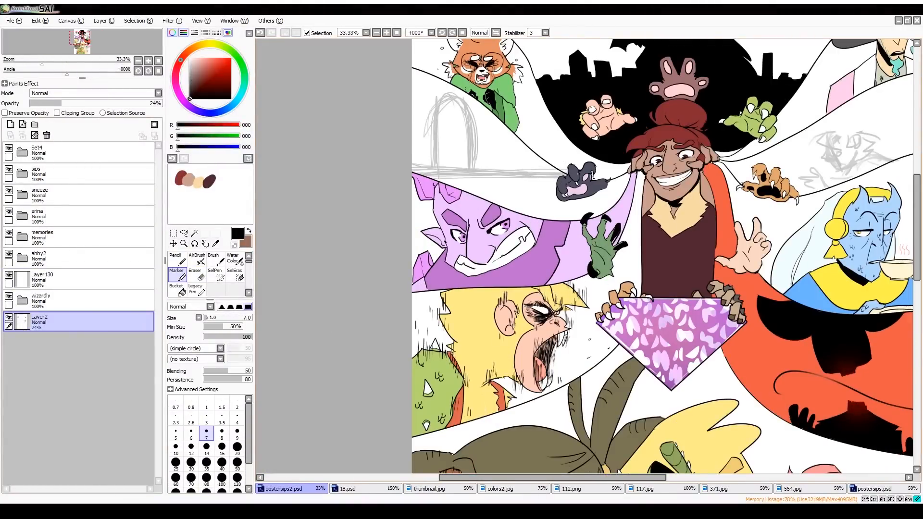
pyautogui.click(175, 260)
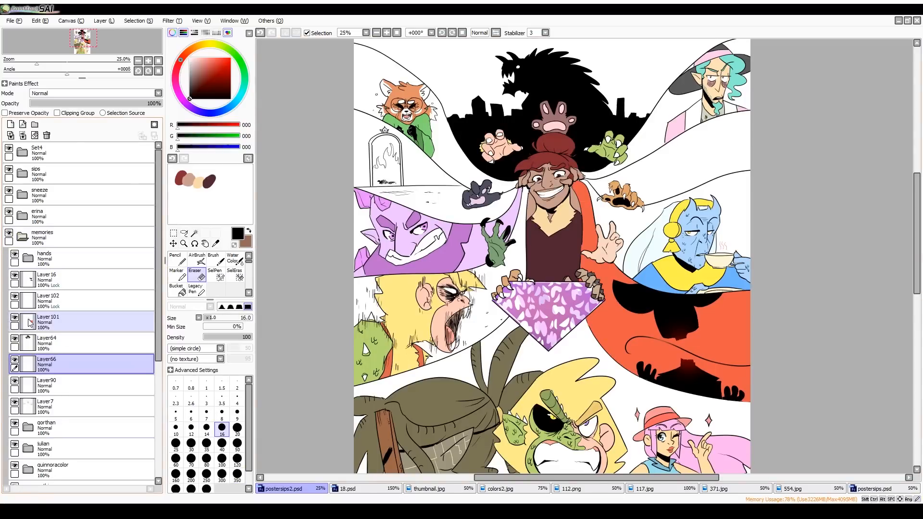
pyautogui.click(397, 32)
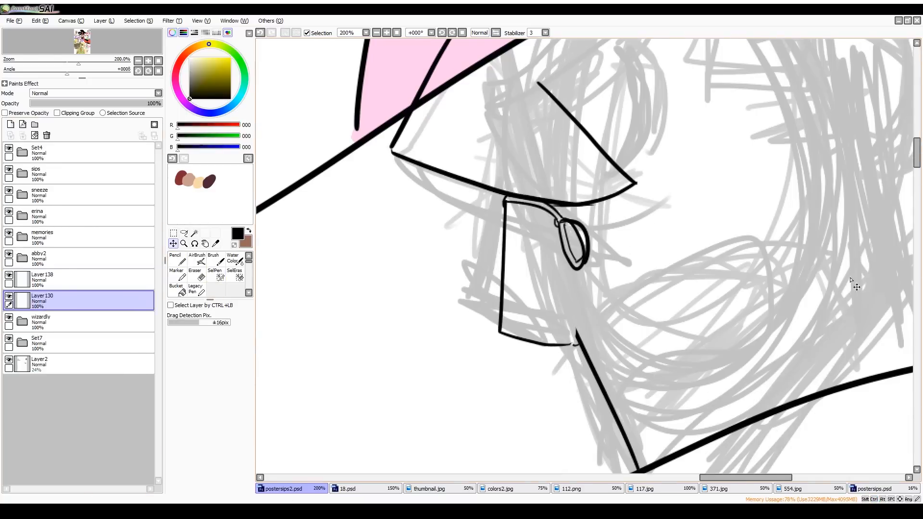
# - Ink the shouting man's open mouth with the Pencil and set up a colour layer under the lines
pyautogui.click(195, 261)
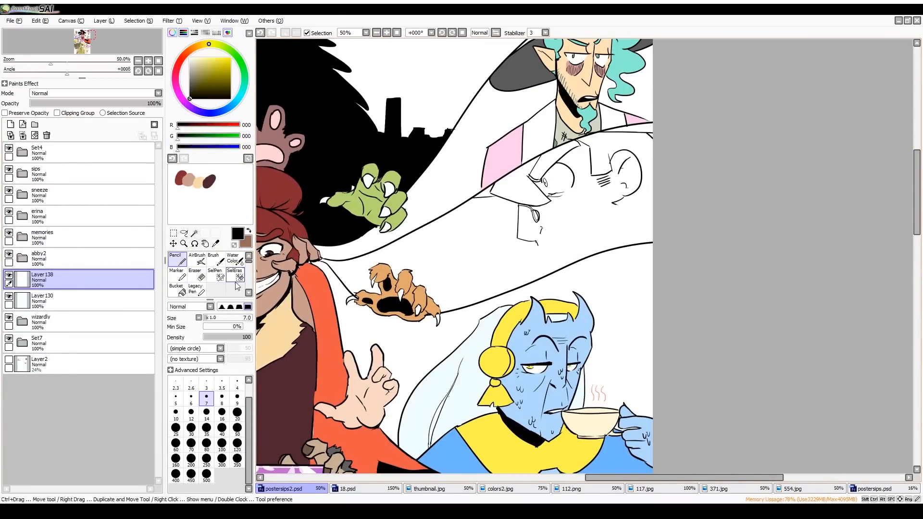
pyautogui.click(76, 298)
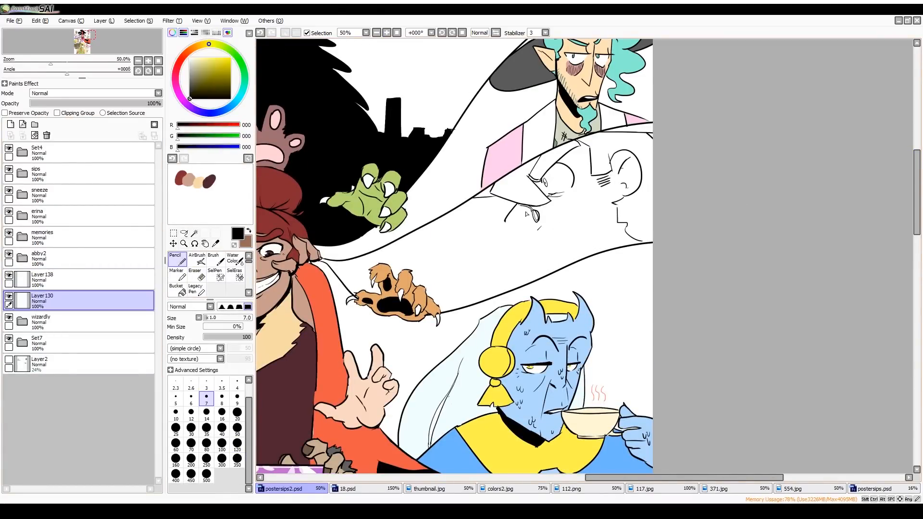
pyautogui.click(195, 262)
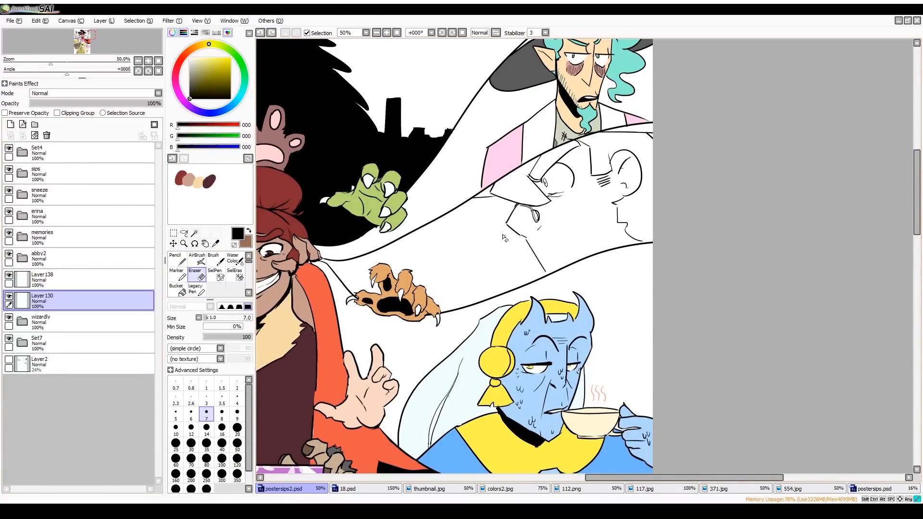
pyautogui.click(175, 258)
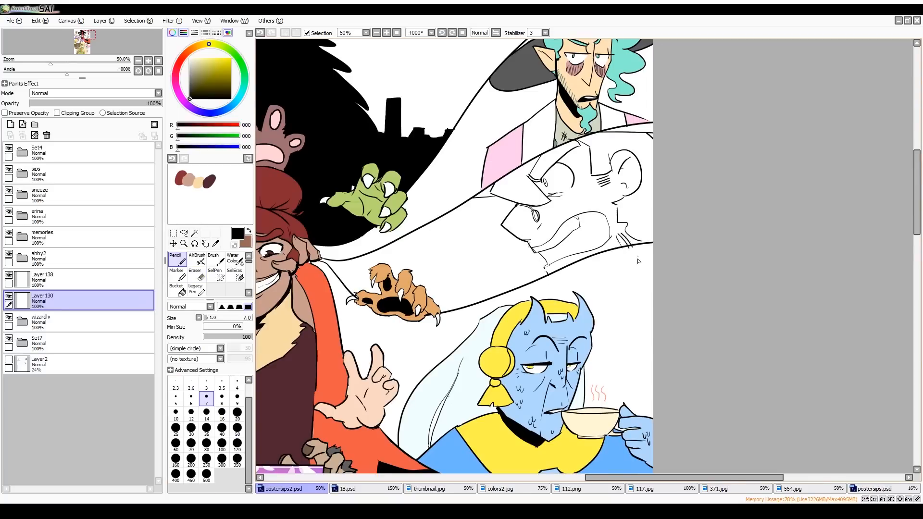
# - Fill his skin pink and hair brown from the lineup reference, then bucket-fill the bottom panel dark purple
pyautogui.click(194, 261)
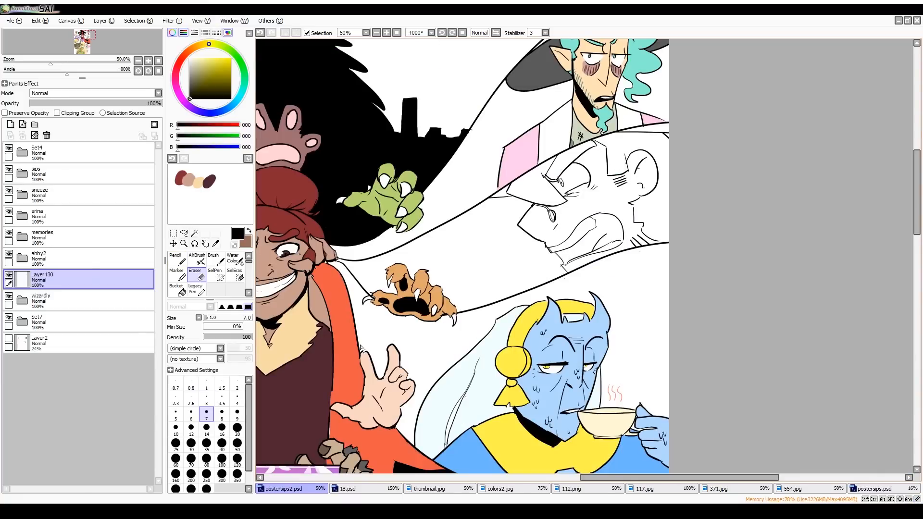
pyautogui.click(175, 261)
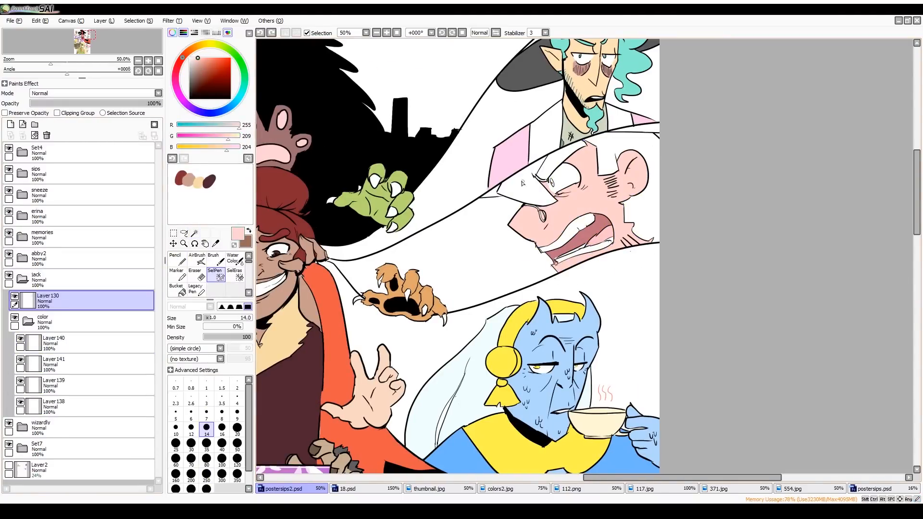
pyautogui.click(878, 488)
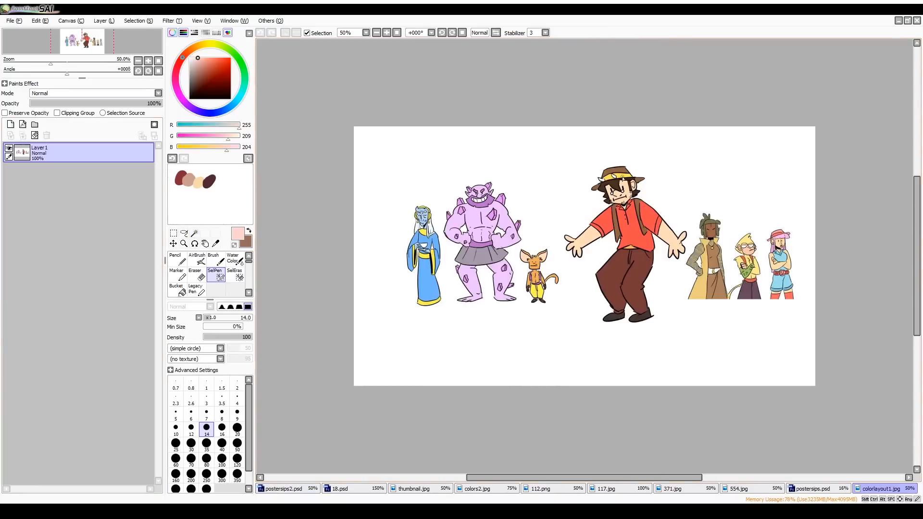
pyautogui.click(283, 488)
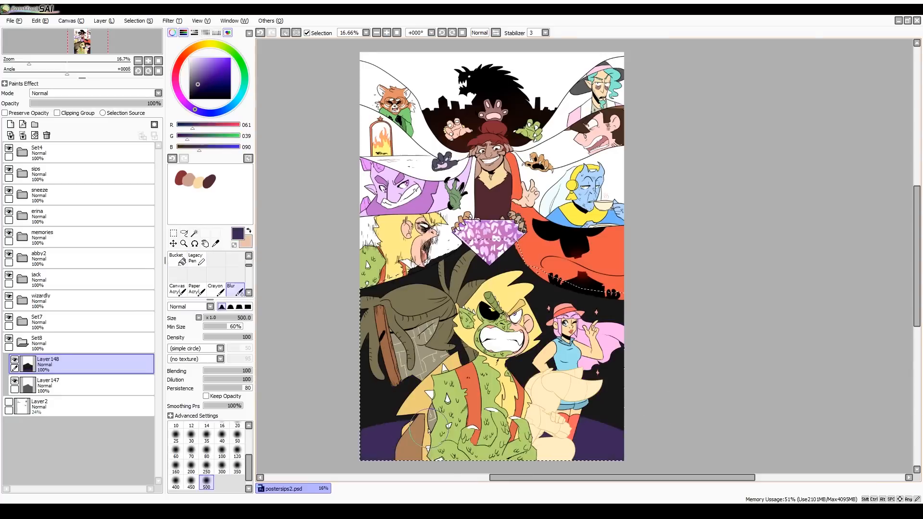
# - Bucket-fill each panel a warm colour on layers under the flats, soften with the large Blur brush and add a yellow glow round the arch
pyautogui.click(205, 59)
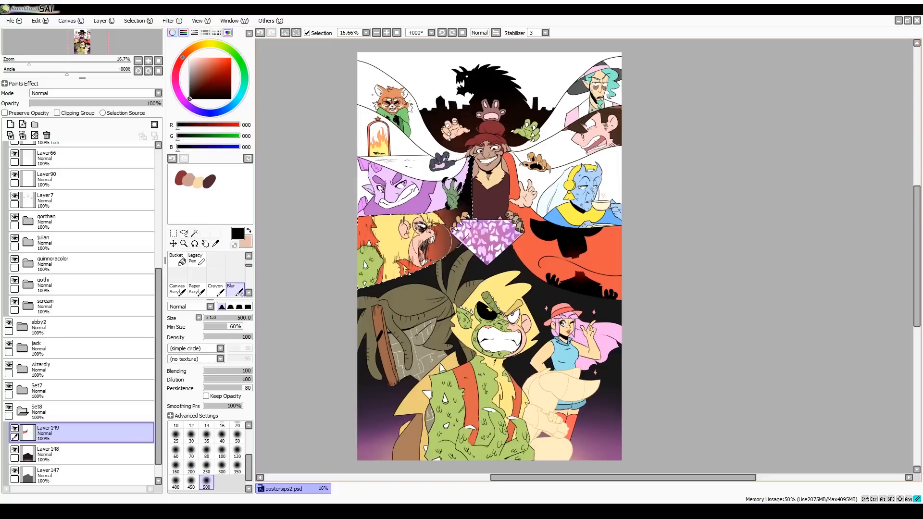
pyautogui.click(176, 259)
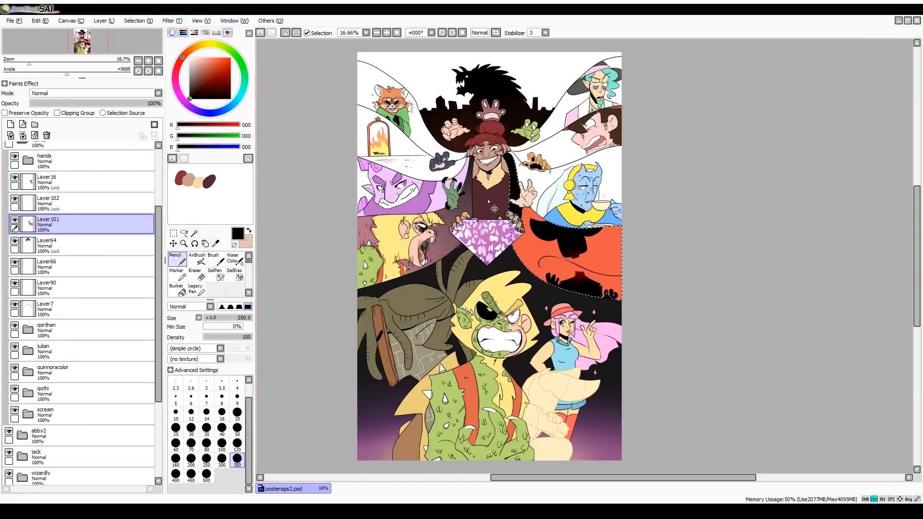
pyautogui.click(77, 331)
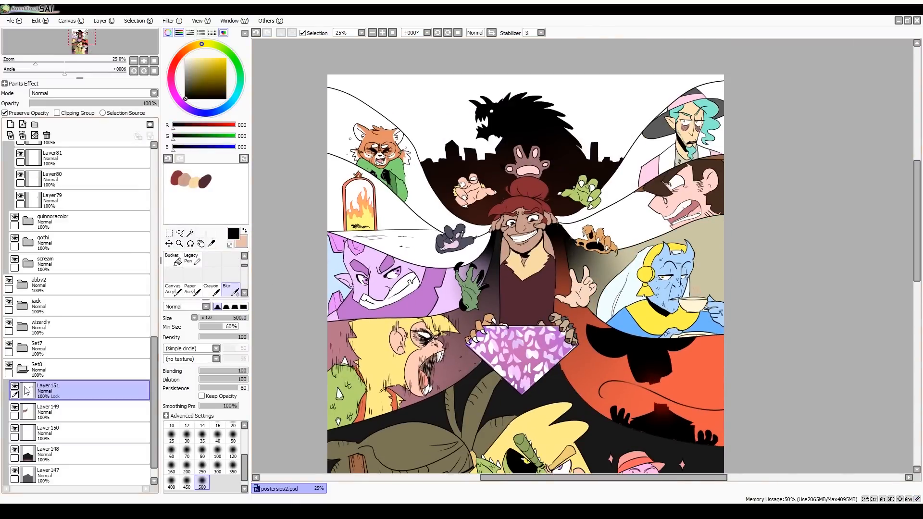
pyautogui.scroll(-3)
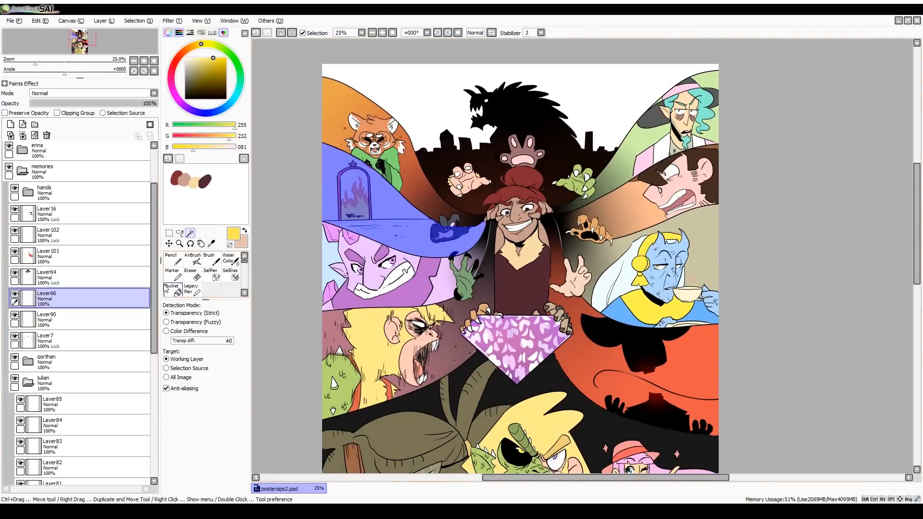
pyautogui.click(171, 258)
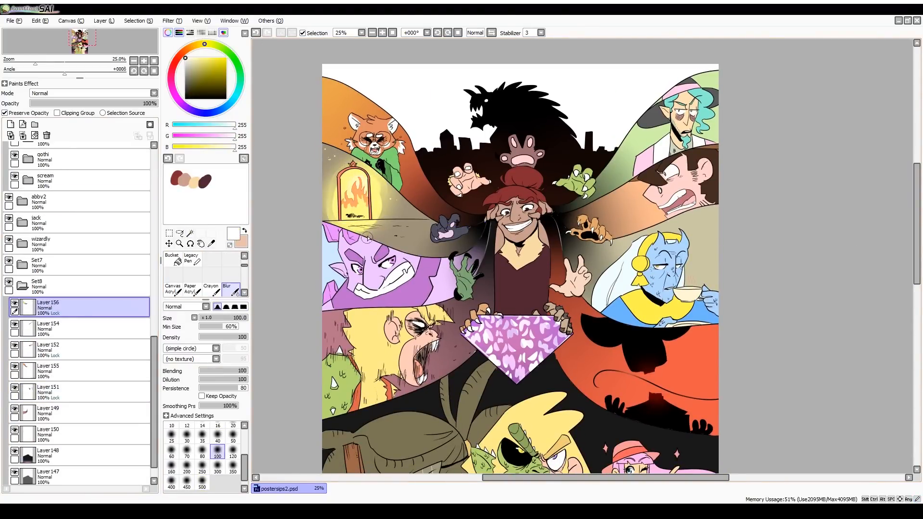
pyautogui.scroll(-3)
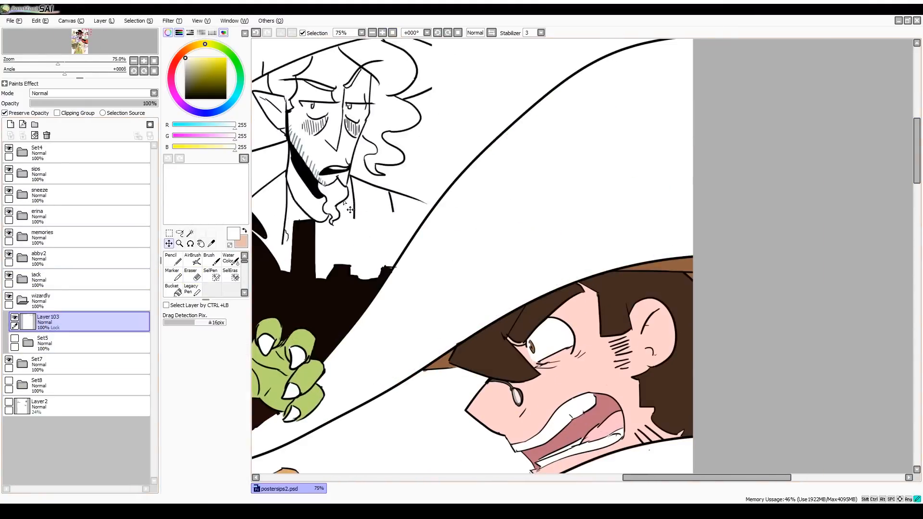
# - Rough the curly-haired hat-wearing figure in grey, then trace clean black Pencil lines over it on a new layer
pyautogui.click(172, 258)
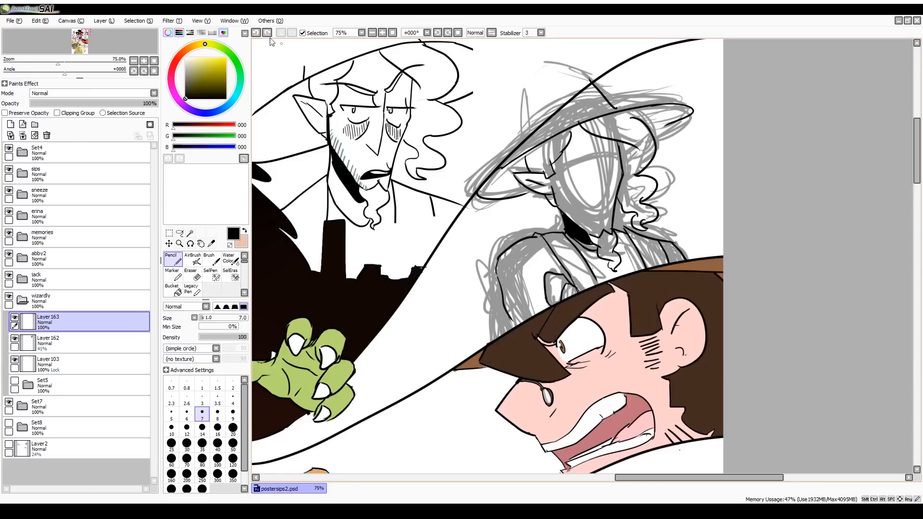
pyautogui.click(189, 270)
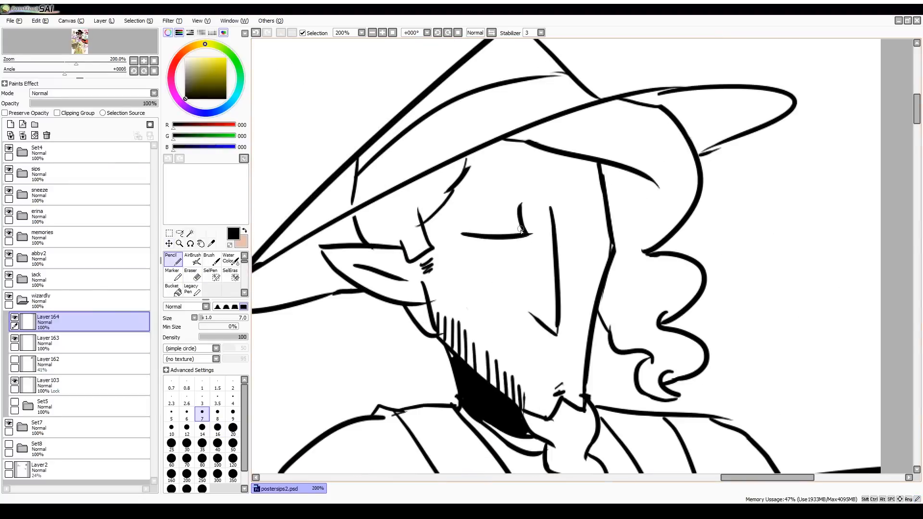
pyautogui.click(58, 341)
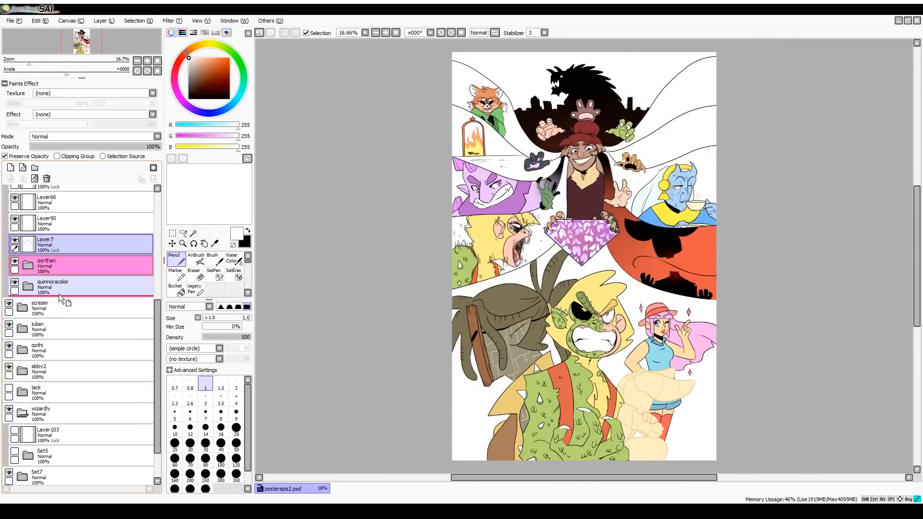
pyautogui.scroll(-3)
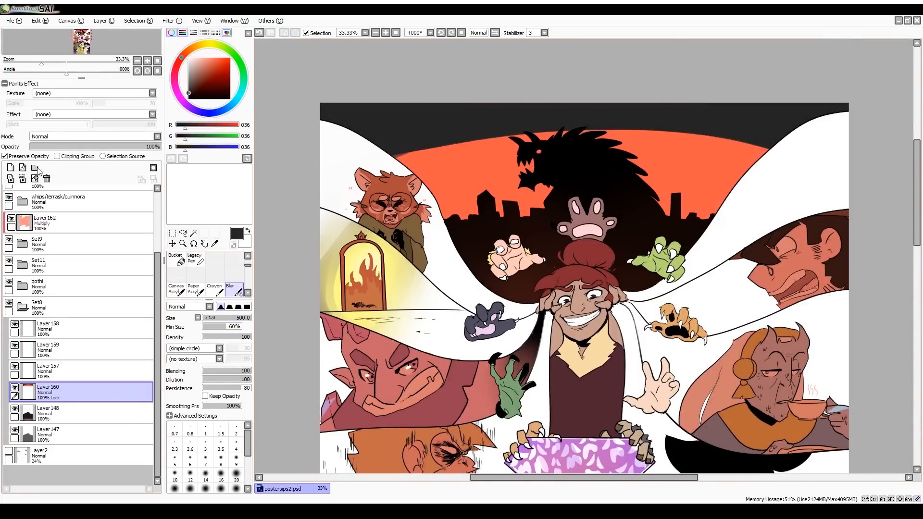
# - Add Multiply layers filled pink and lilac, clipped to the colours, erasing the shade around the glowing girl
pyautogui.scroll(-3)
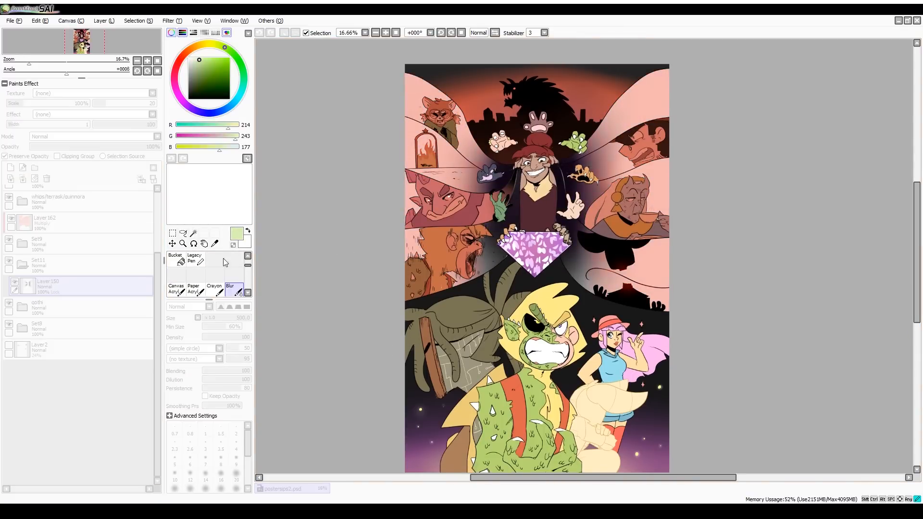
pyautogui.click(89, 135)
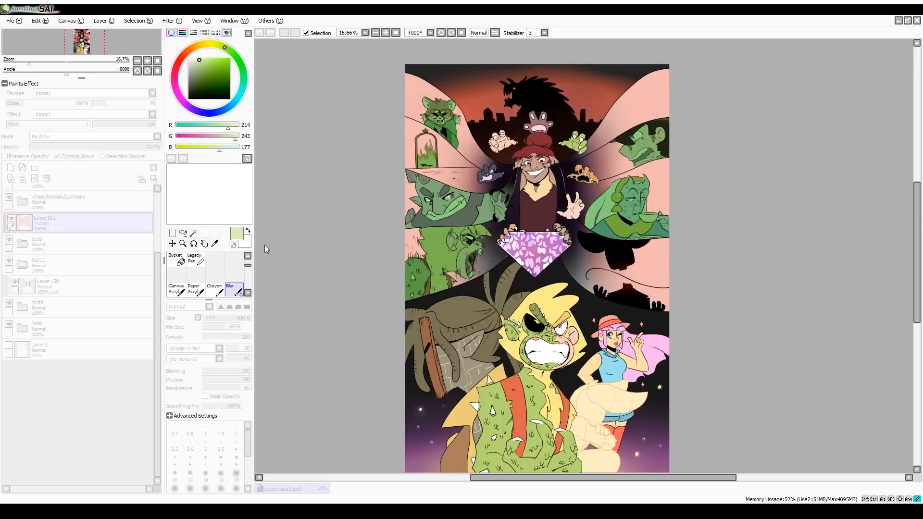
pyautogui.click(44, 222)
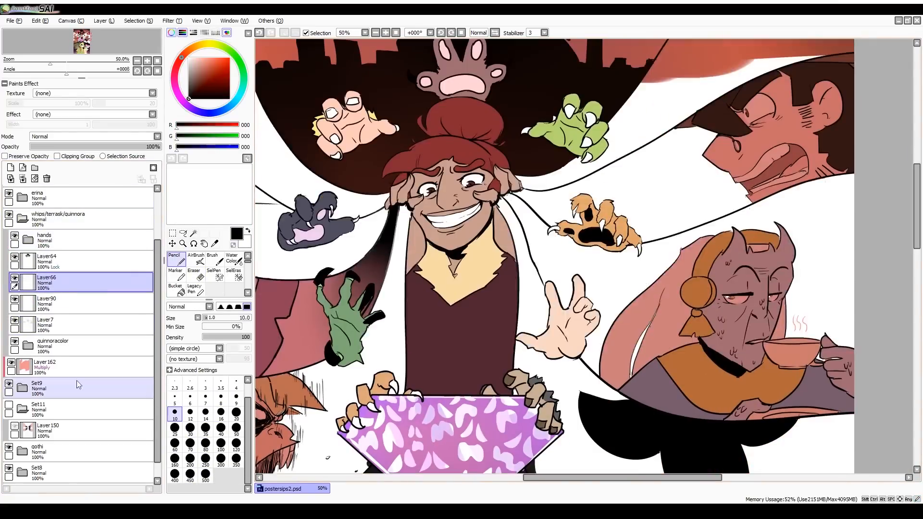
pyautogui.click(193, 262)
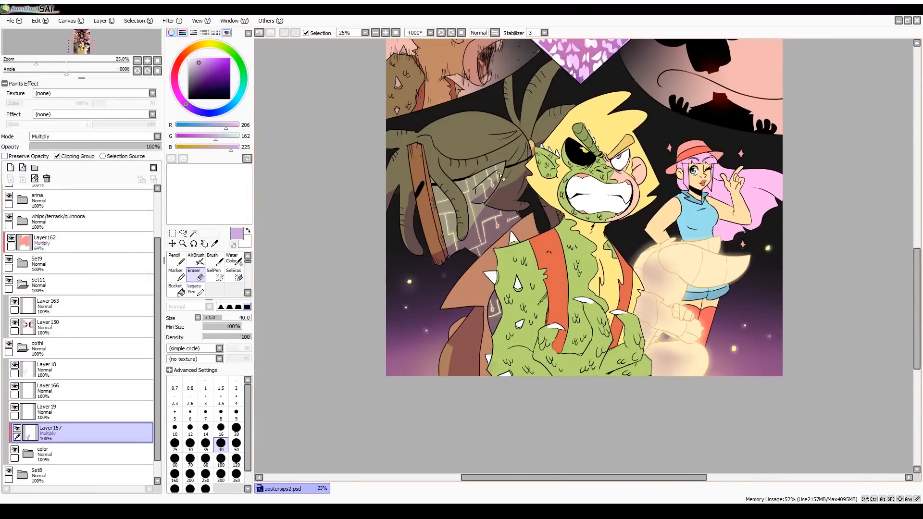
# - Paint purple shadows under the girl's hat brim, in her hair and on her blue top with a smaller Pencil, cleaning edges
pyautogui.click(174, 258)
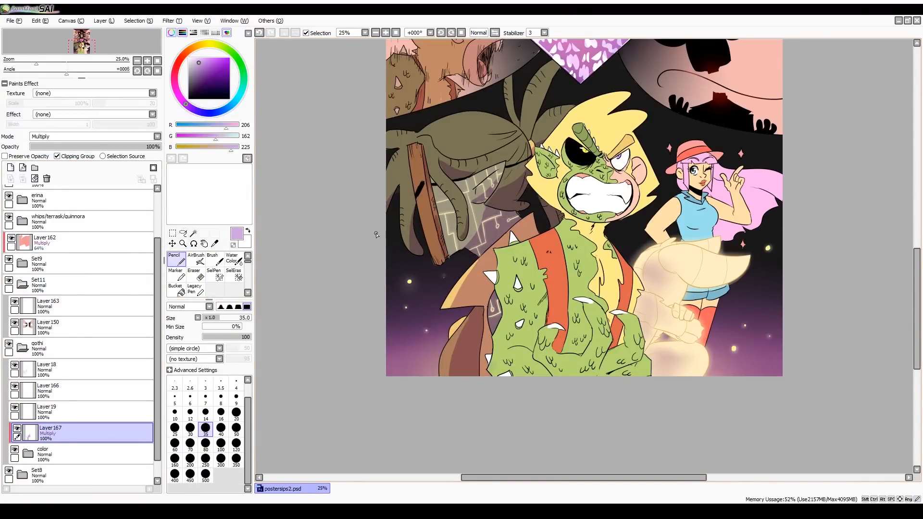
pyautogui.click(236, 258)
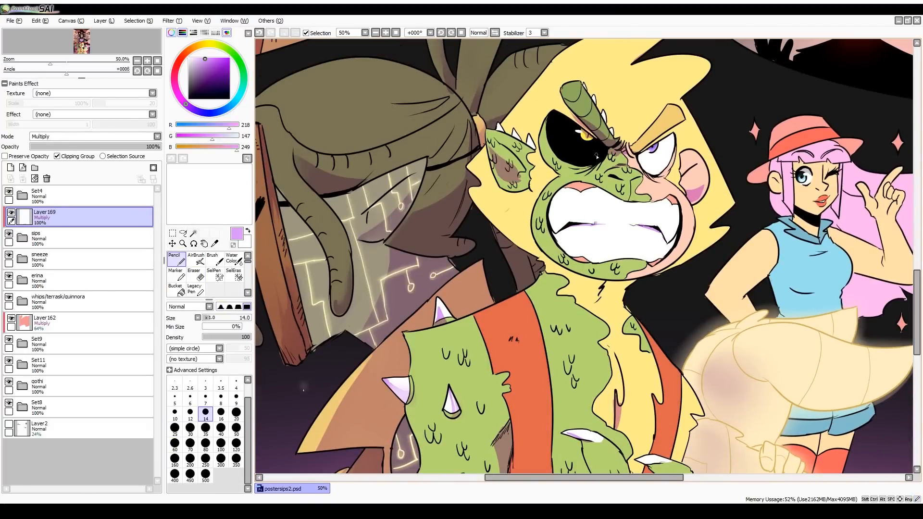
pyautogui.scroll(-3)
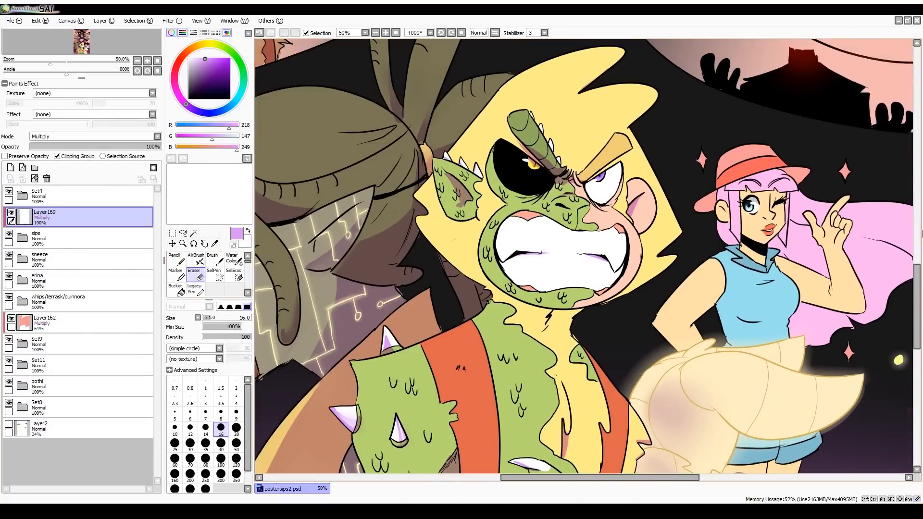
pyautogui.click(174, 258)
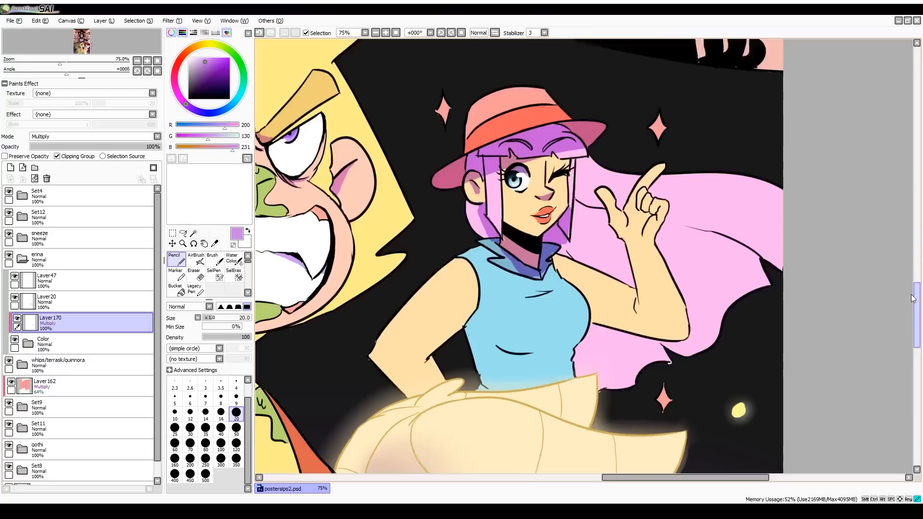
pyautogui.click(189, 415)
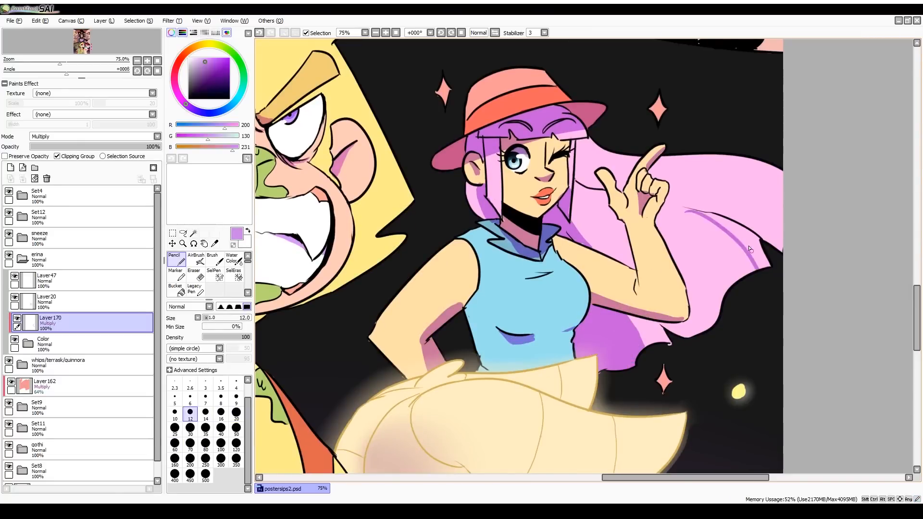
pyautogui.scroll(-3)
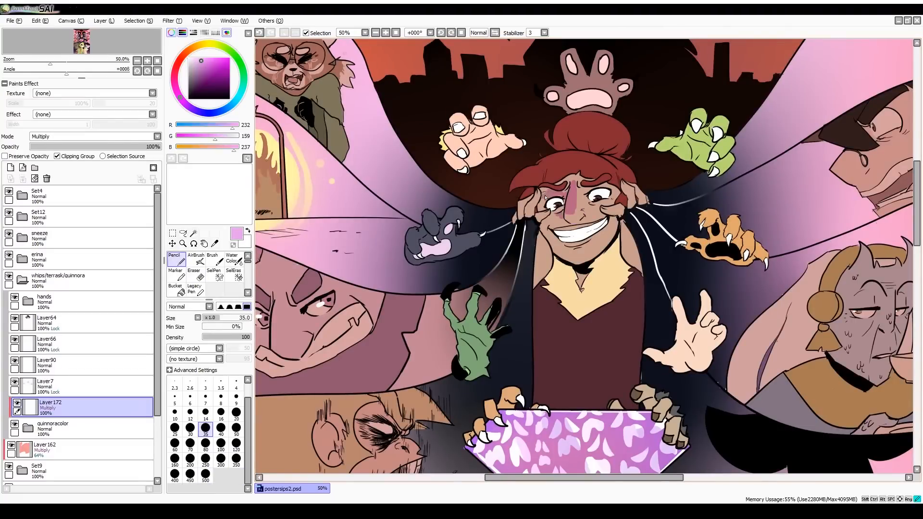
# - Shade the red-haired centre character and reaching hands with pink multiply tones, erasing overspill
pyautogui.click(193, 260)
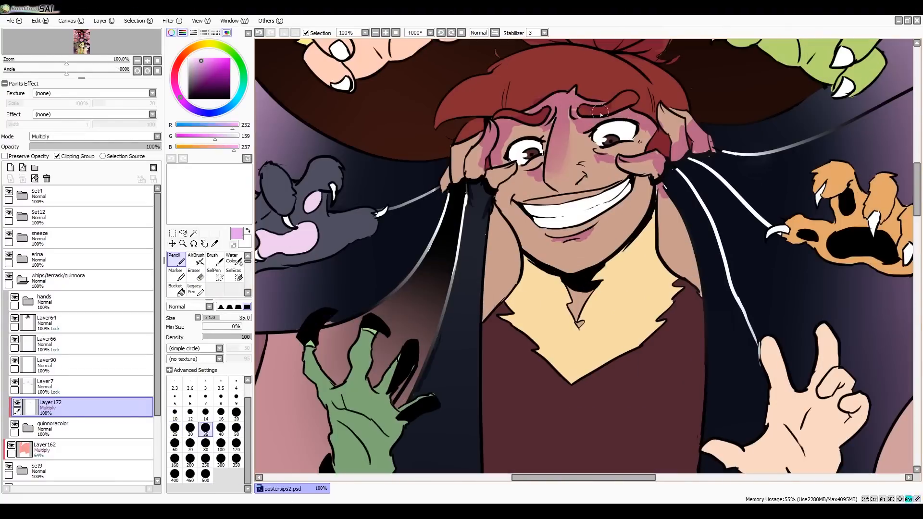
pyautogui.click(193, 261)
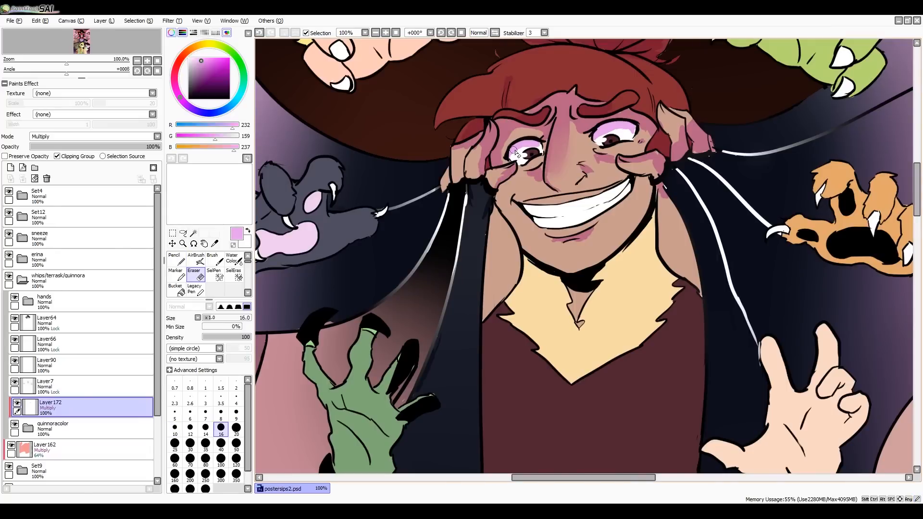
pyautogui.click(174, 258)
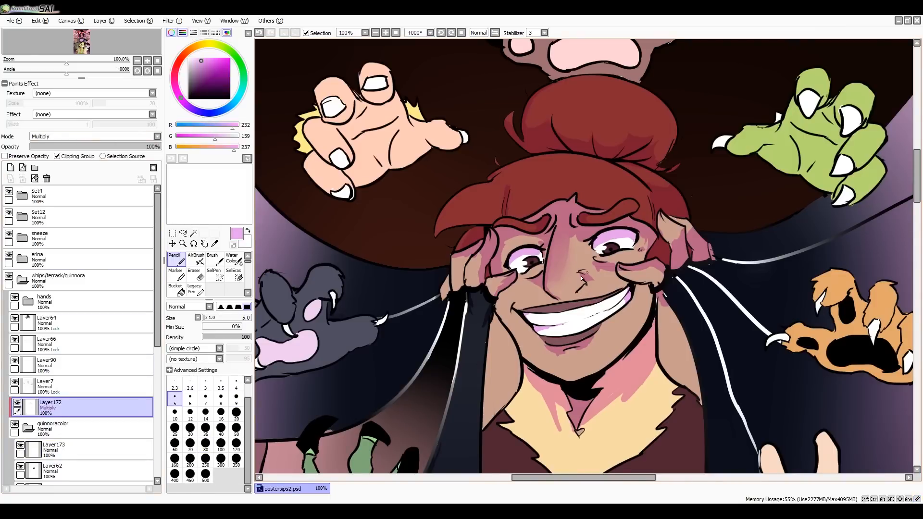
pyautogui.click(193, 261)
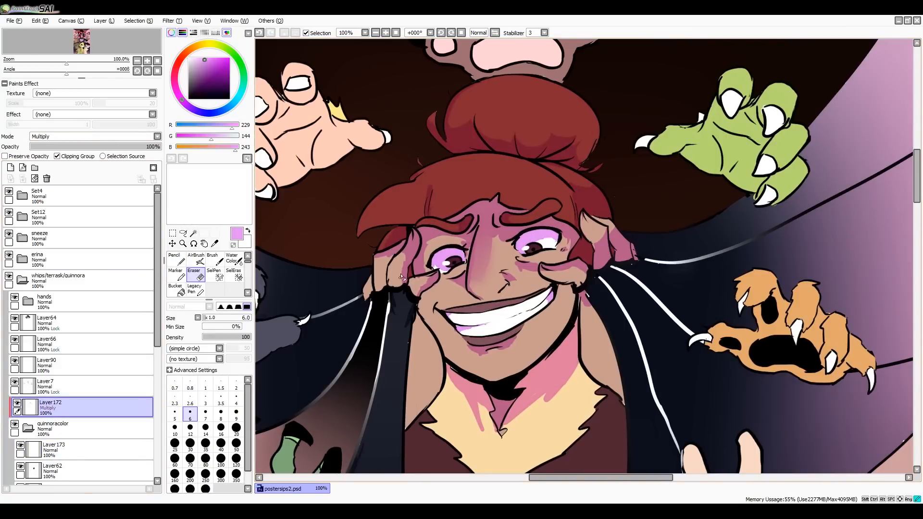
pyautogui.click(174, 259)
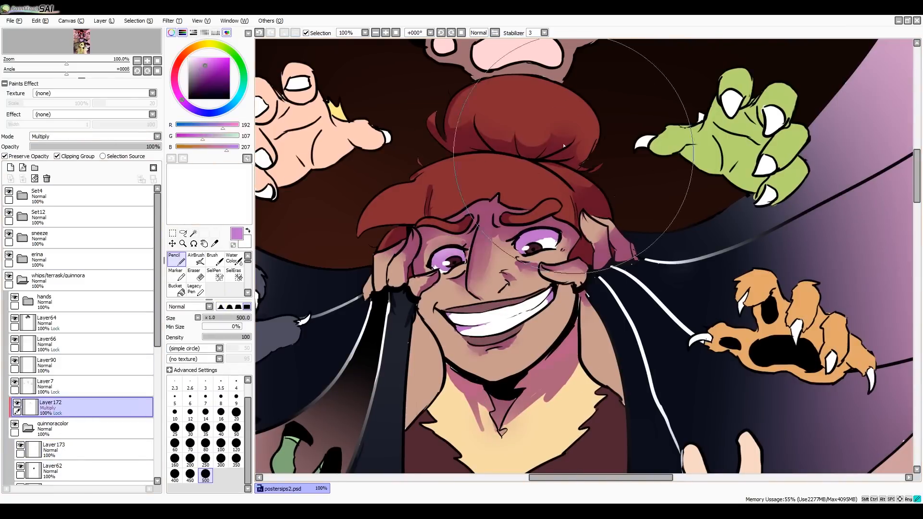
# - Rough out the pointy-eared man in a wizard hat on a new Normal layer
pyautogui.click(174, 413)
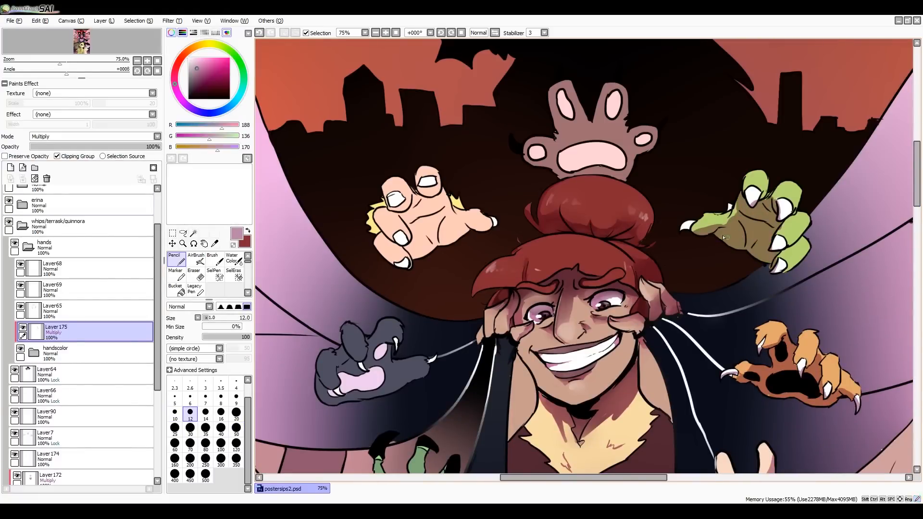
pyautogui.click(195, 263)
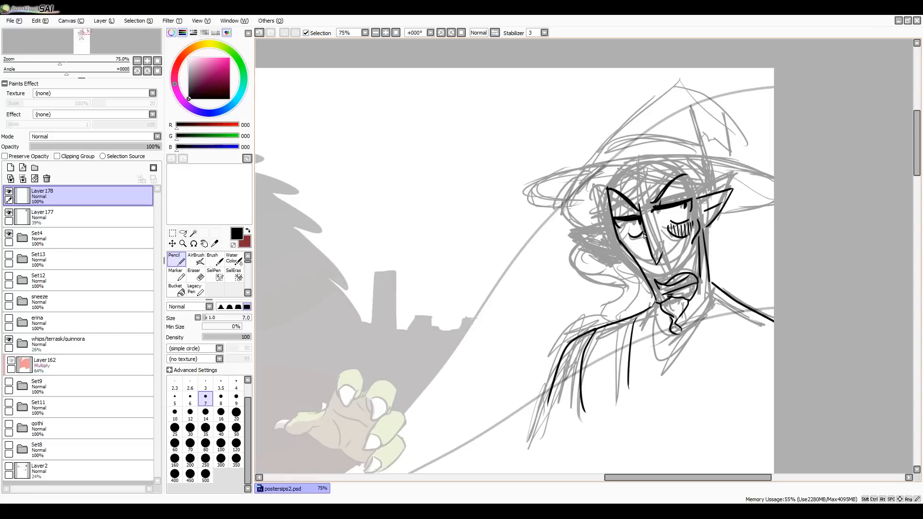
# - Ink clean lines over the wizard sketch and erase the rough layer
pyautogui.click(193, 262)
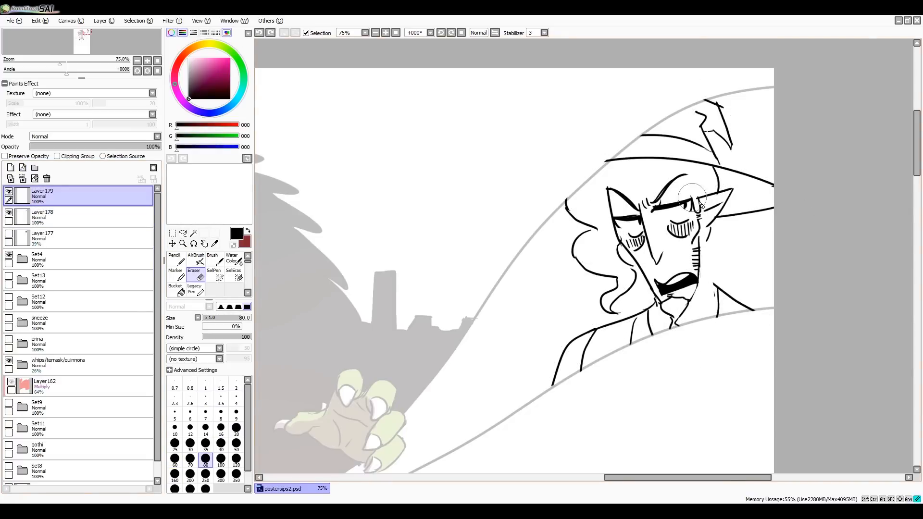
pyautogui.click(189, 427)
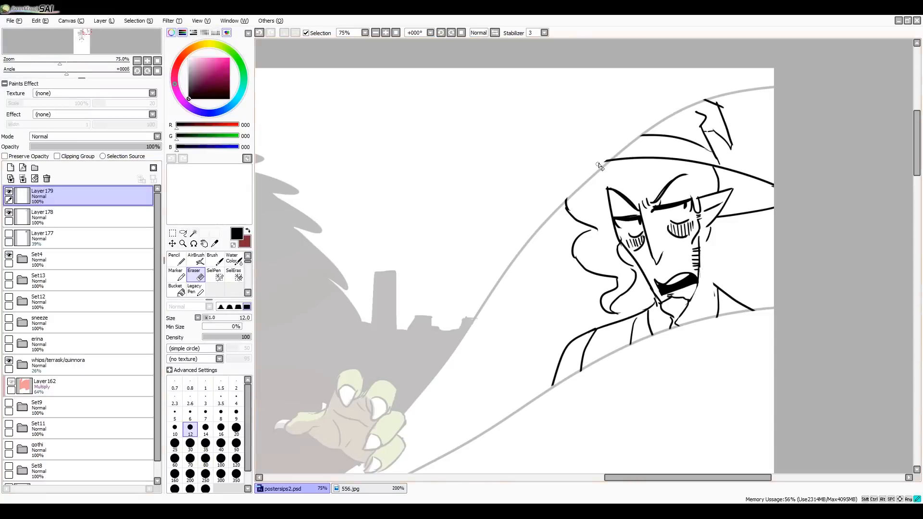
pyautogui.click(53, 217)
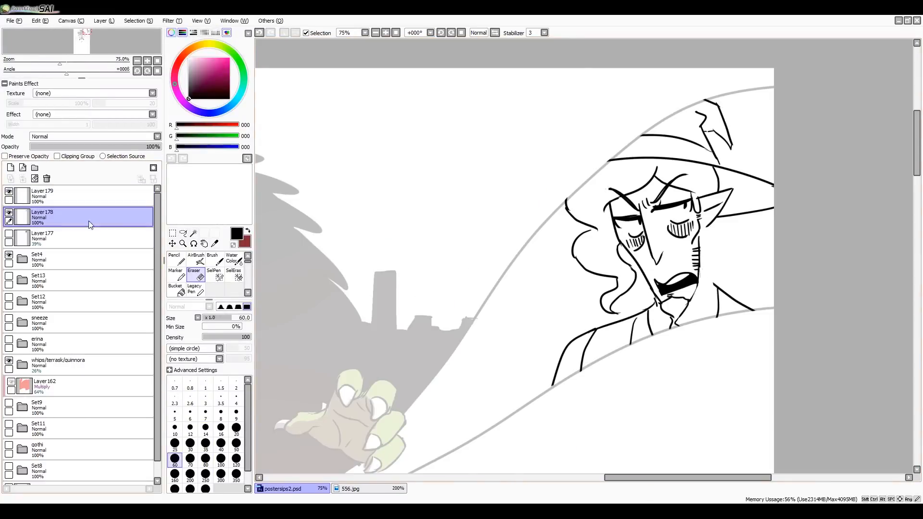
# - Bucket-fill the wizard with teal hair, grey hat, pale skin and purple blush
pyautogui.click(213, 270)
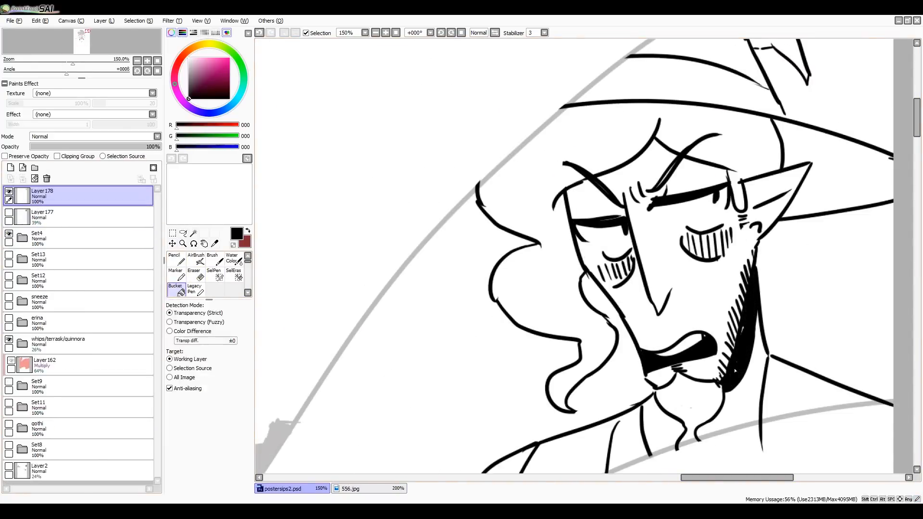
pyautogui.click(174, 257)
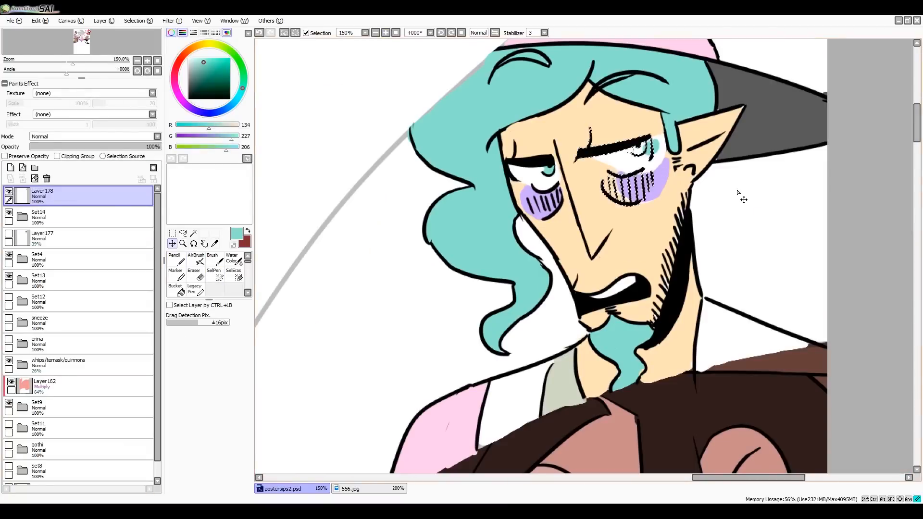
pyautogui.click(174, 259)
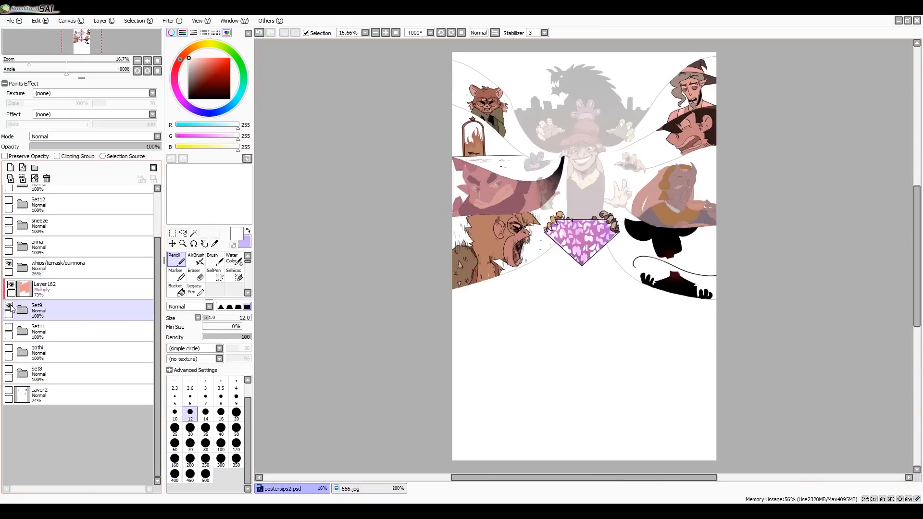
# - Airbrush warm brown and orange tones on a layer under the upper side-panel characters
pyautogui.click(171, 20)
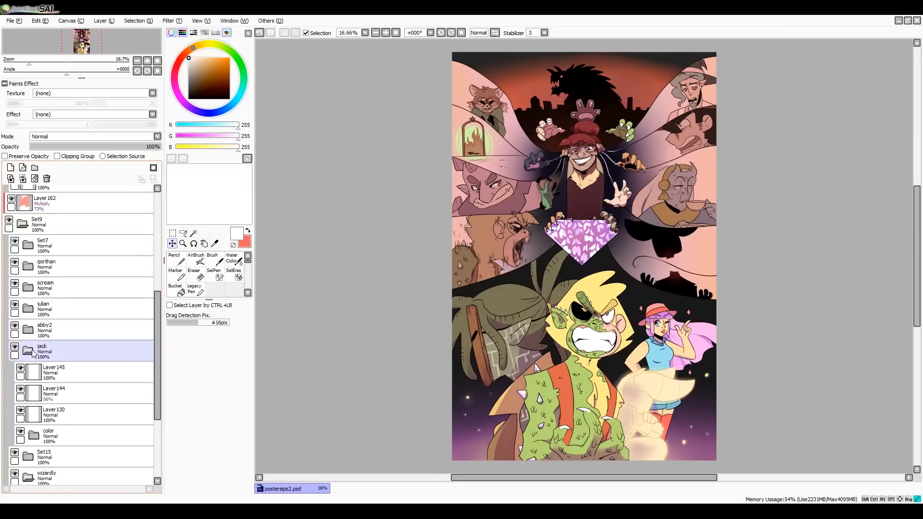
pyautogui.scroll(3)
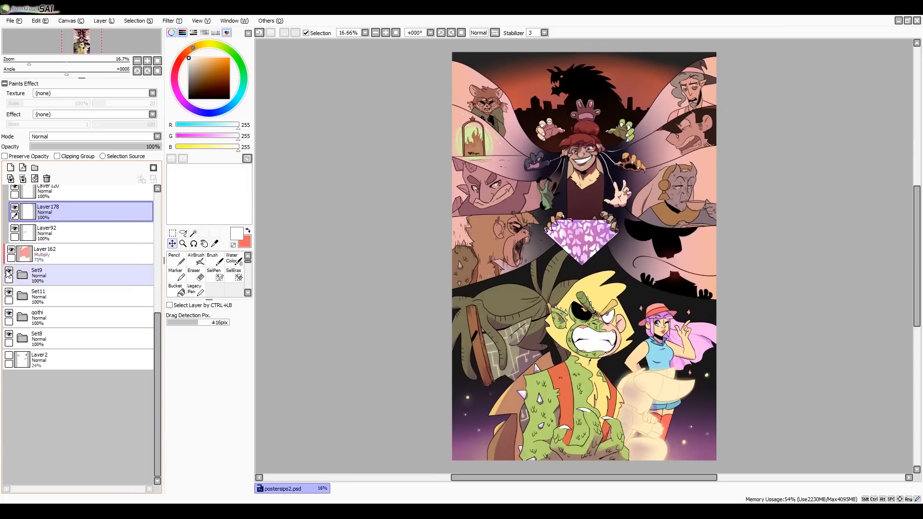
pyautogui.click(193, 274)
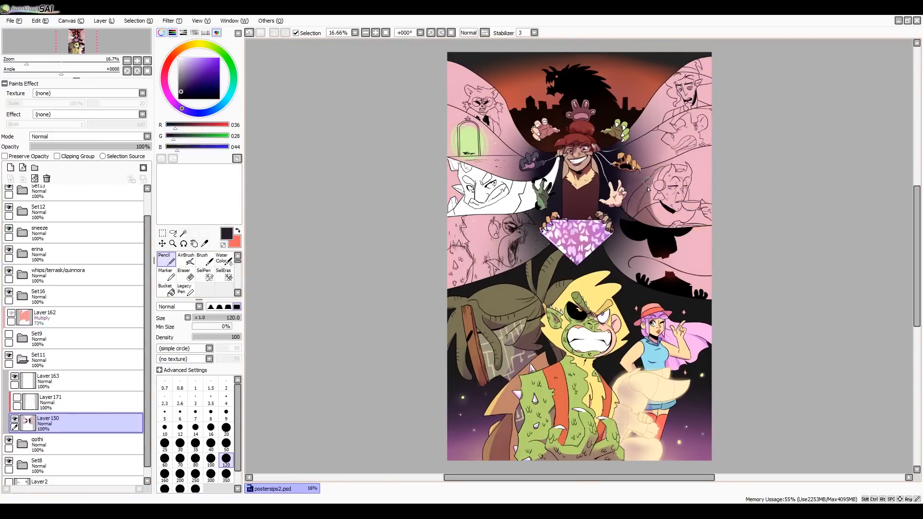
# - Blur the gradient and set a Multiply layer for depth behind the panels
pyautogui.click(249, 32)
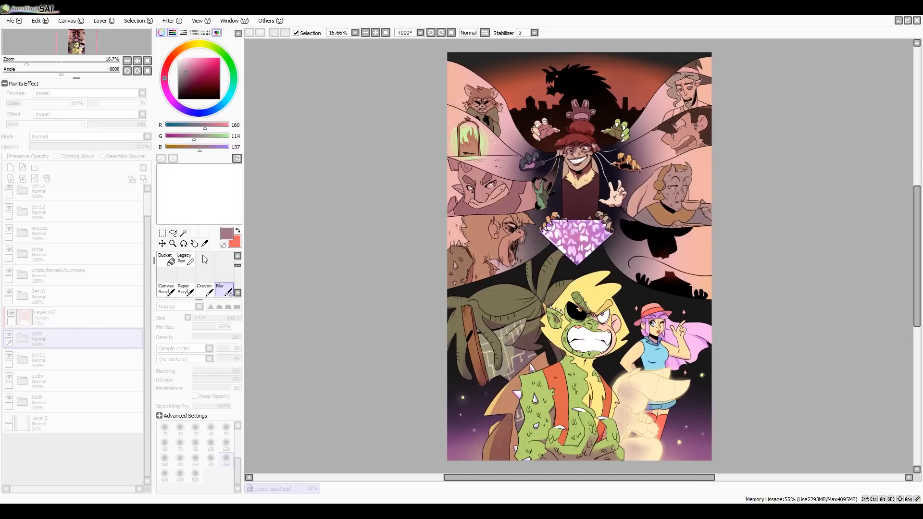
pyautogui.click(59, 358)
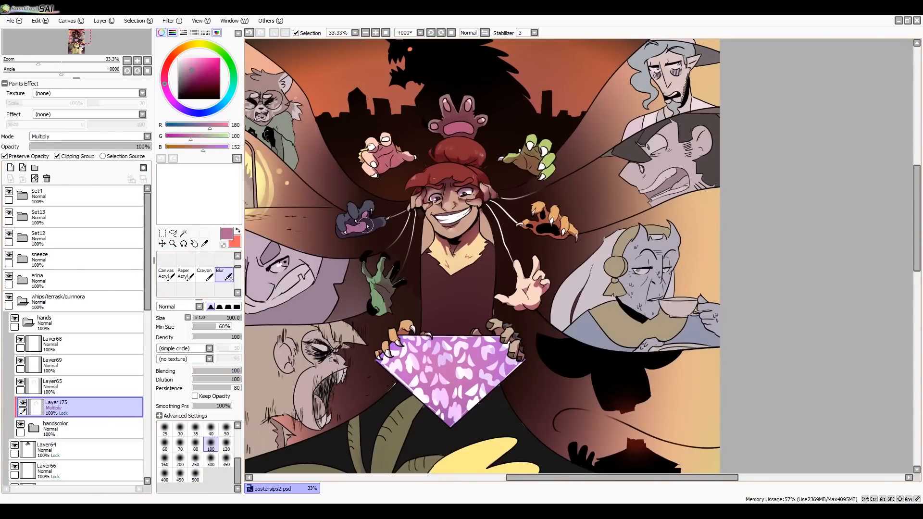
pyautogui.click(9, 299)
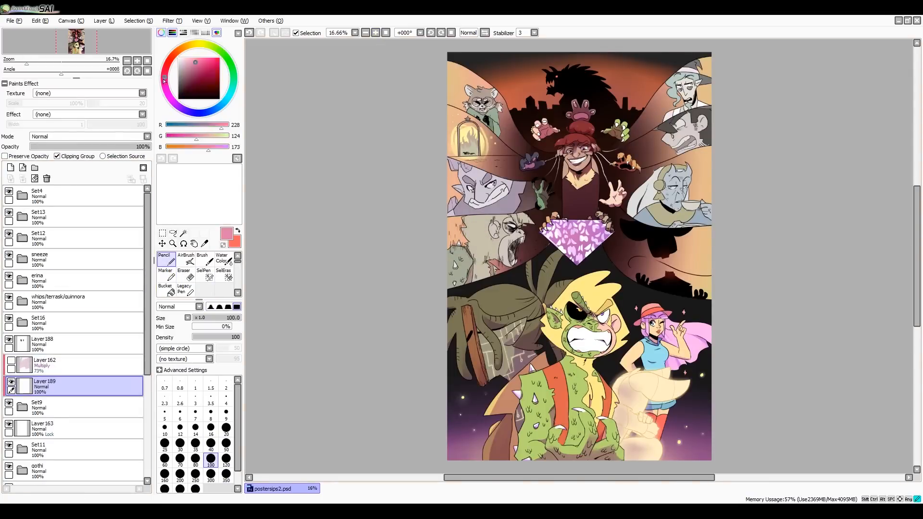
# - Airbrush pink multiply shade over the right panels, then erase it back around the horned woman and wizard
pyautogui.click(185, 257)
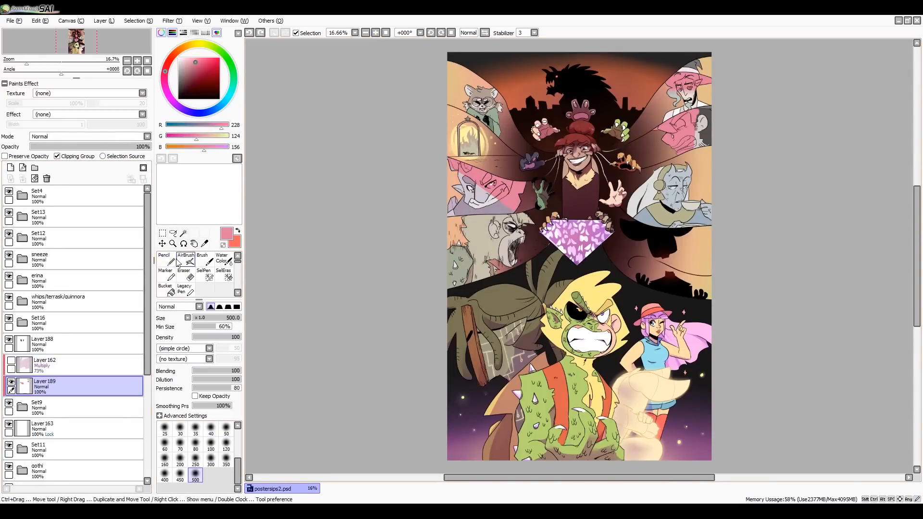
pyautogui.click(165, 257)
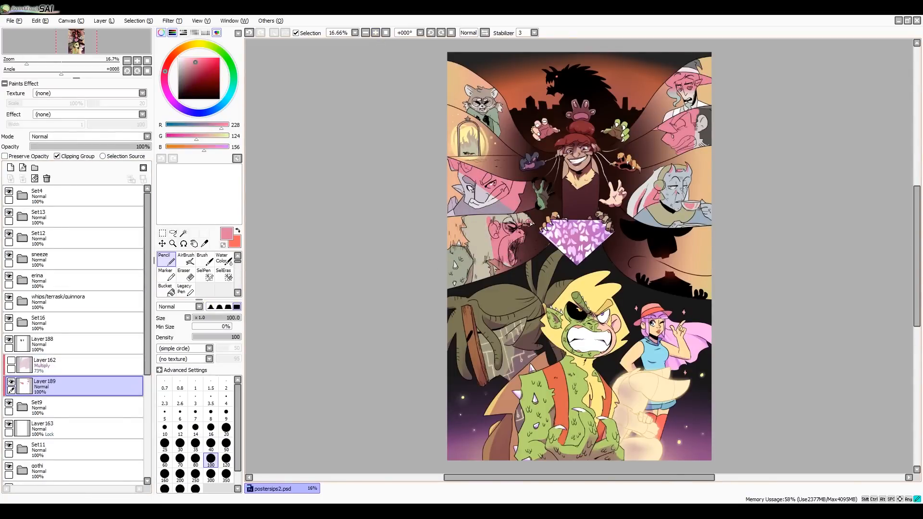
pyautogui.click(184, 263)
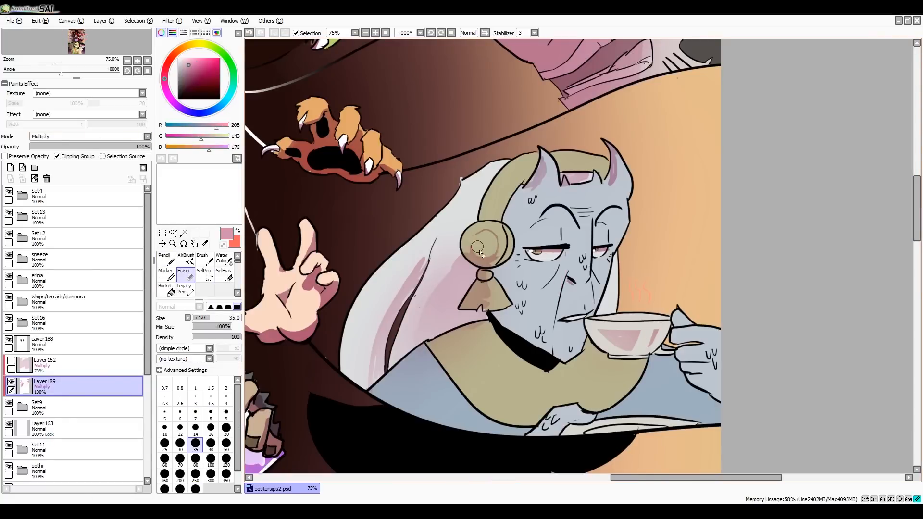
pyautogui.click(164, 259)
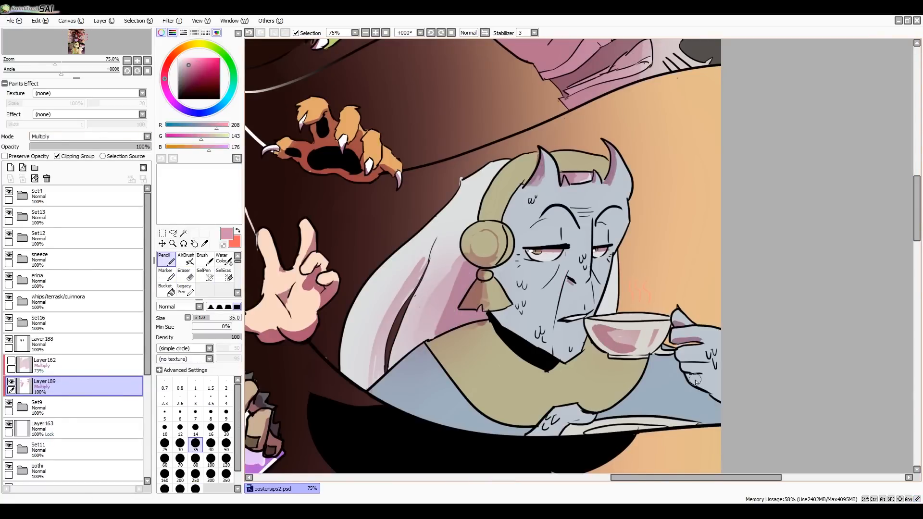
pyautogui.scroll(3)
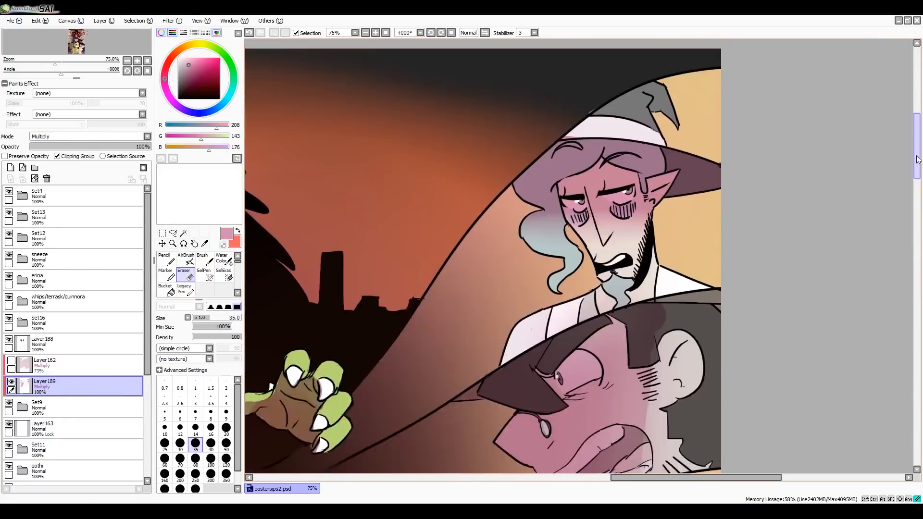